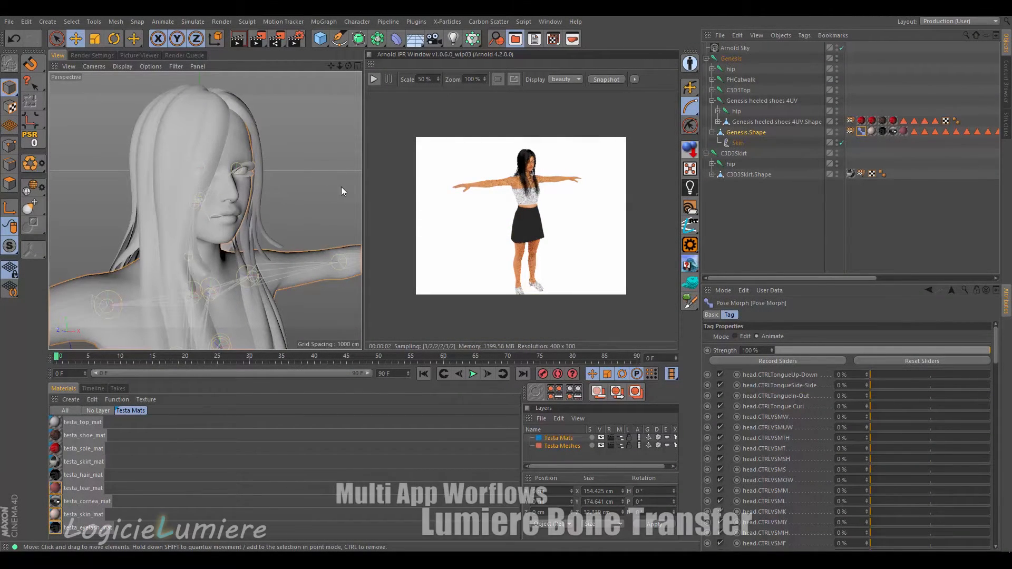
mouse_move(308, 216)
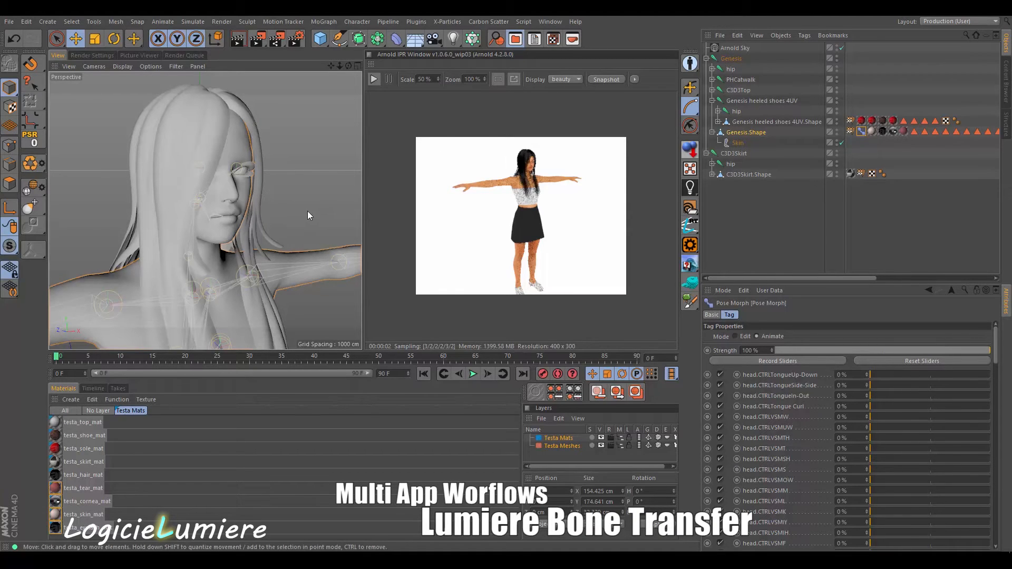
mouse_move(310, 181)
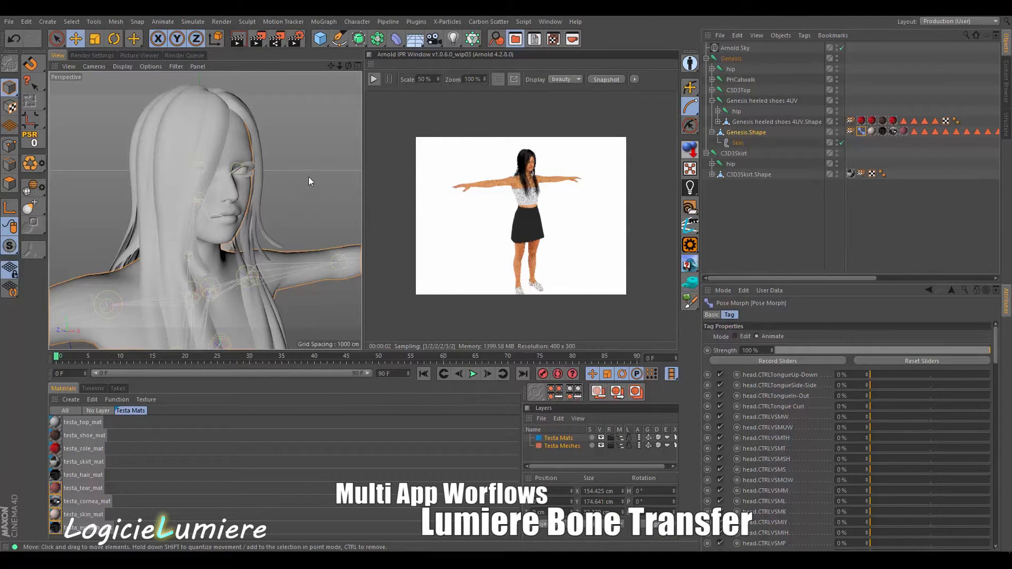
mouse_move(291, 188)
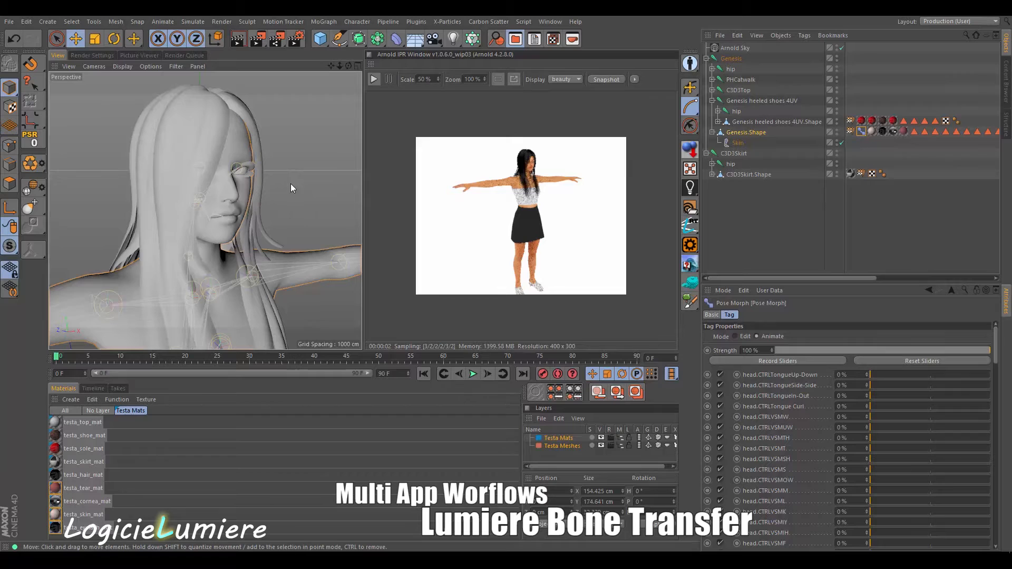
mouse_move(297, 200)
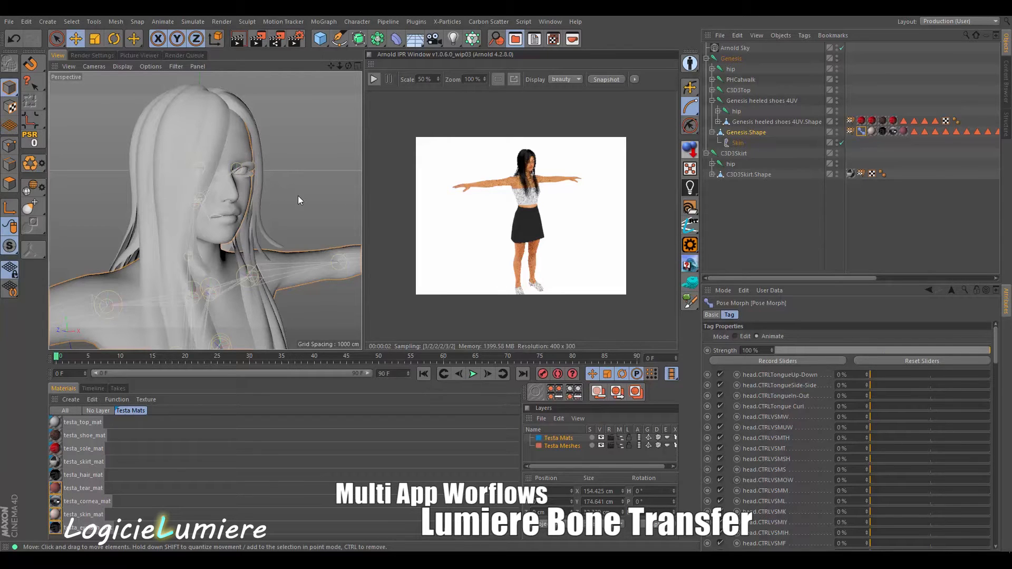
mouse_move(271, 259)
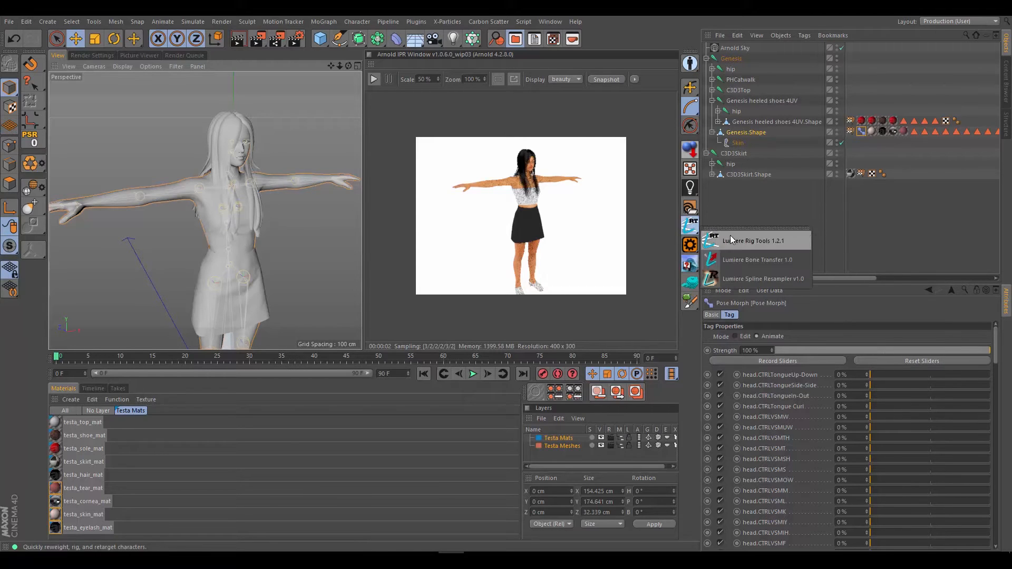
left_click(753, 241)
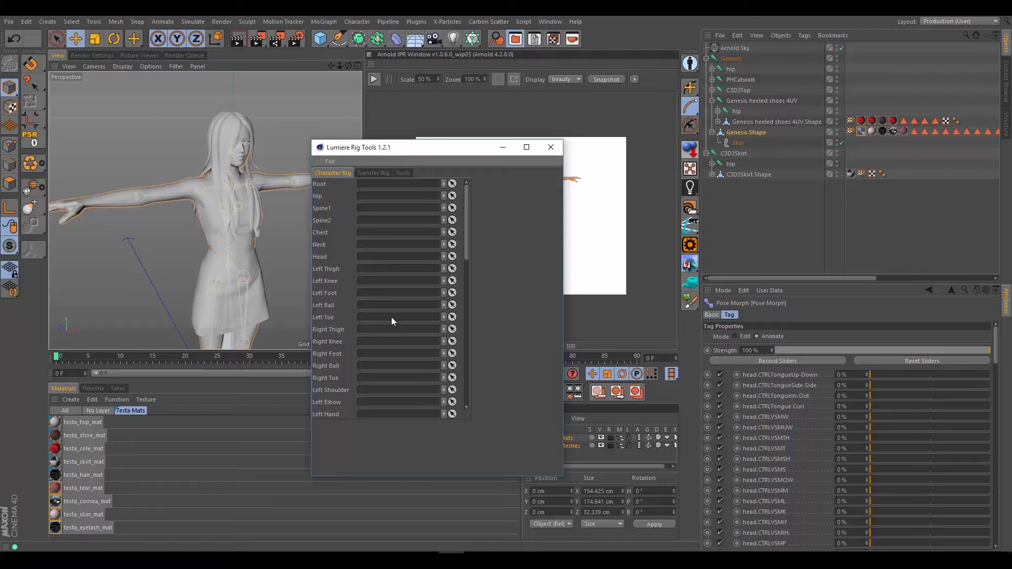
mouse_move(366, 189)
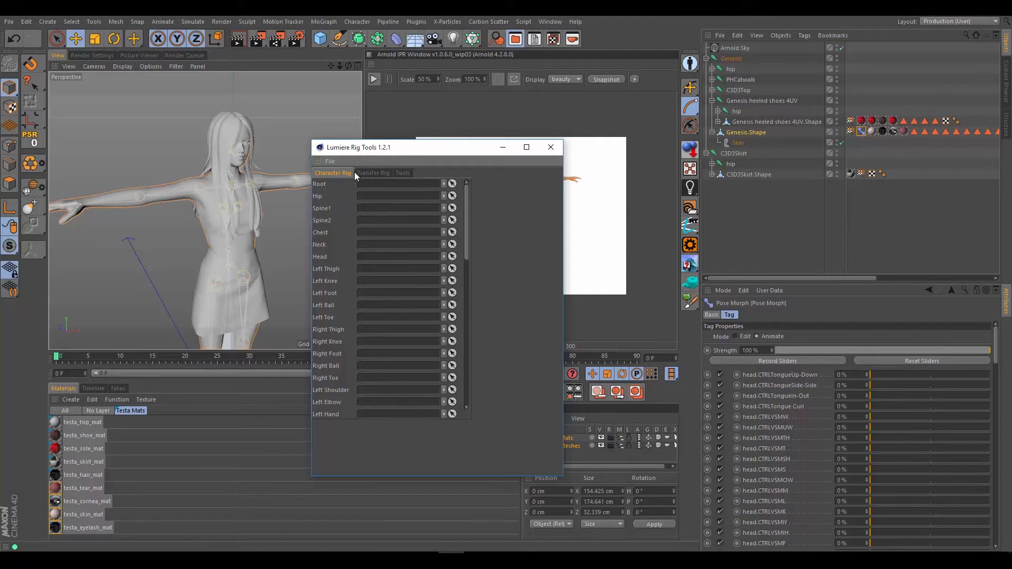
left_click(373, 172)
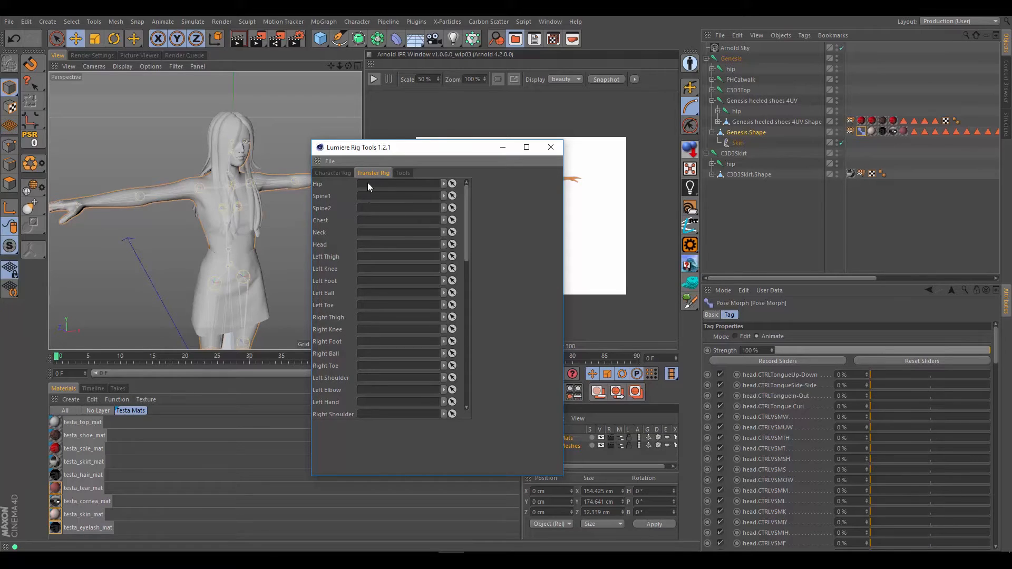
left_click(332, 172)
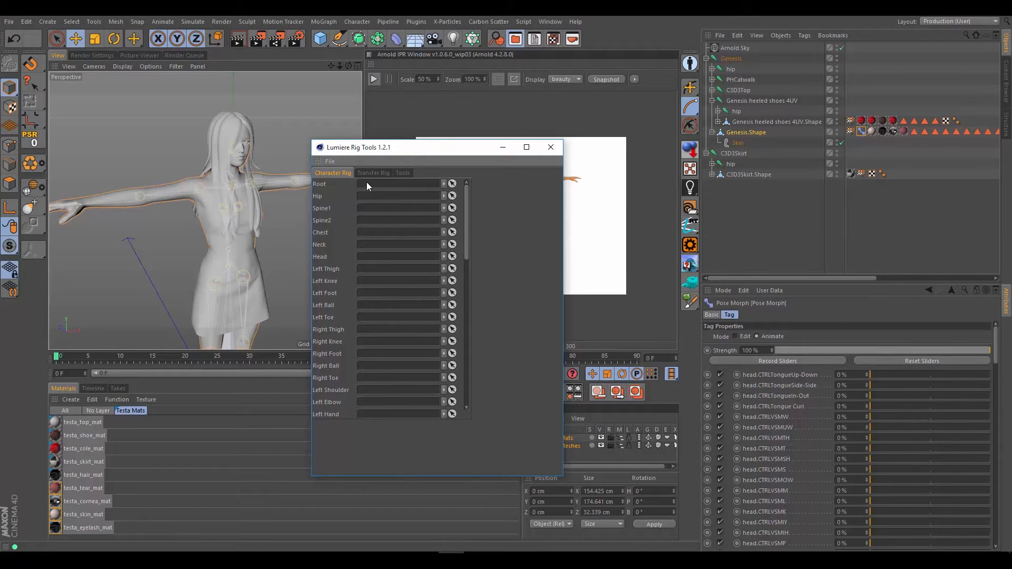
mouse_move(359, 199)
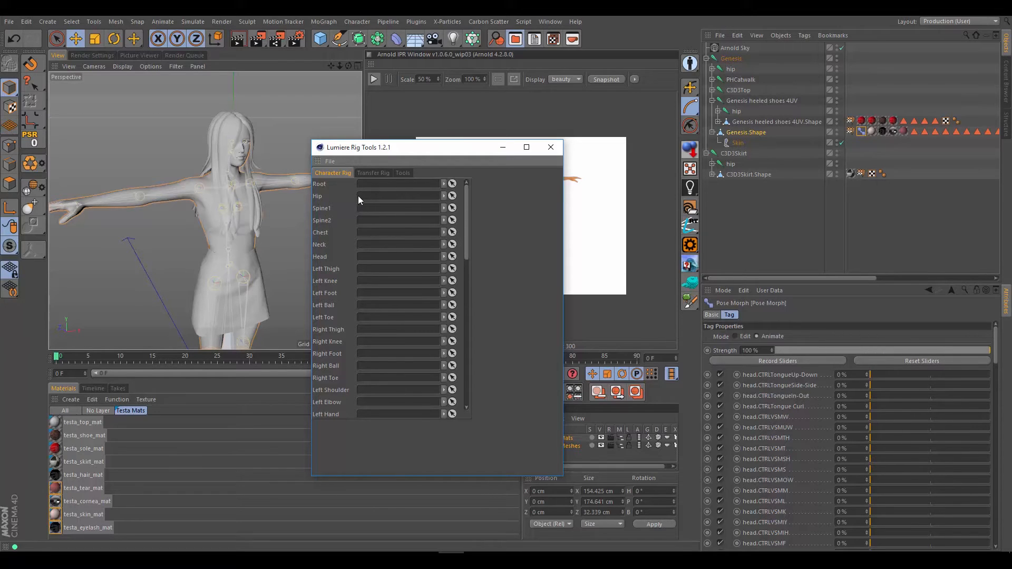
mouse_move(371, 179)
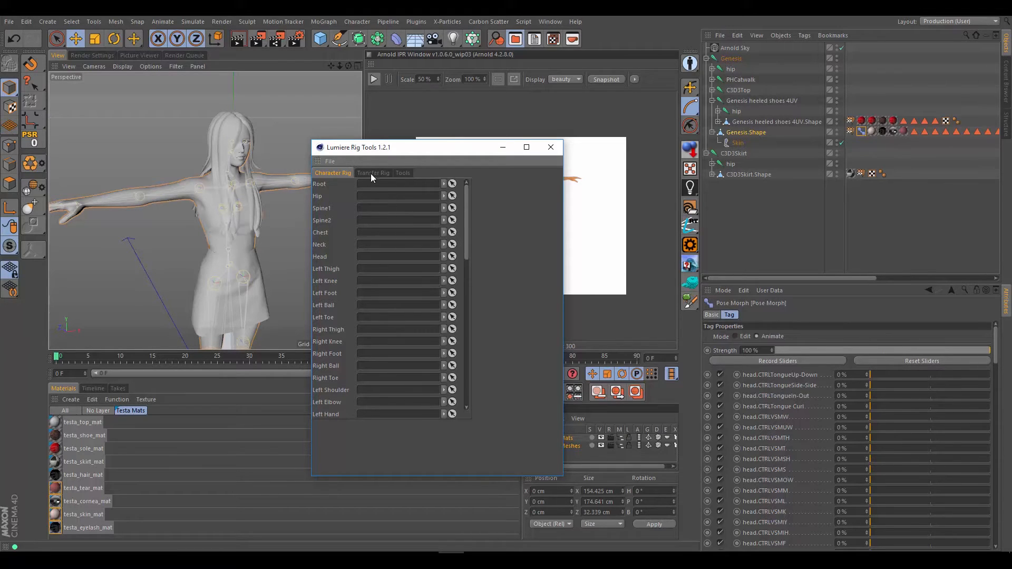
left_click(402, 173)
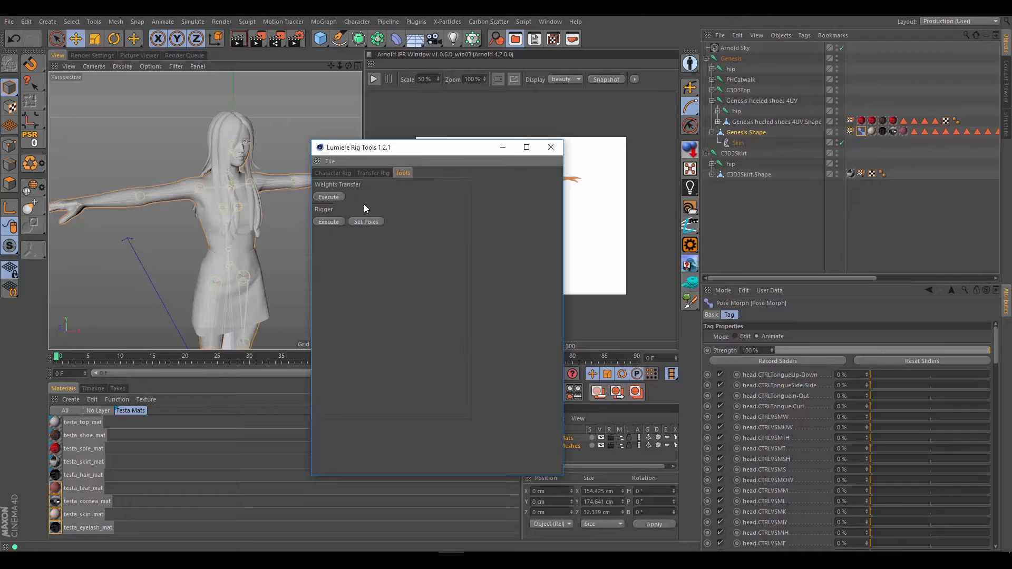
mouse_move(356, 184)
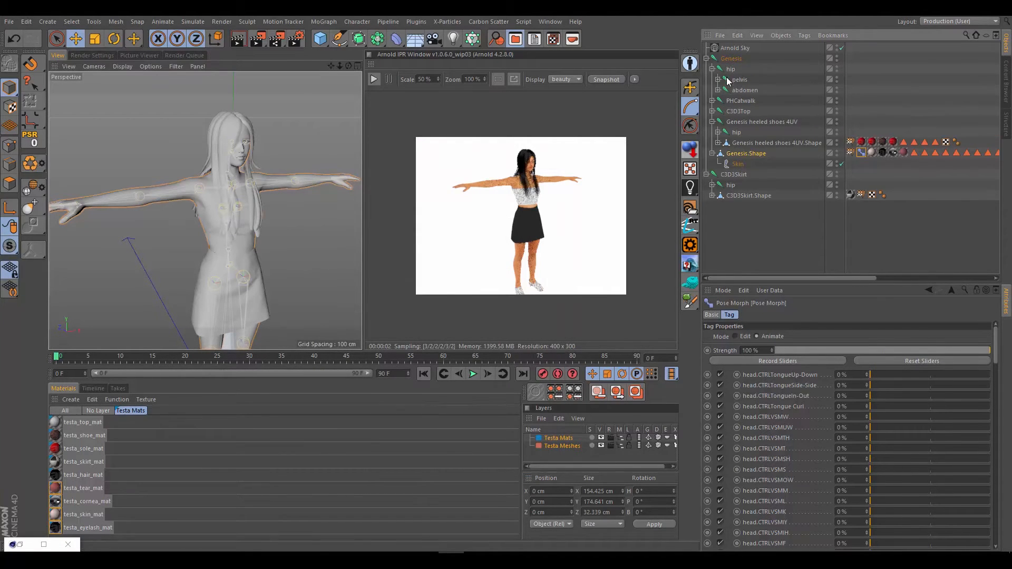
- Expand the Genesis pelvis to its thighs and select the heeled shoes' hip joint
left_click(724, 70)
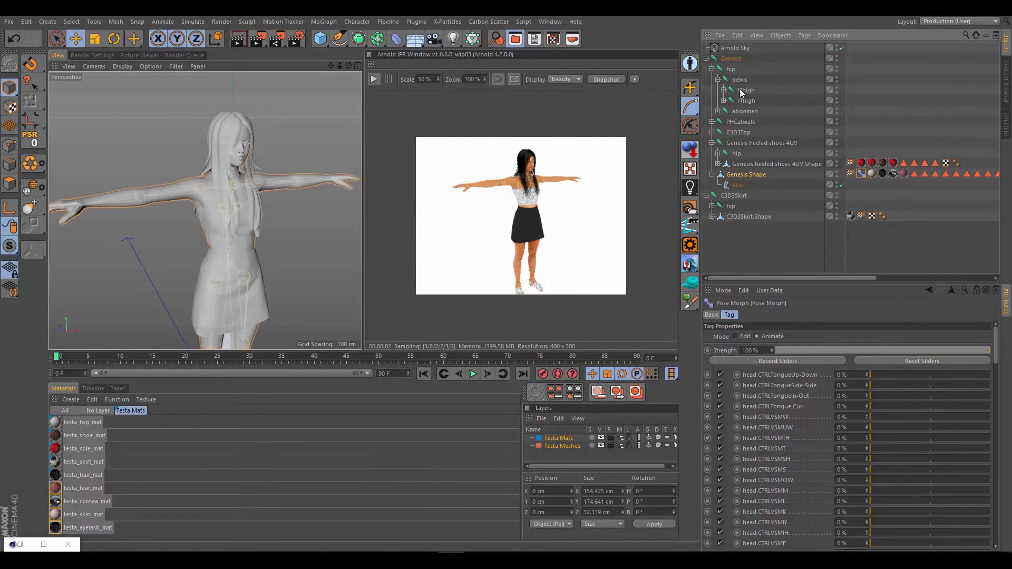
left_click(738, 185)
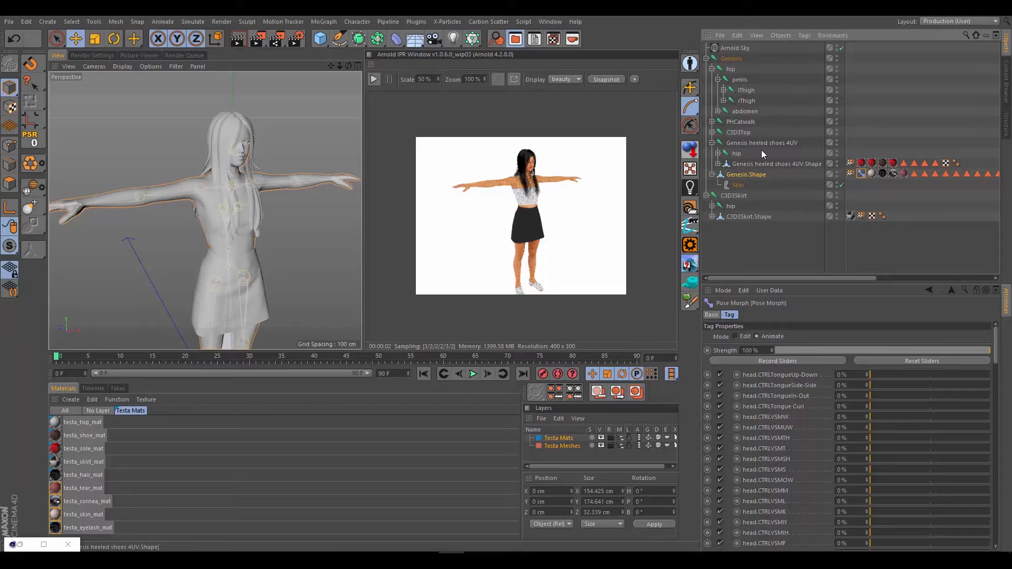
mouse_move(706, 216)
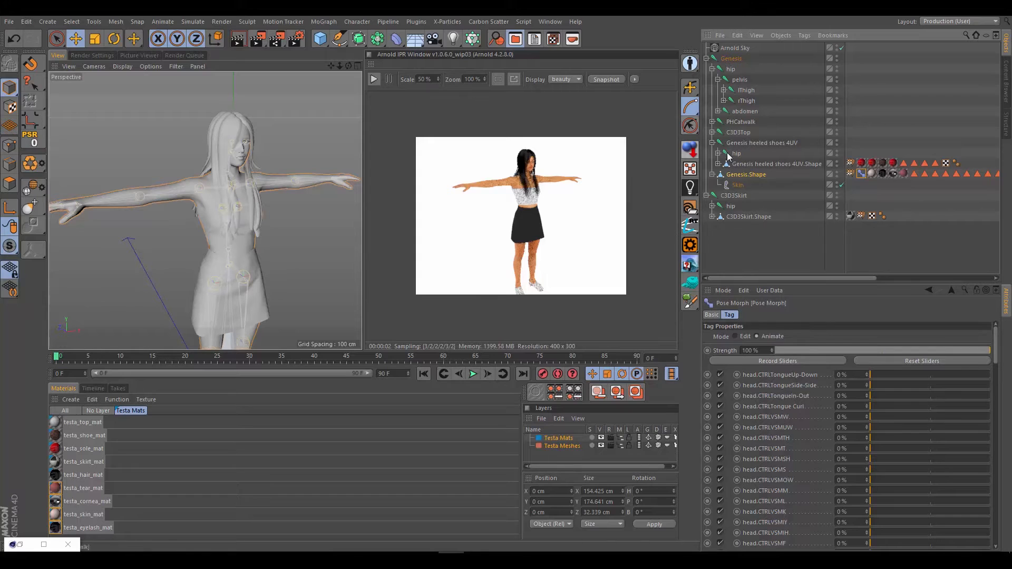
mouse_move(743, 186)
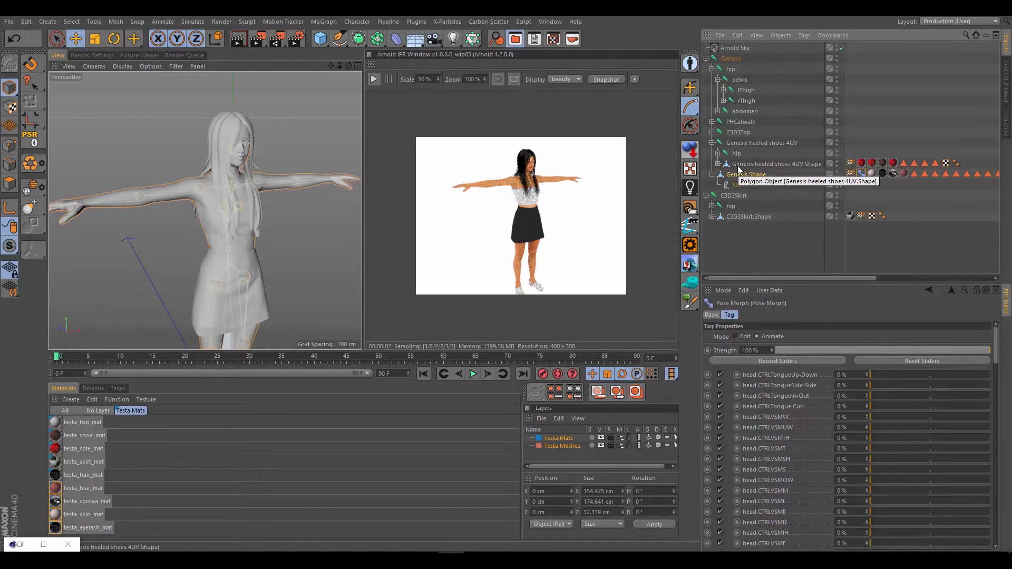
mouse_move(733, 206)
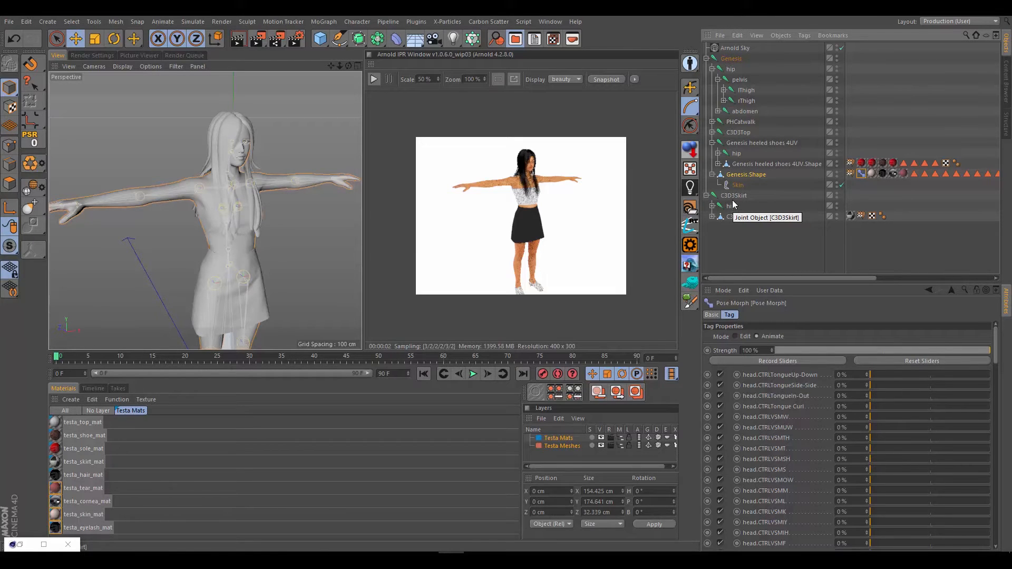
mouse_move(728, 161)
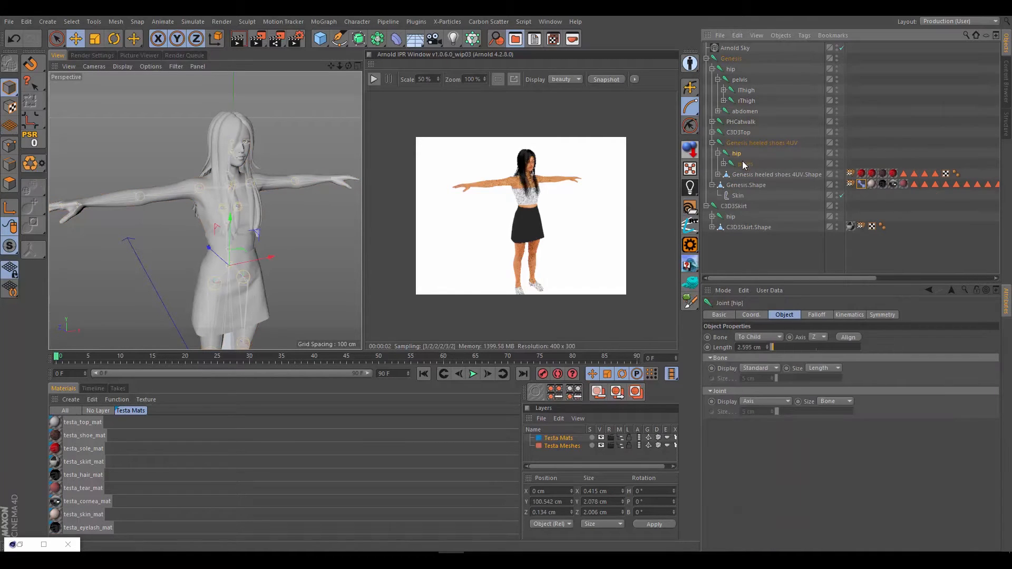
left_click(746, 164)
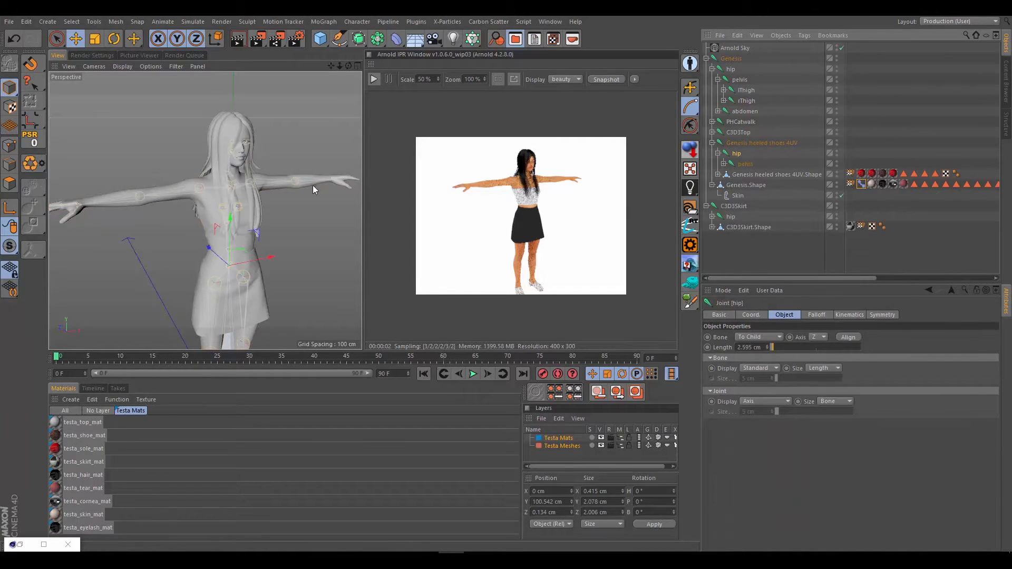
mouse_move(505, 161)
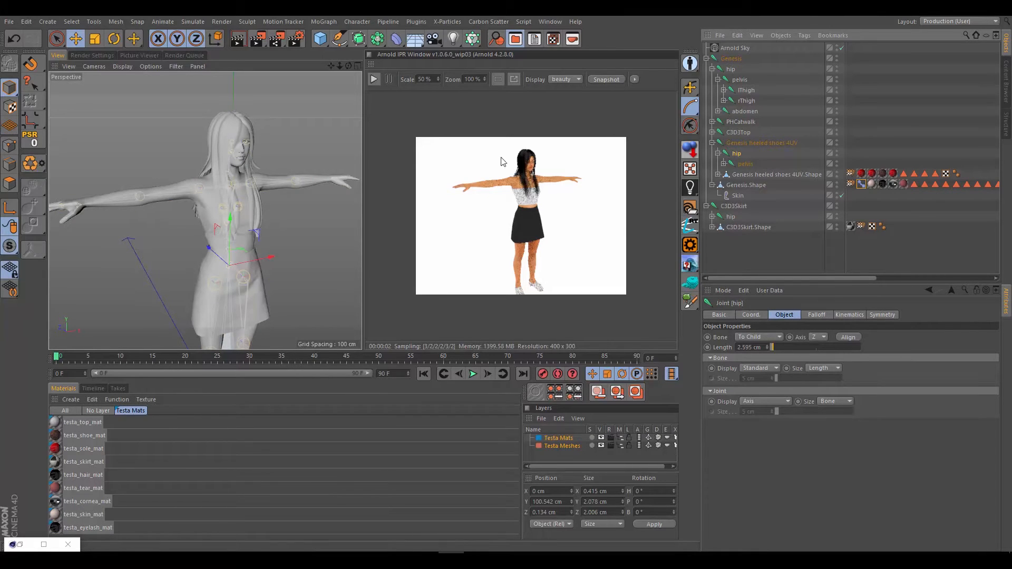
mouse_move(647, 116)
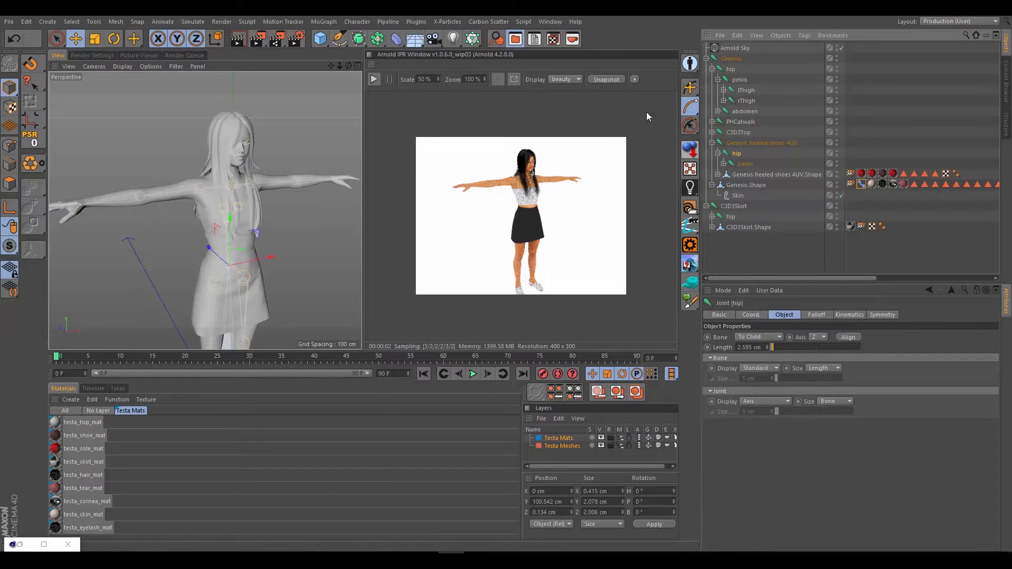
mouse_move(666, 136)
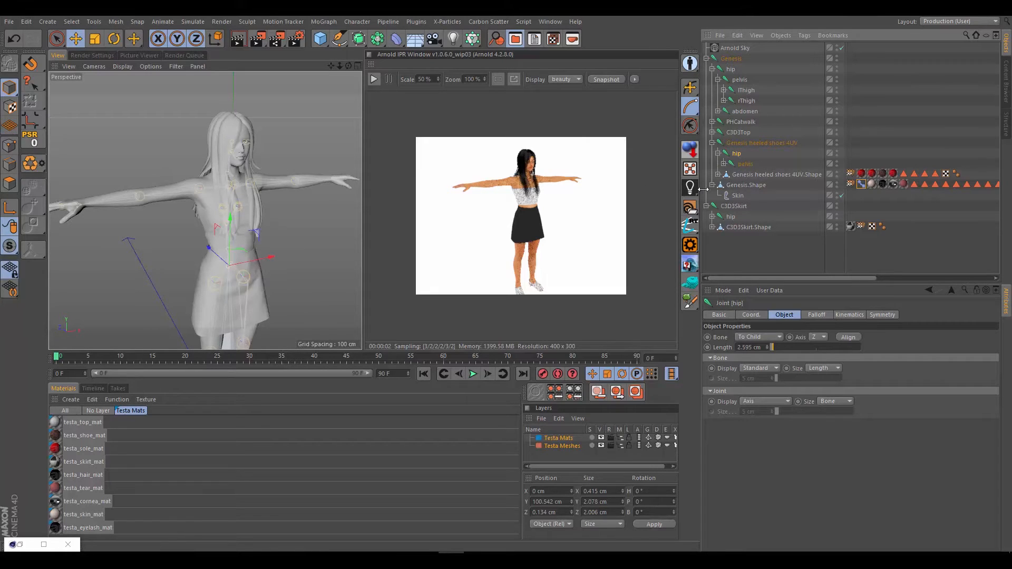
mouse_move(729, 219)
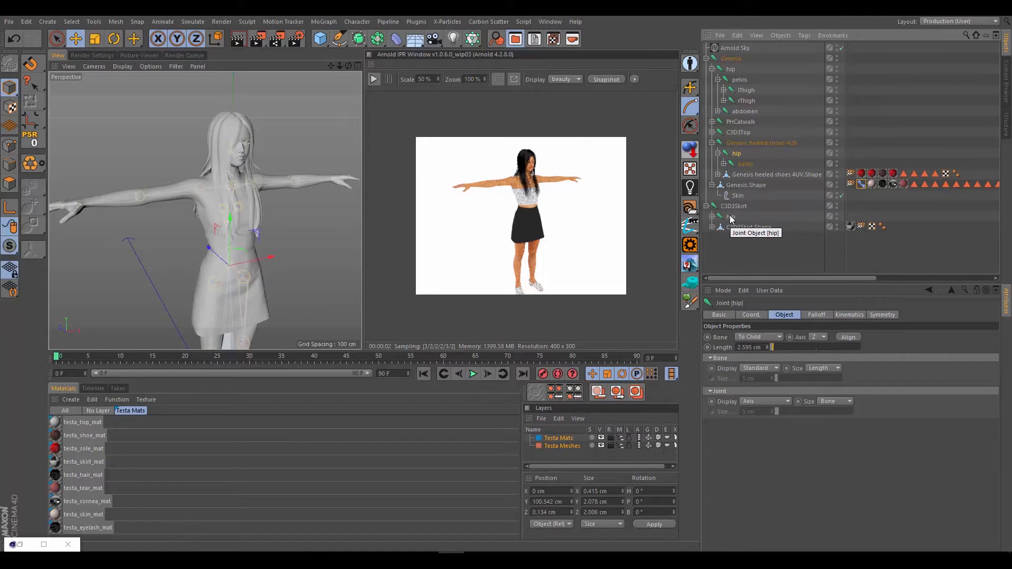
mouse_move(734, 207)
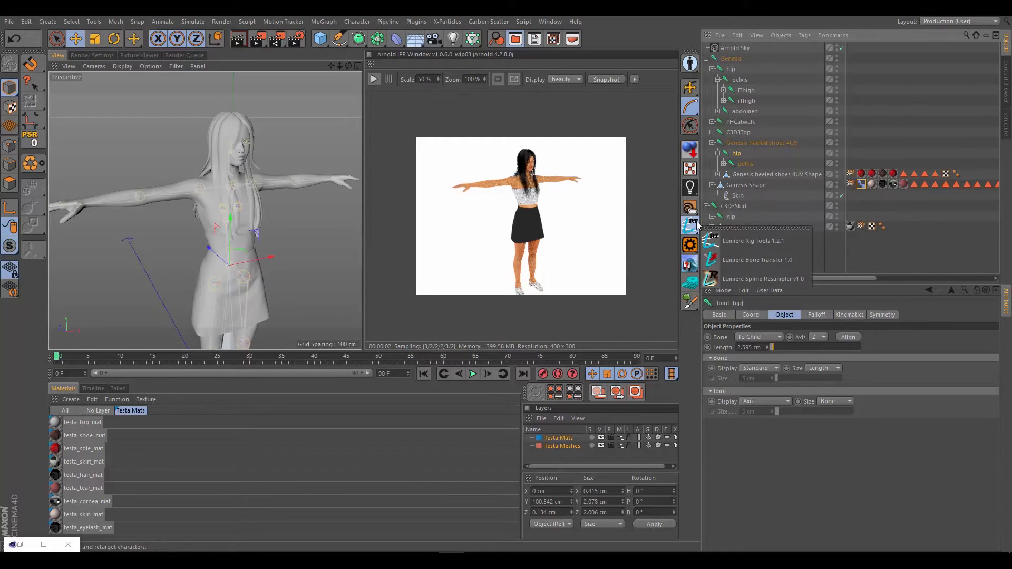
- Bring up the Lumiere Bone Transfer 1.0 tool with source and target unset
left_click(758, 260)
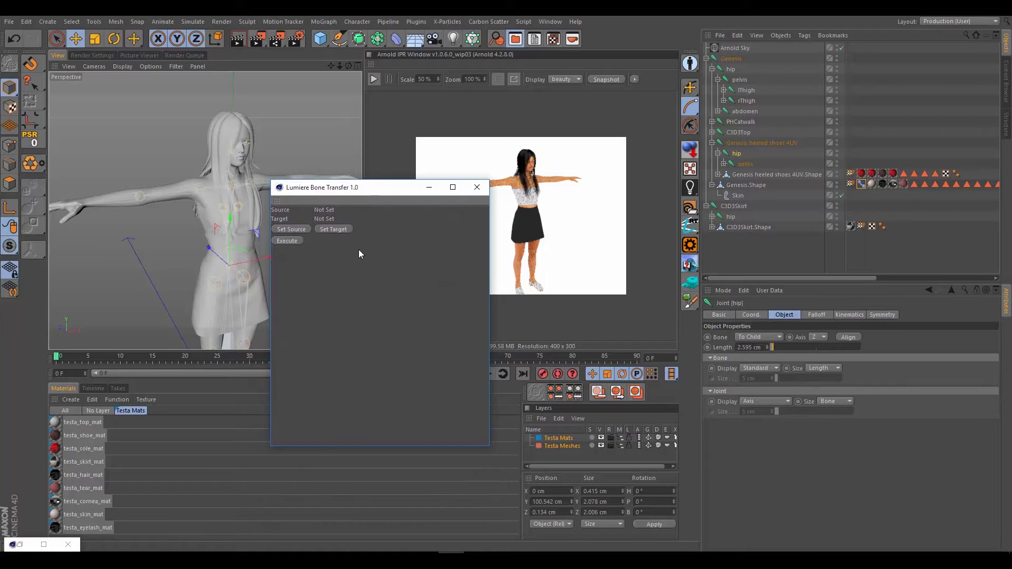
mouse_move(355, 228)
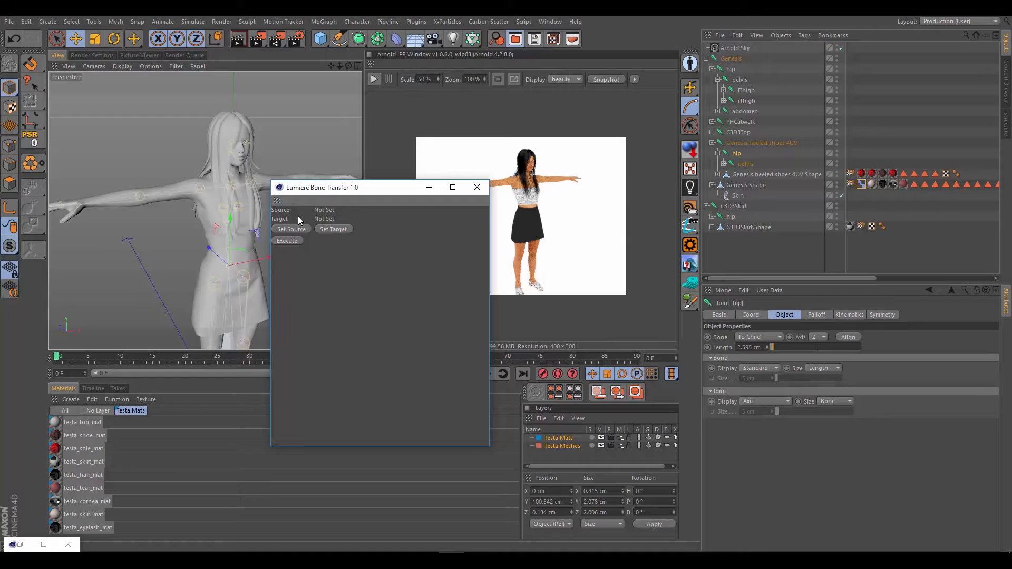
mouse_move(289, 216)
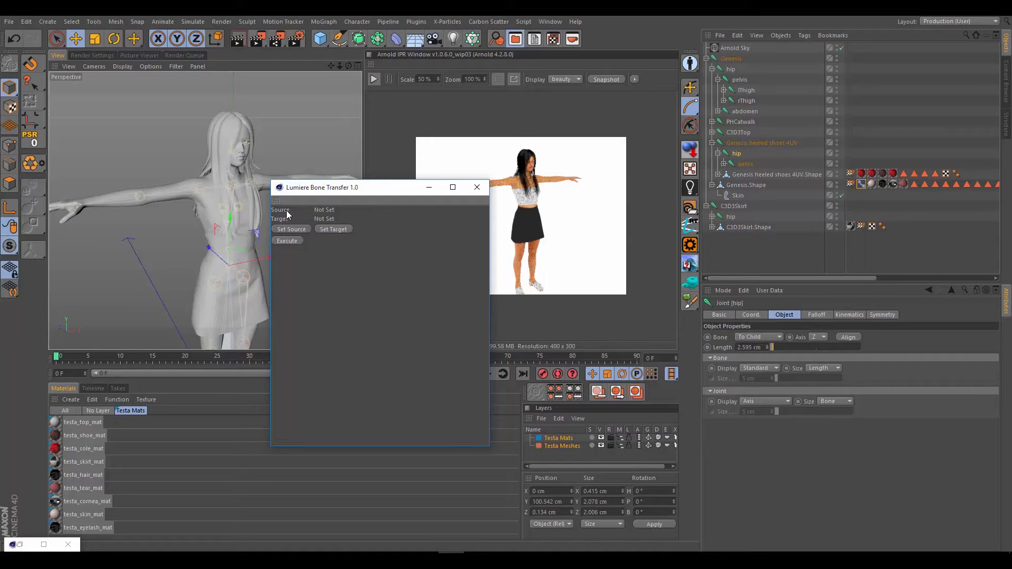
mouse_move(298, 226)
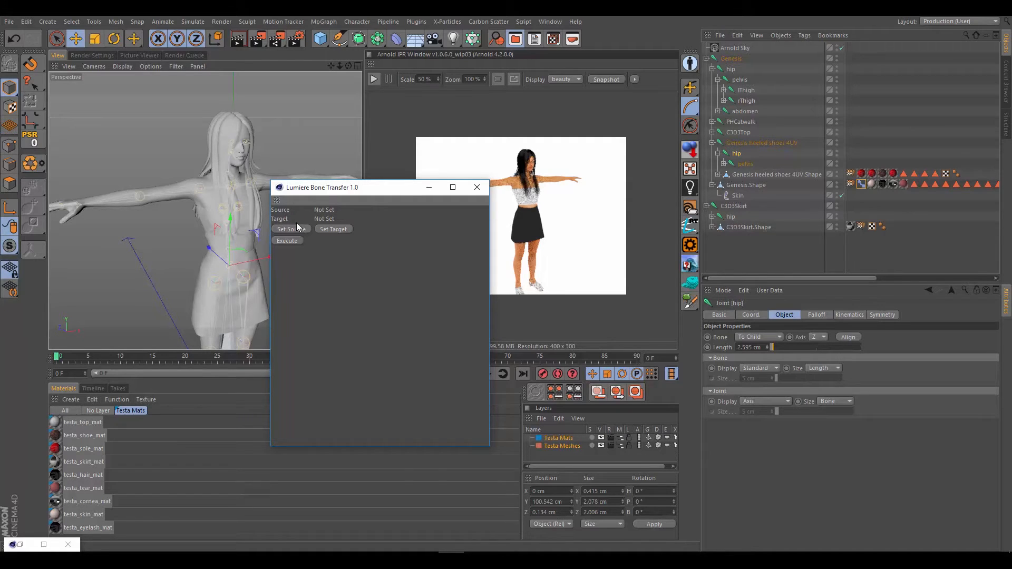
mouse_move(333, 229)
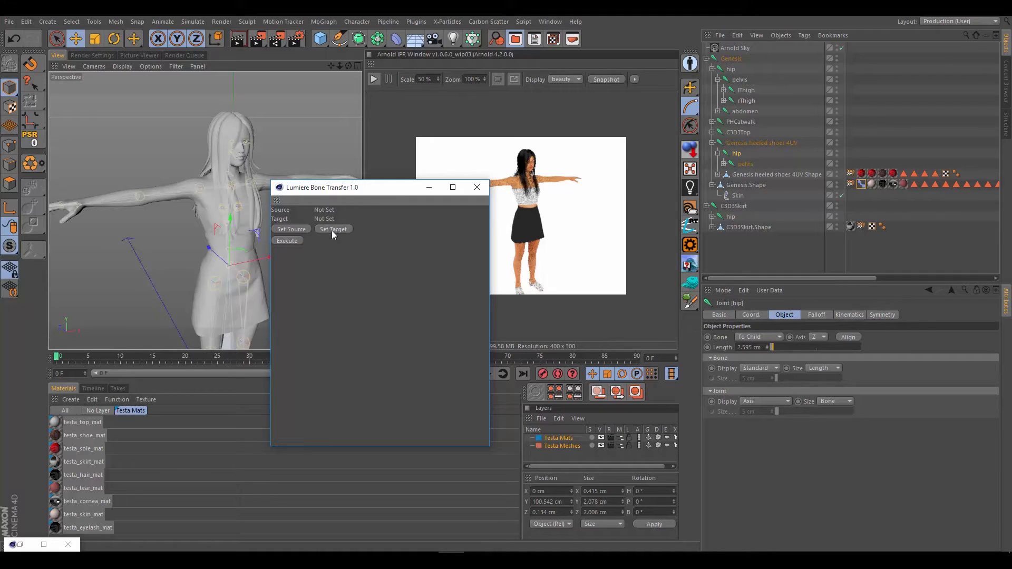
mouse_move(396, 217)
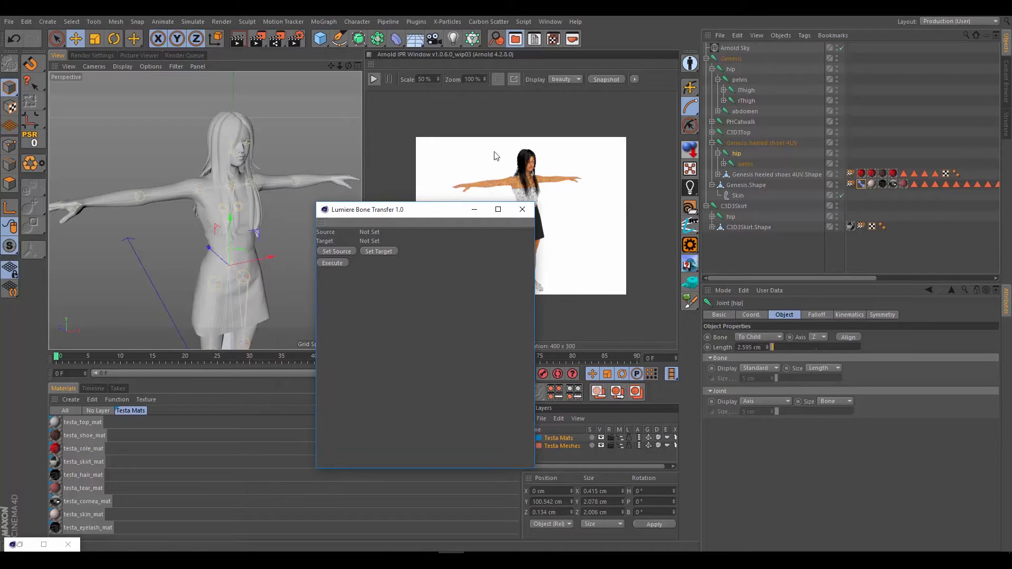
mouse_move(392, 182)
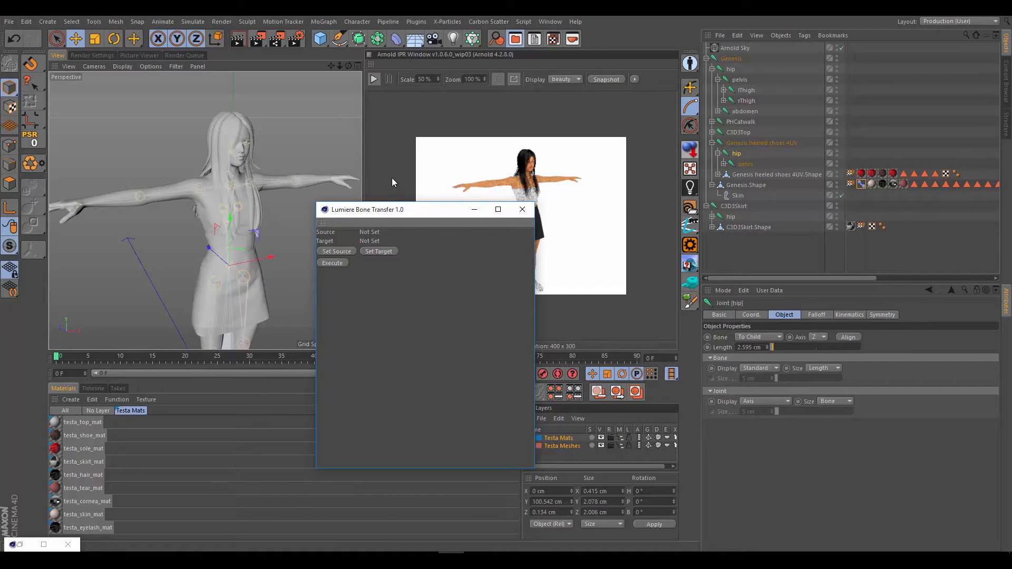
mouse_move(398, 215)
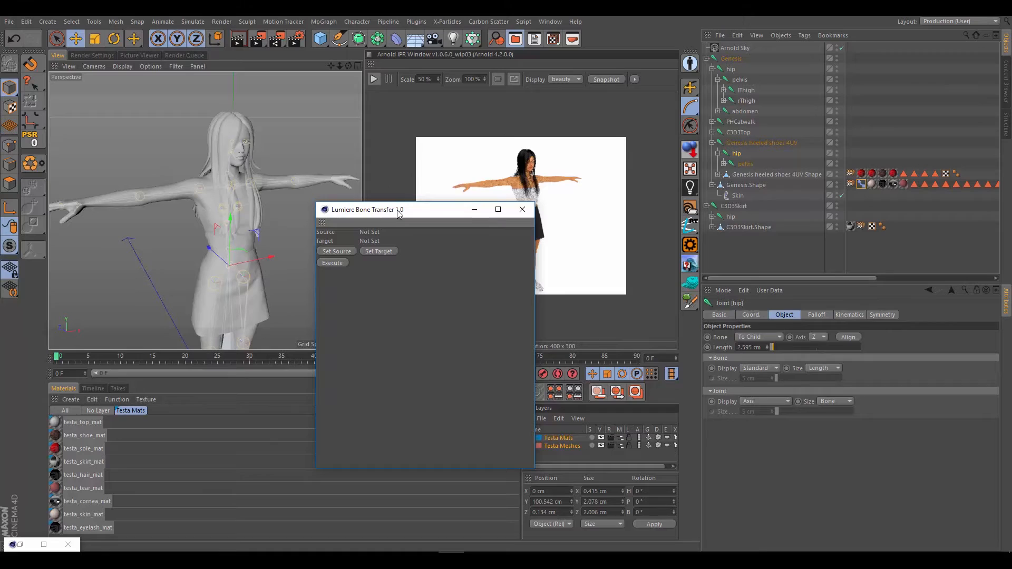
mouse_move(258, 187)
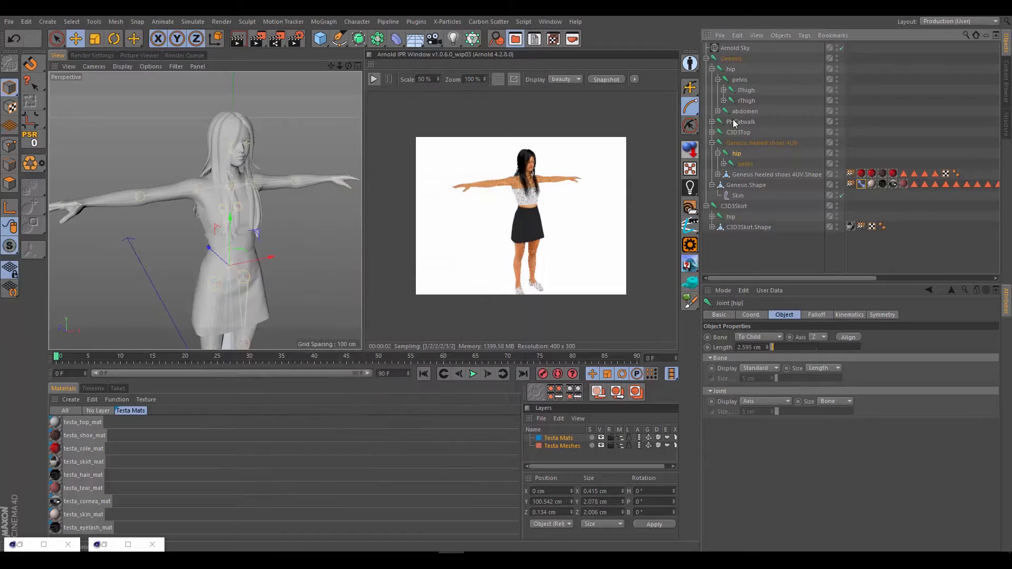
mouse_move(792, 133)
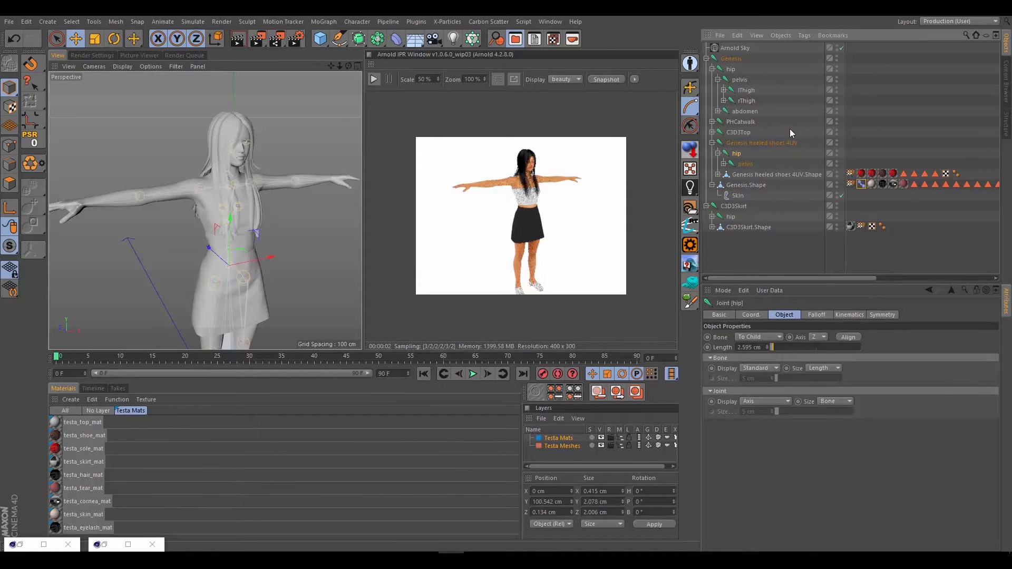
mouse_move(733, 116)
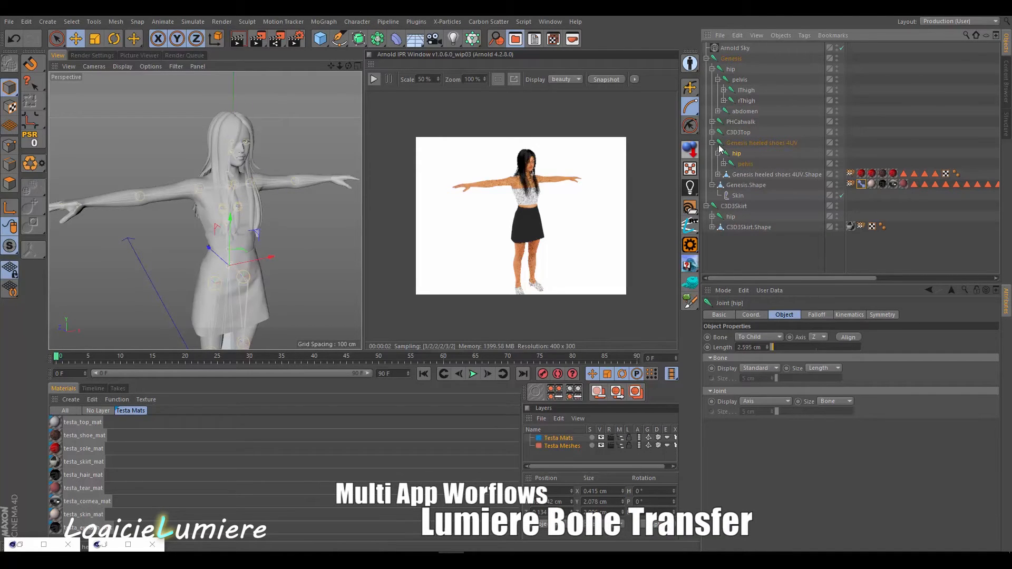
mouse_move(798, 267)
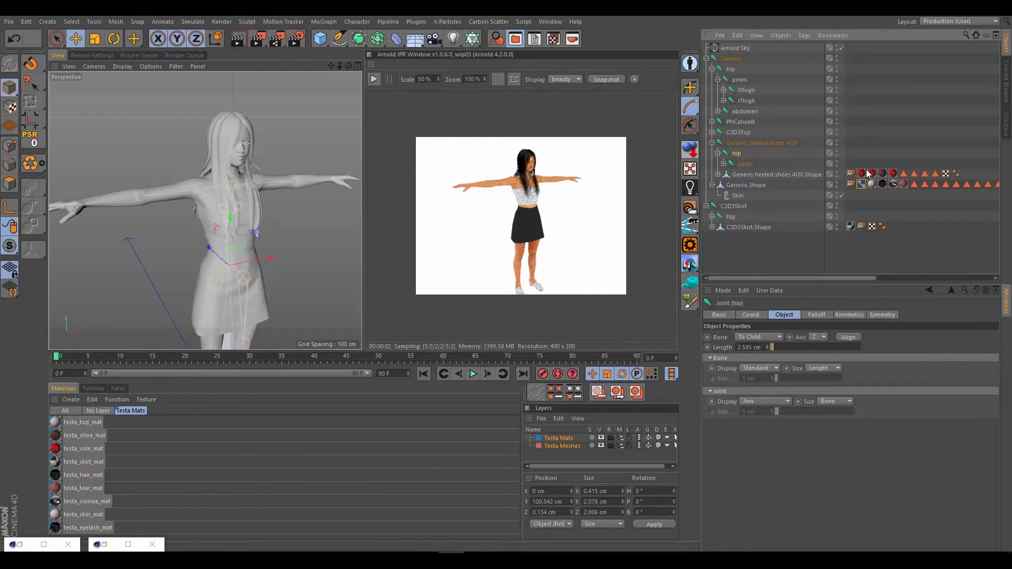
mouse_move(527, 167)
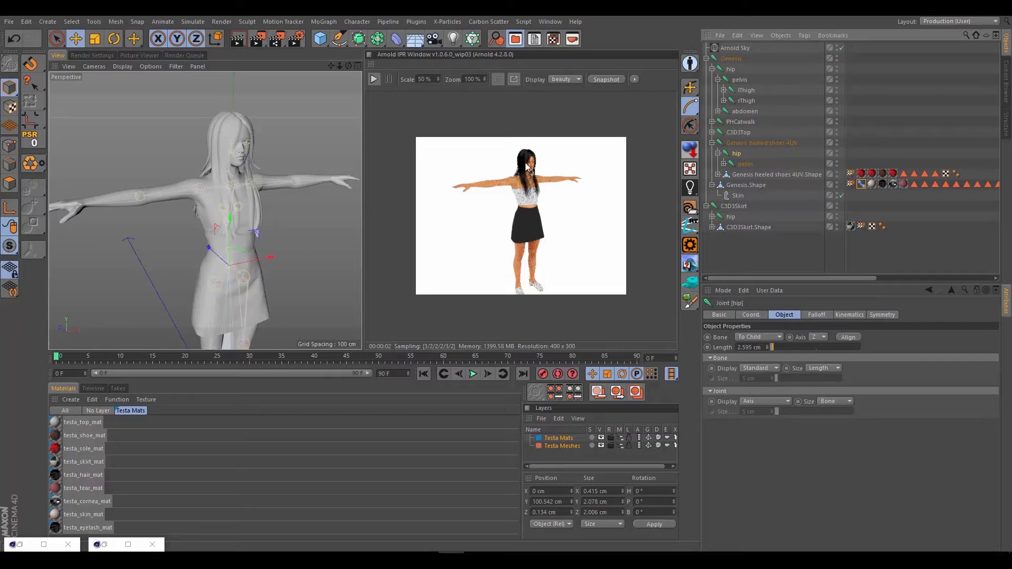
mouse_move(798, 219)
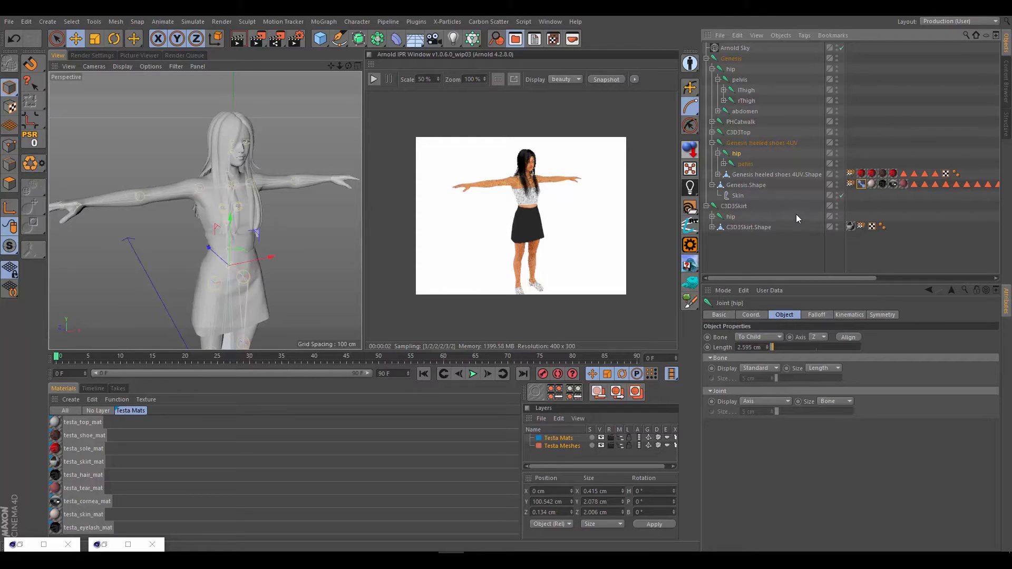
mouse_move(523, 180)
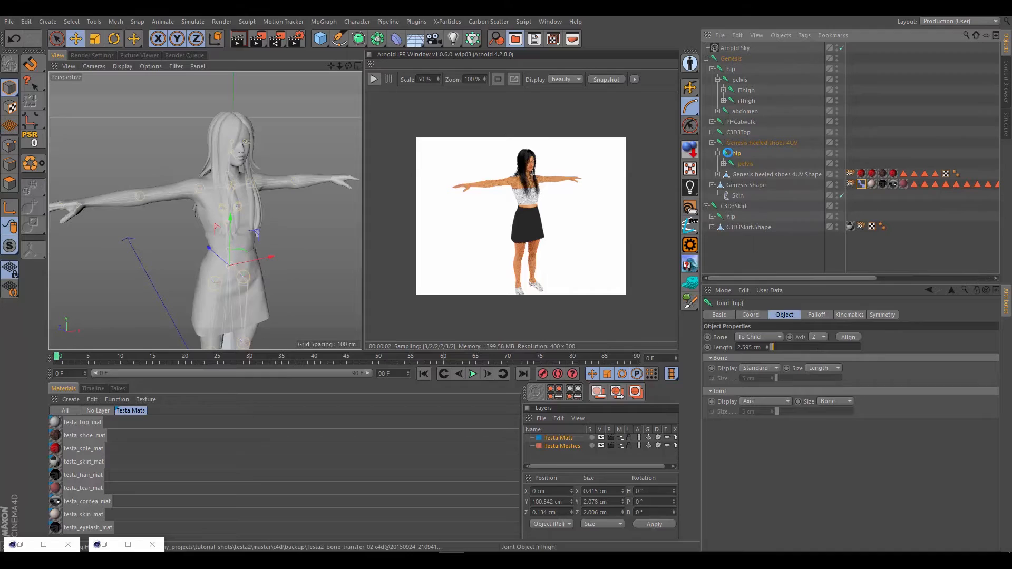
- Save a backup of the Testa2 bone transfer scene and return to the character scene
left_click(738, 196)
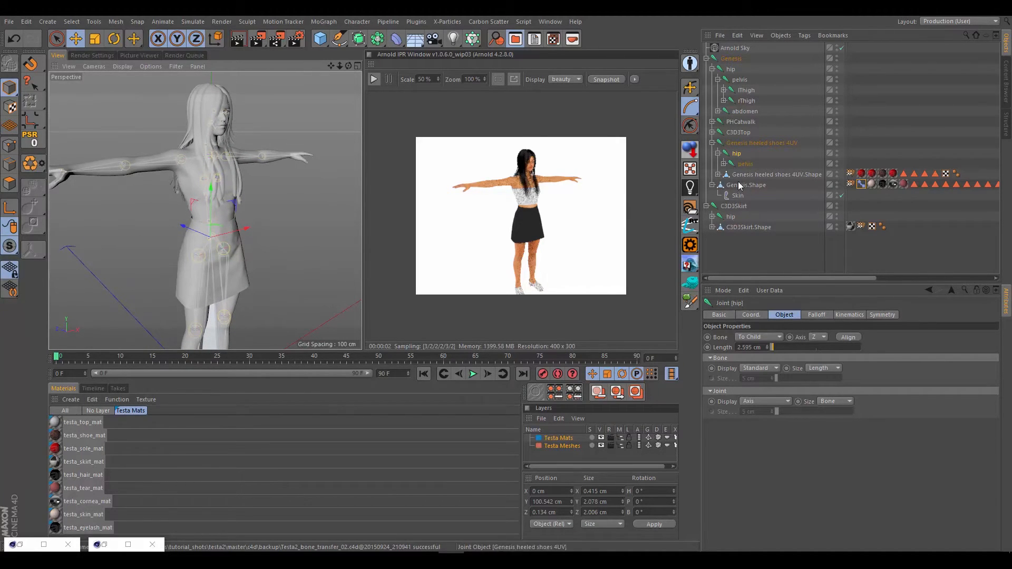
left_click(747, 185)
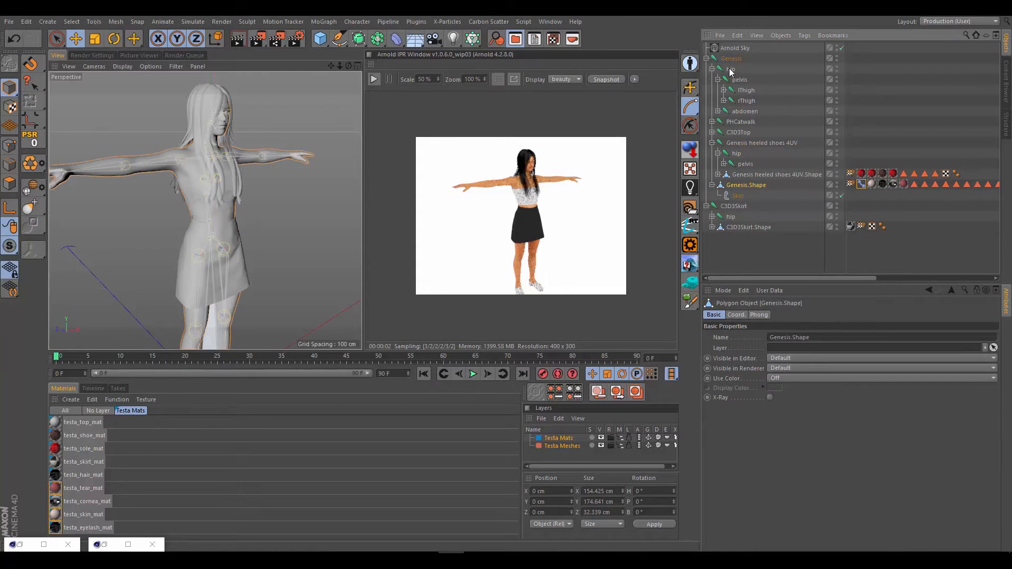
left_click(732, 70)
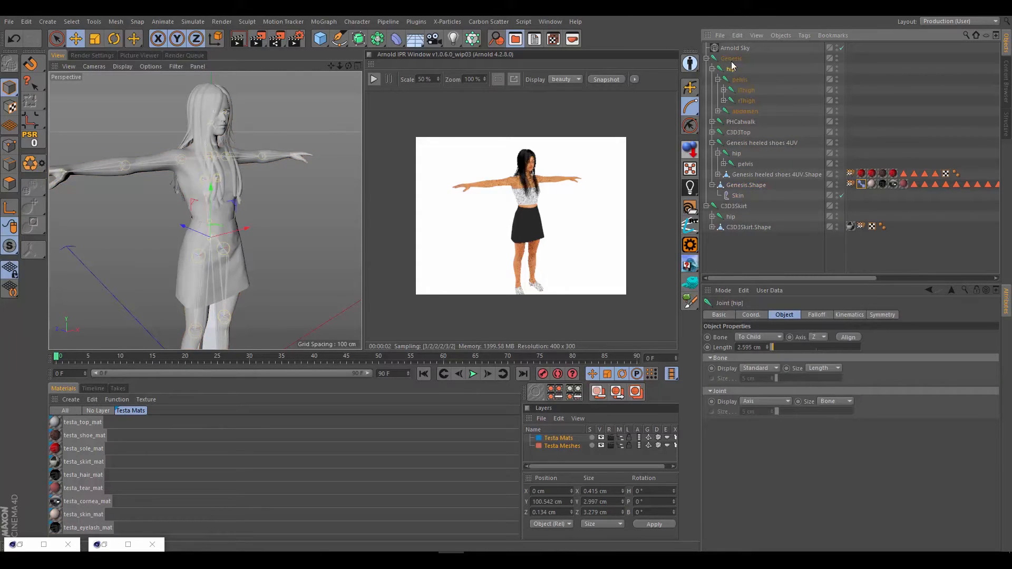
mouse_move(639, 113)
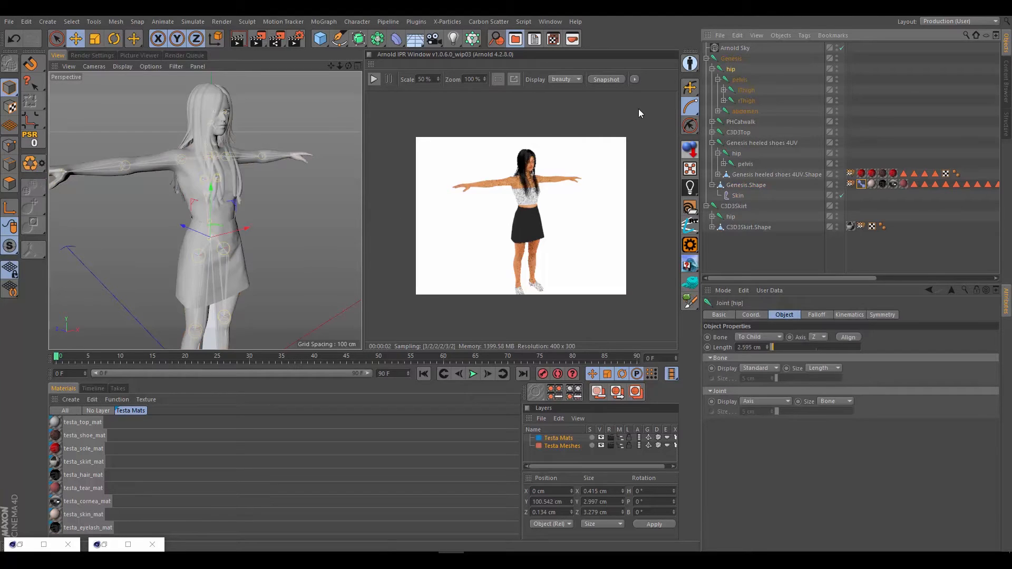
mouse_move(273, 232)
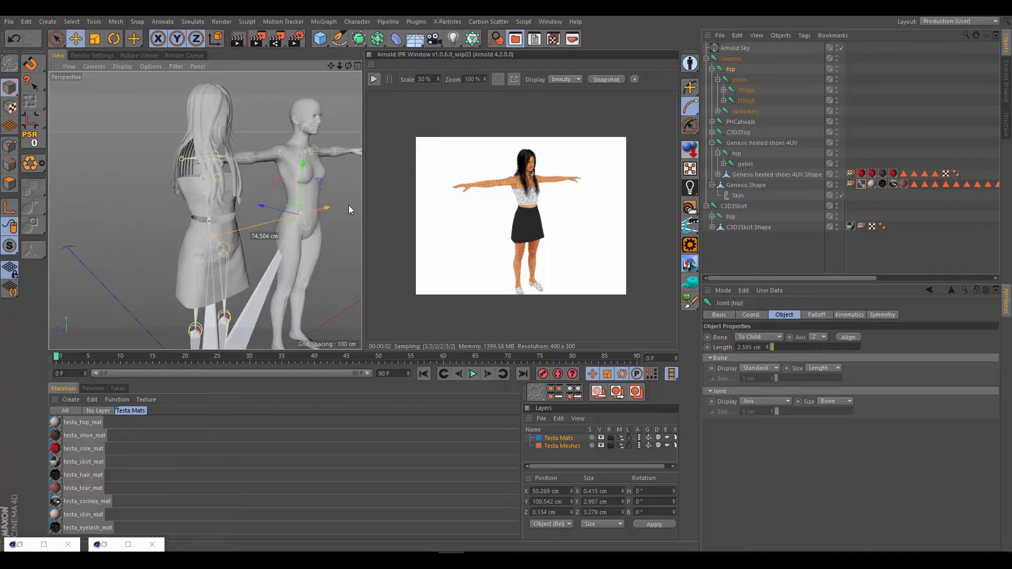
left_click_drag(322, 208, 336, 210)
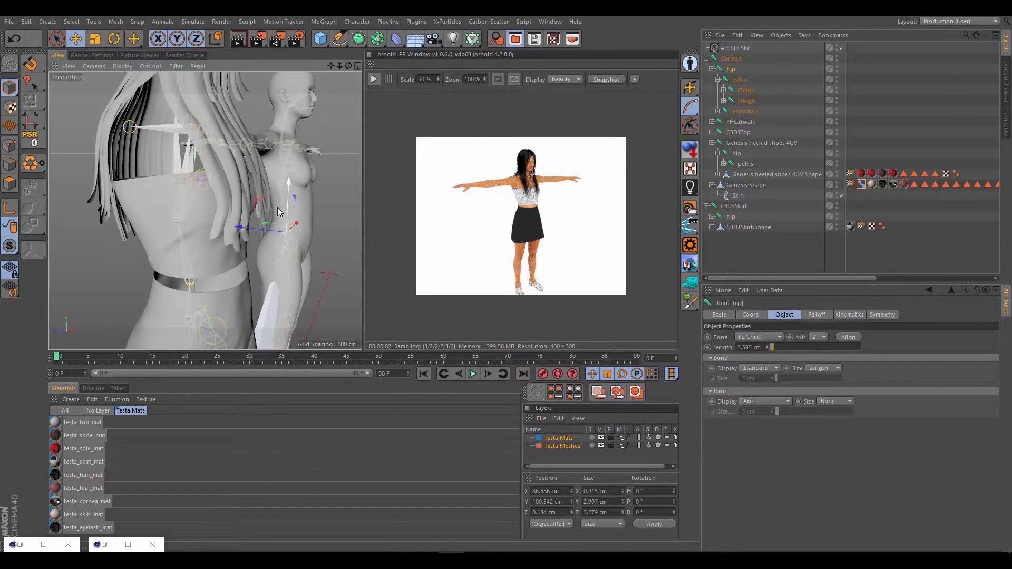
left_click_drag(277, 212, 240, 258)
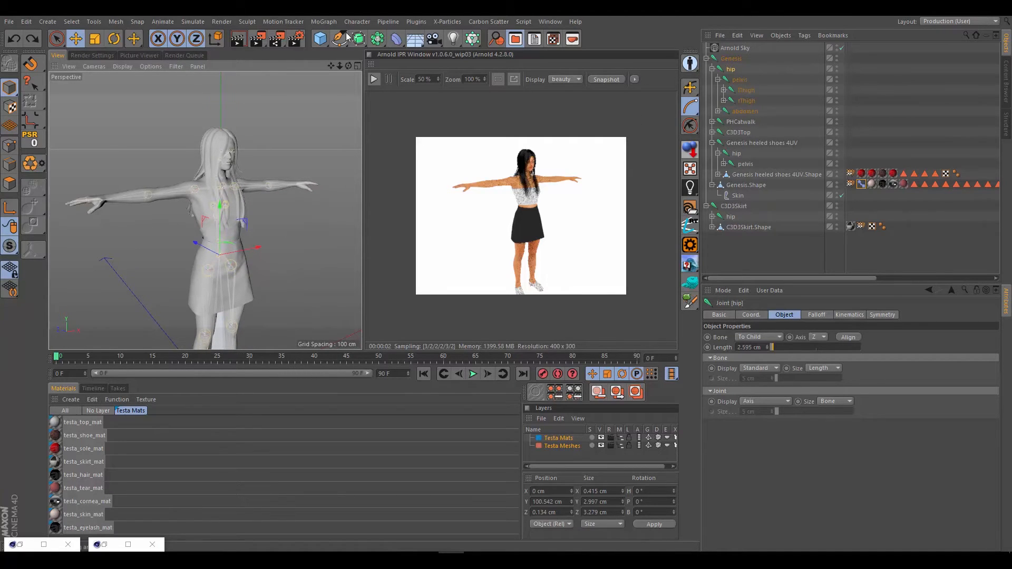
- Create an empty null named Rig at the top of the scene hierarchy
left_click(318, 39)
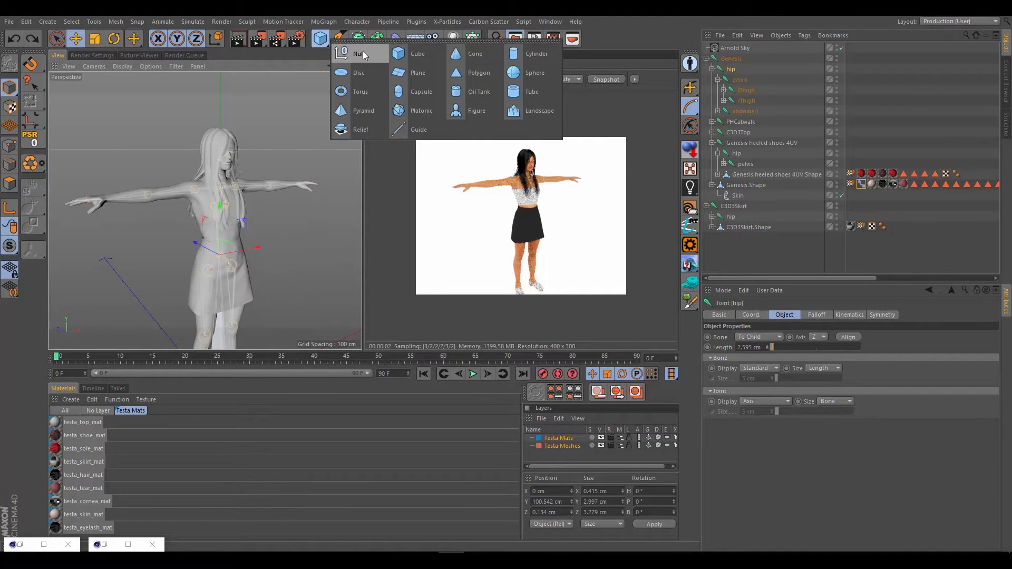
left_click(354, 54)
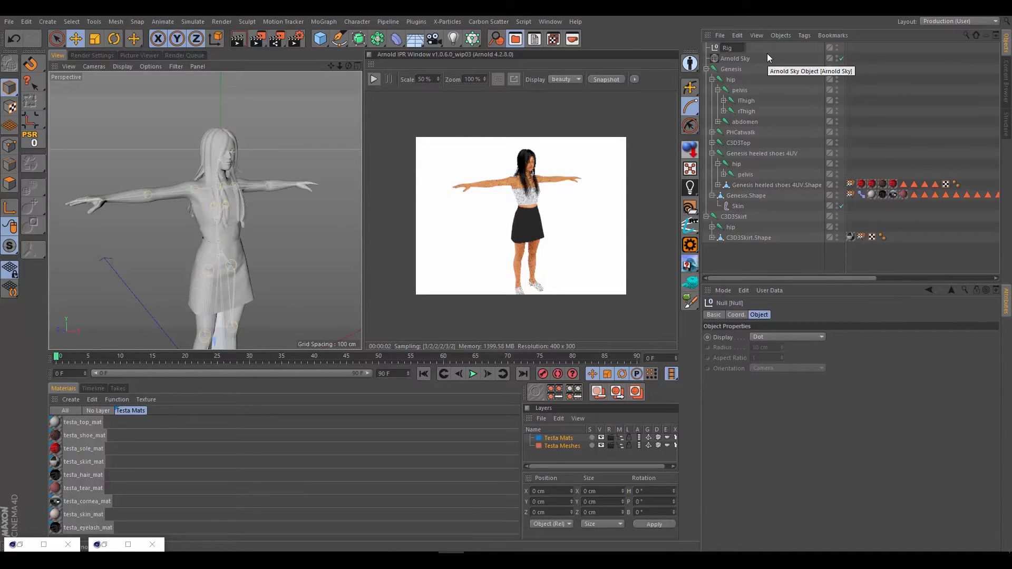
left_click(727, 48)
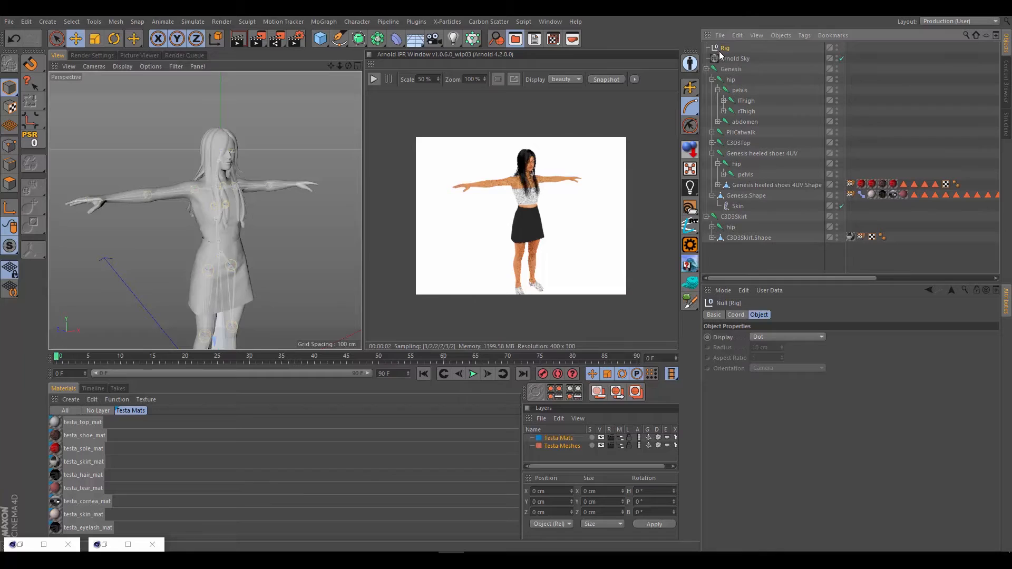
mouse_move(725, 55)
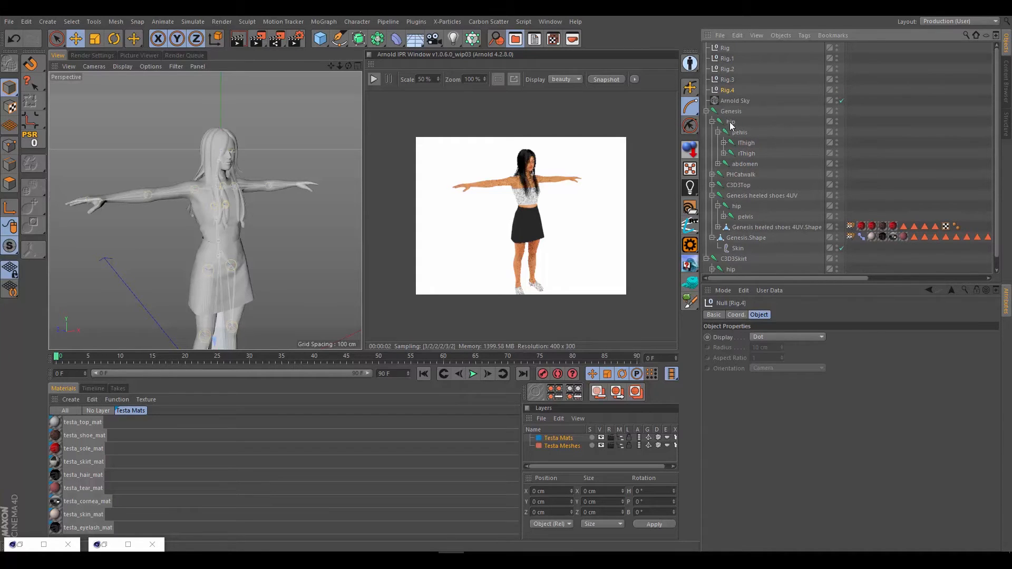
- Take the Genesis hip joint out of Genesis and place it inside the Rig null
left_click(730, 121)
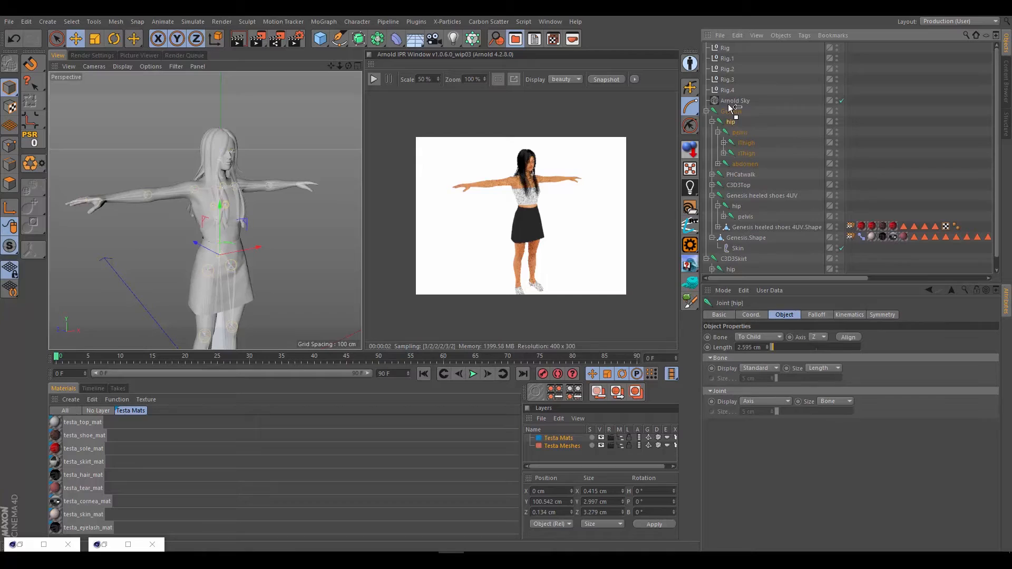
left_click(717, 111)
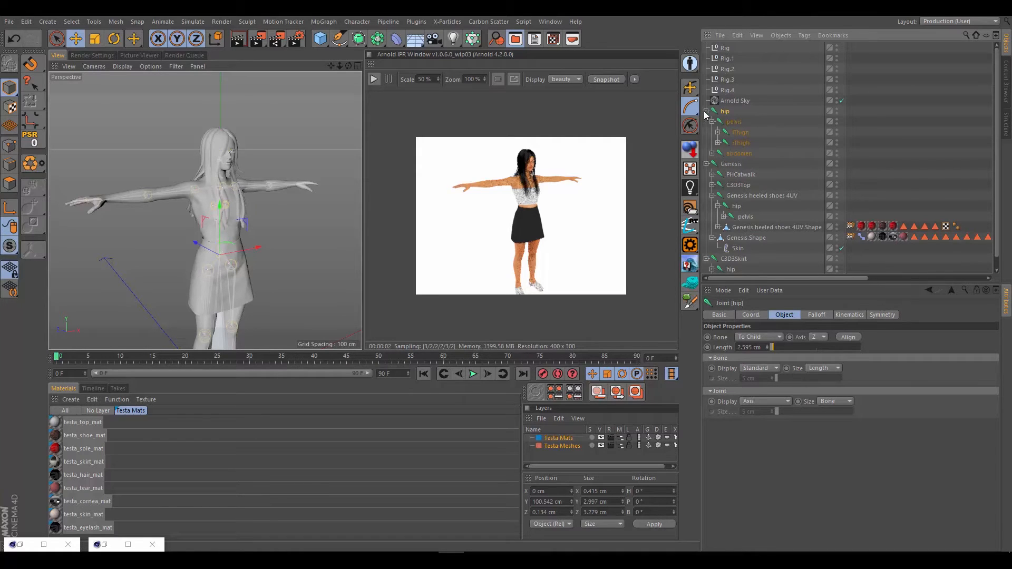
left_click(716, 111)
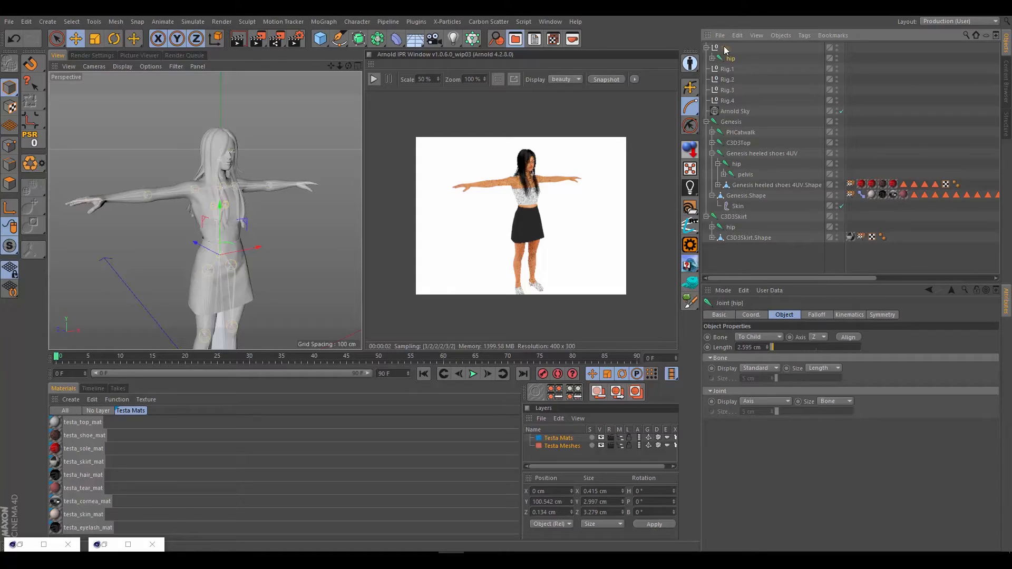
left_click(727, 48)
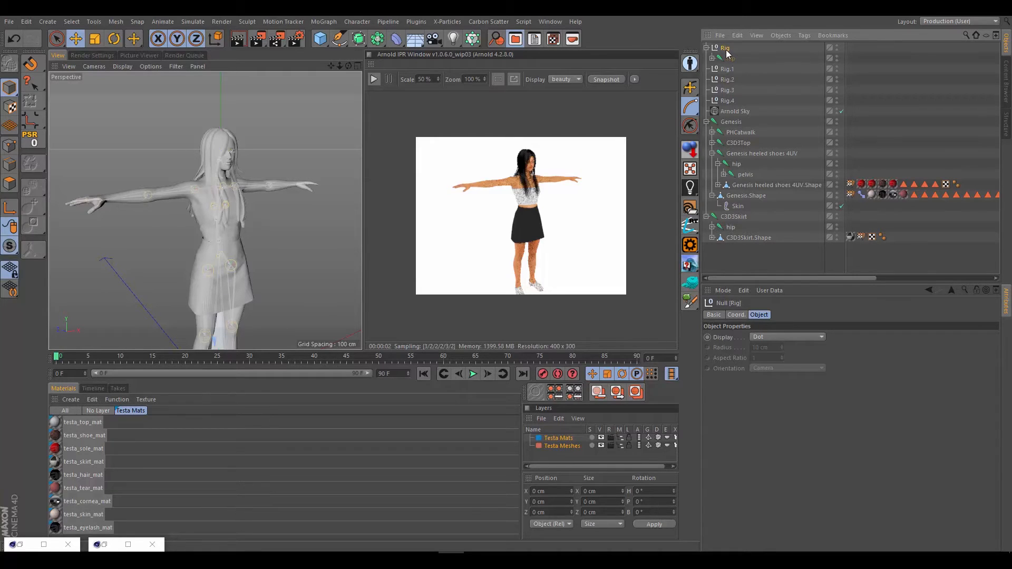
mouse_move(303, 56)
type("Testa")
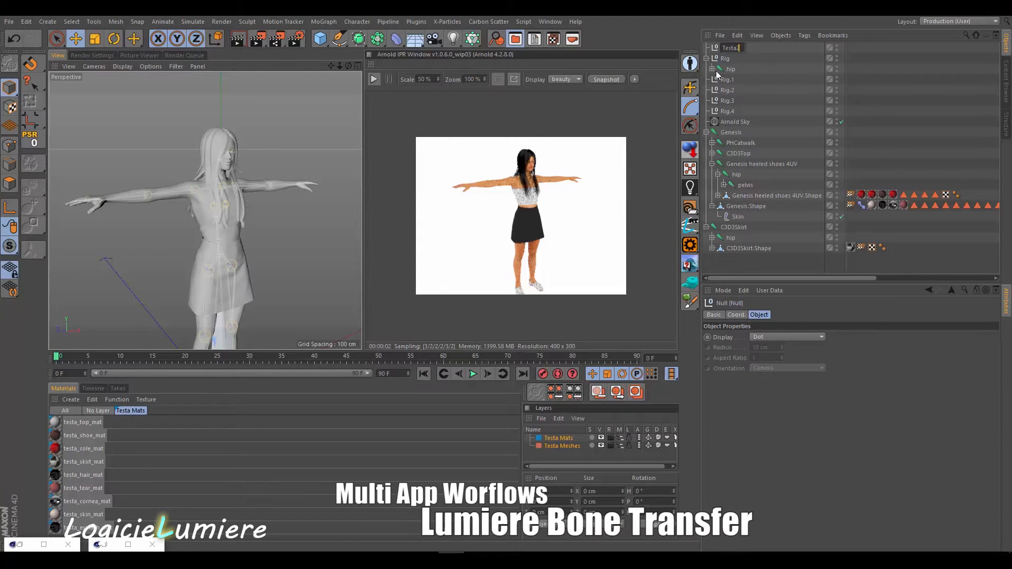
- Name a new null Testa2 and parent the Rig null under it
left_click(732, 58)
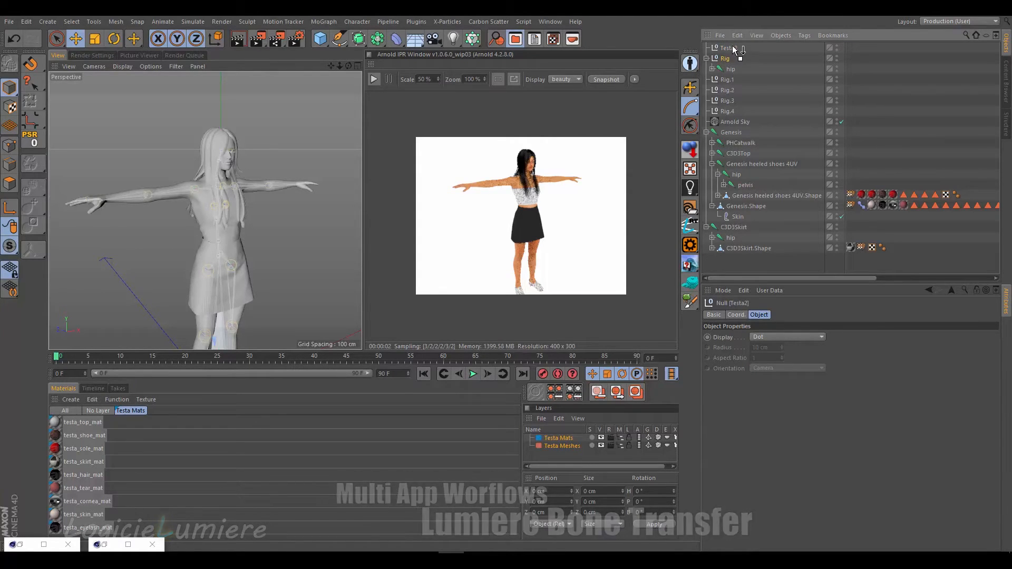
left_click(730, 58)
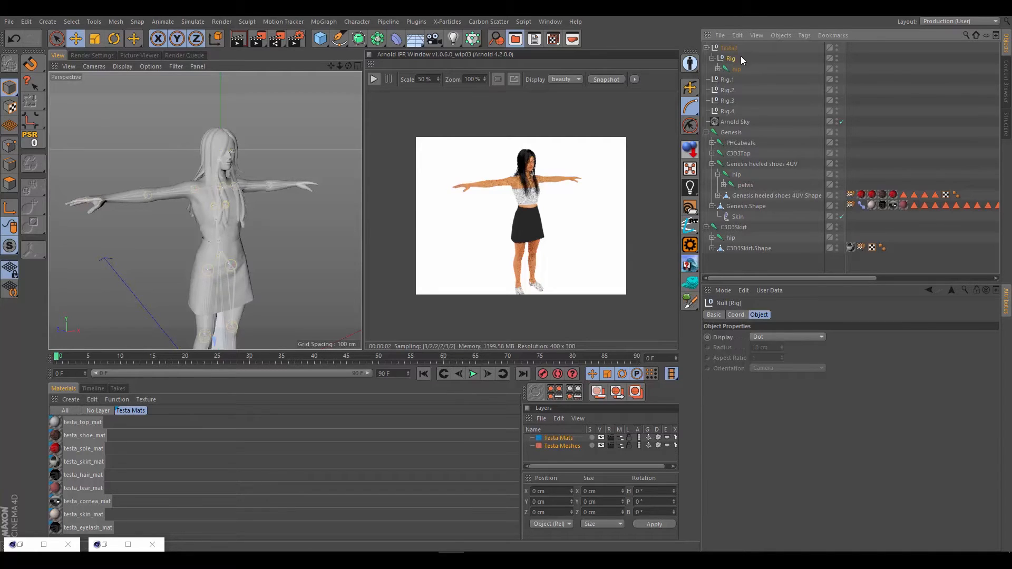
mouse_move(727, 61)
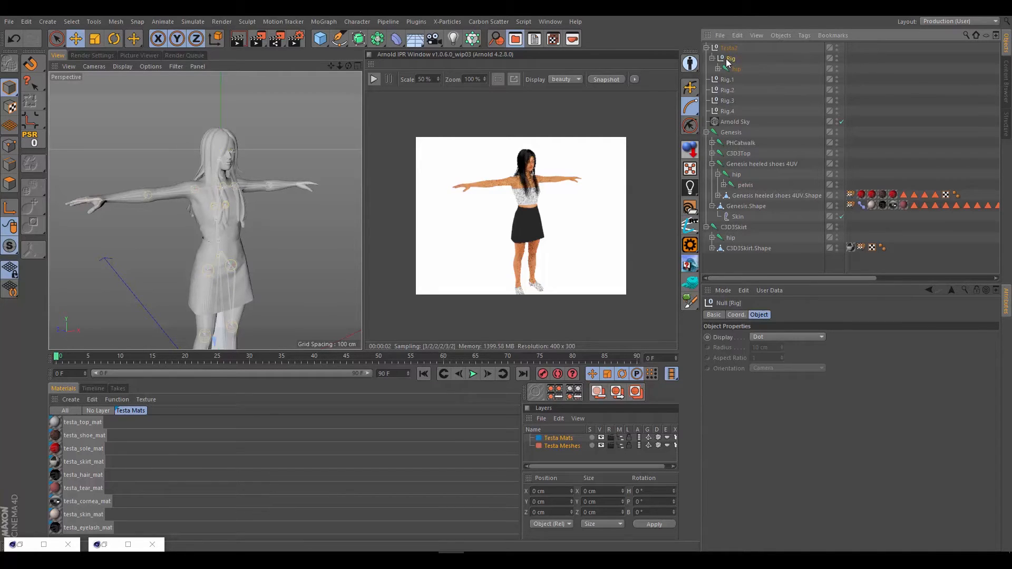
mouse_move(721, 66)
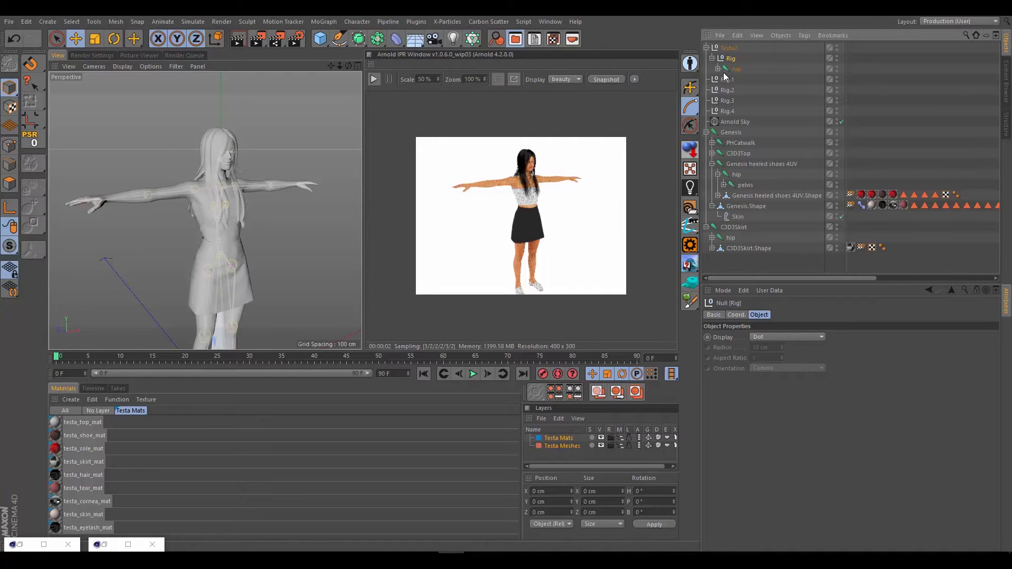
left_click(730, 79)
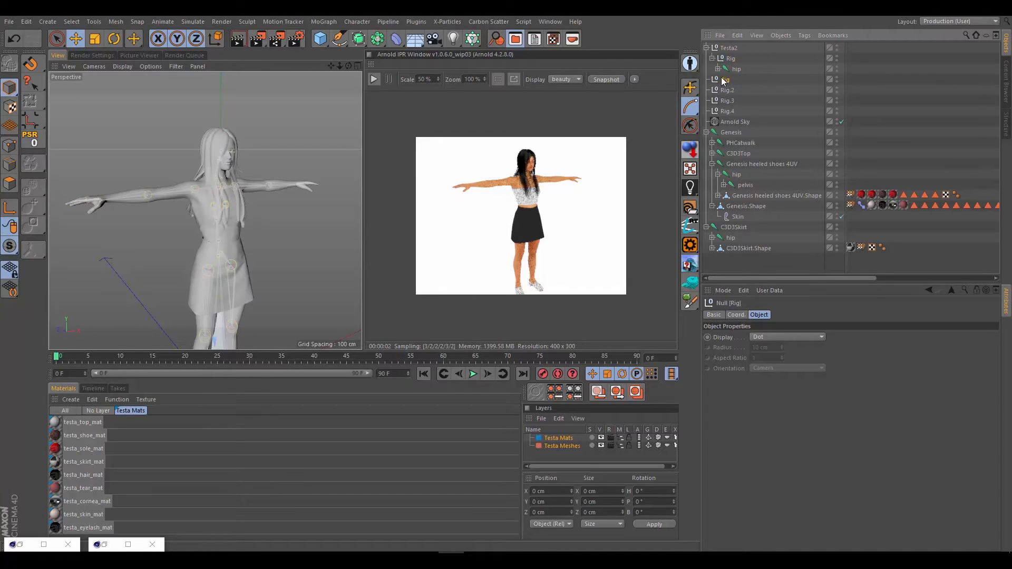
- Wrap PHCatwalk's hip joint in its own rig null and collapse the group
left_click(713, 142)
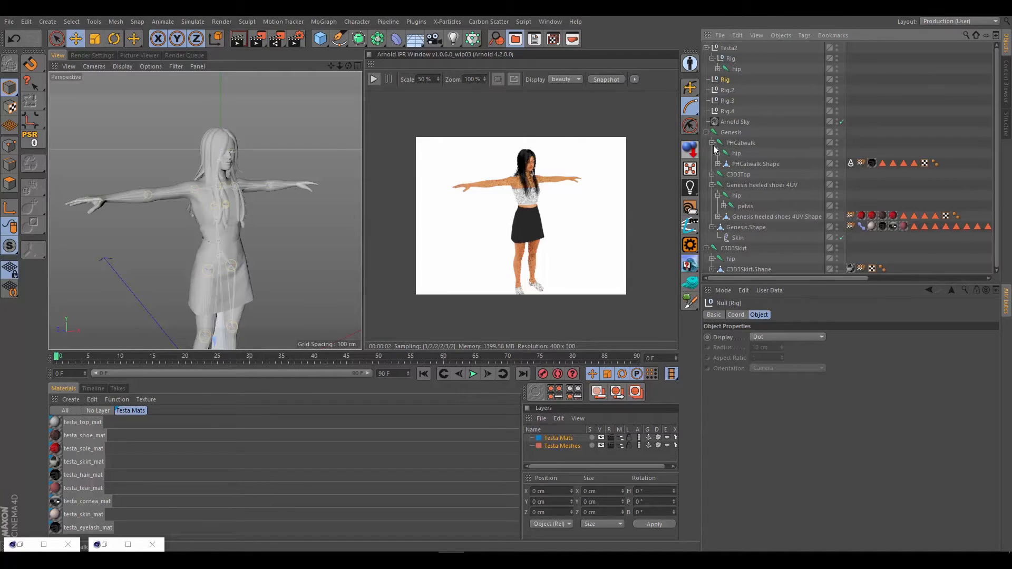
mouse_move(210, 177)
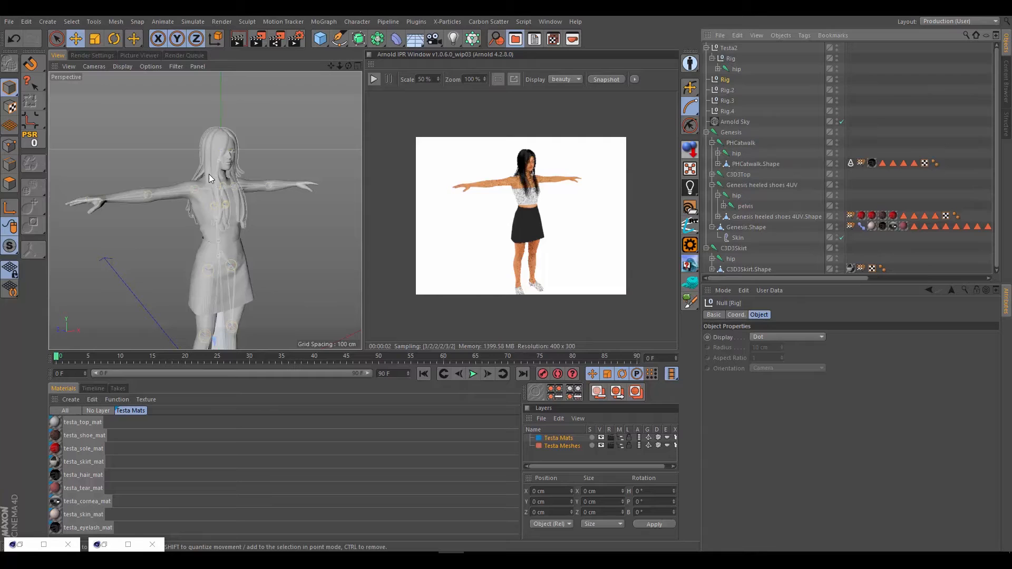
mouse_move(569, 96)
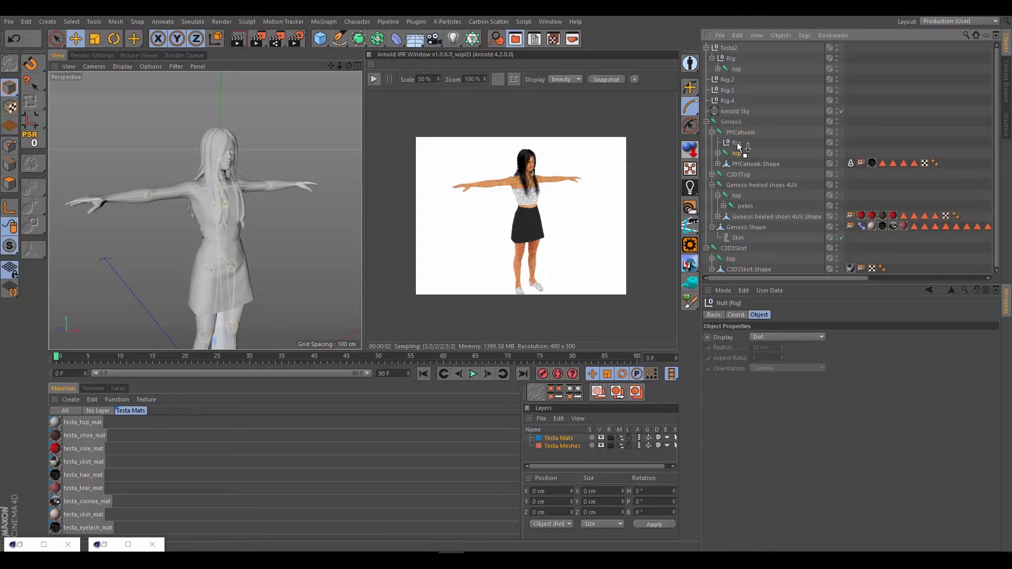
left_click(737, 142)
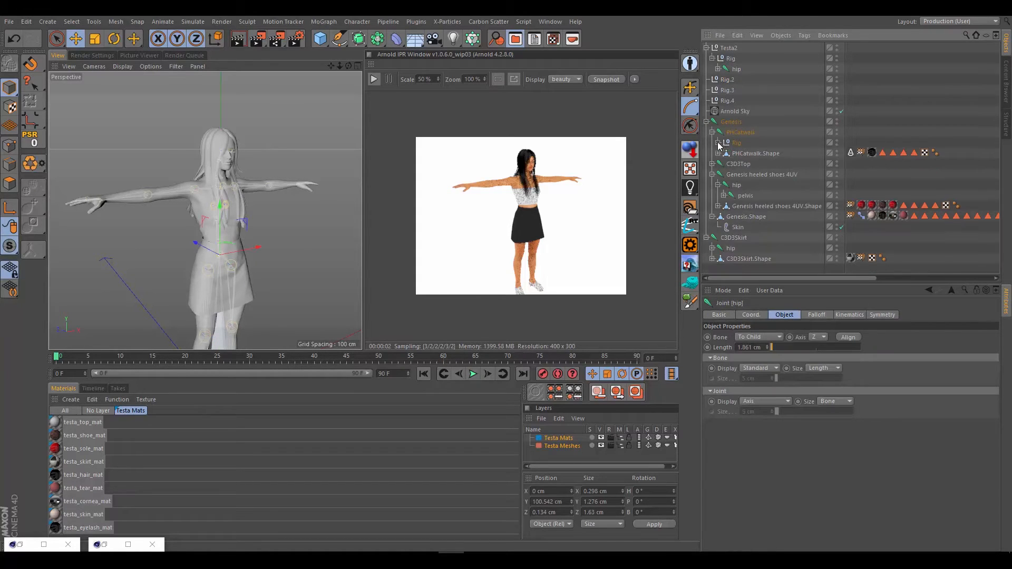
mouse_move(748, 134)
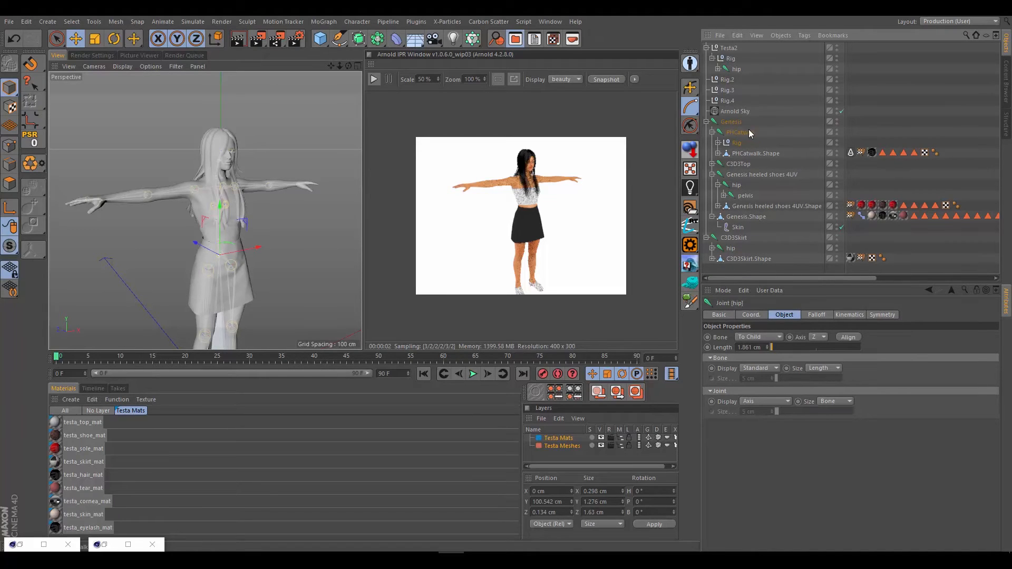
mouse_move(714, 134)
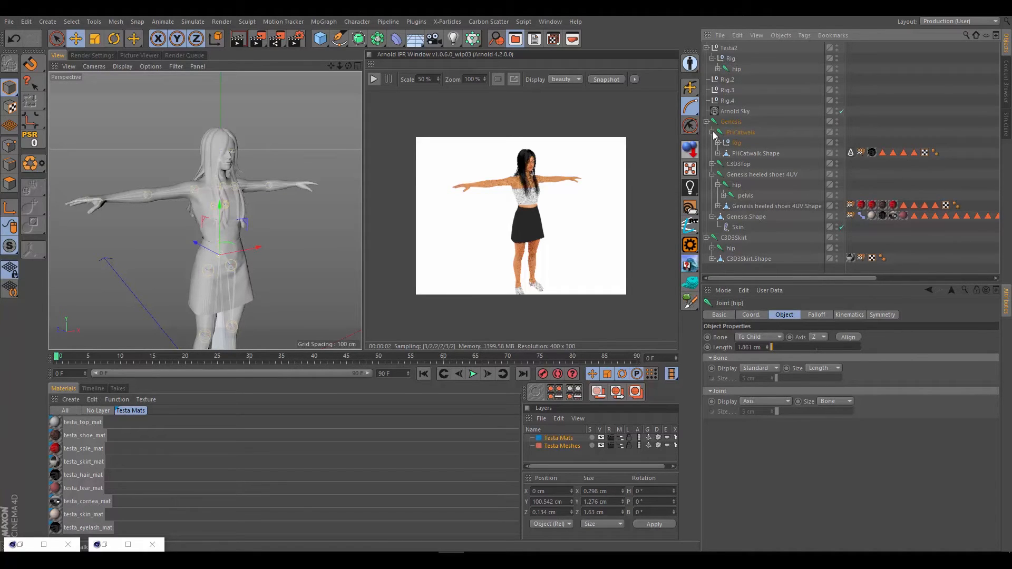
left_click(715, 143)
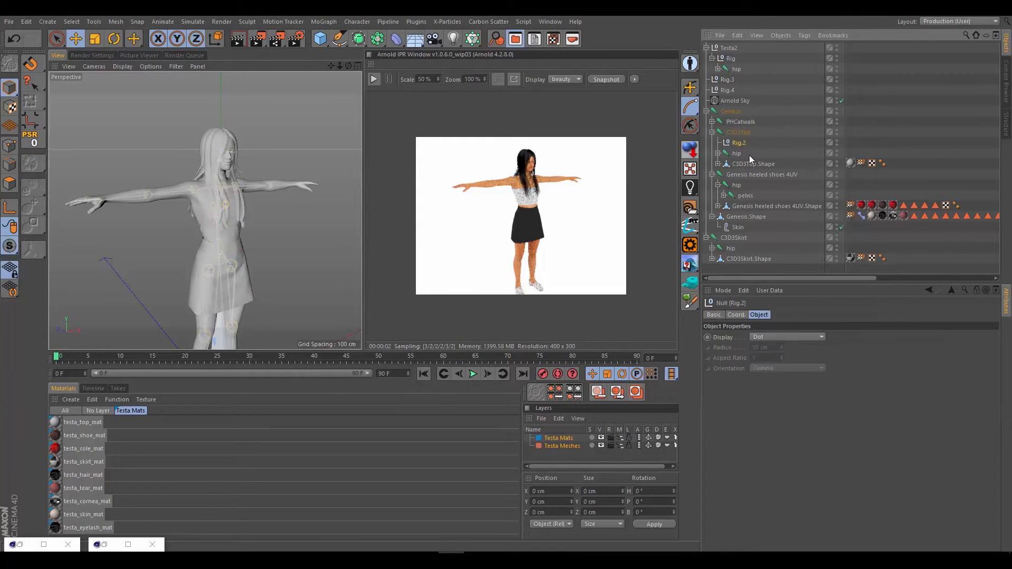
- Rename C3D3Top's null to Rig with the top's hip joint inside, then collapse it
double_click(738, 142)
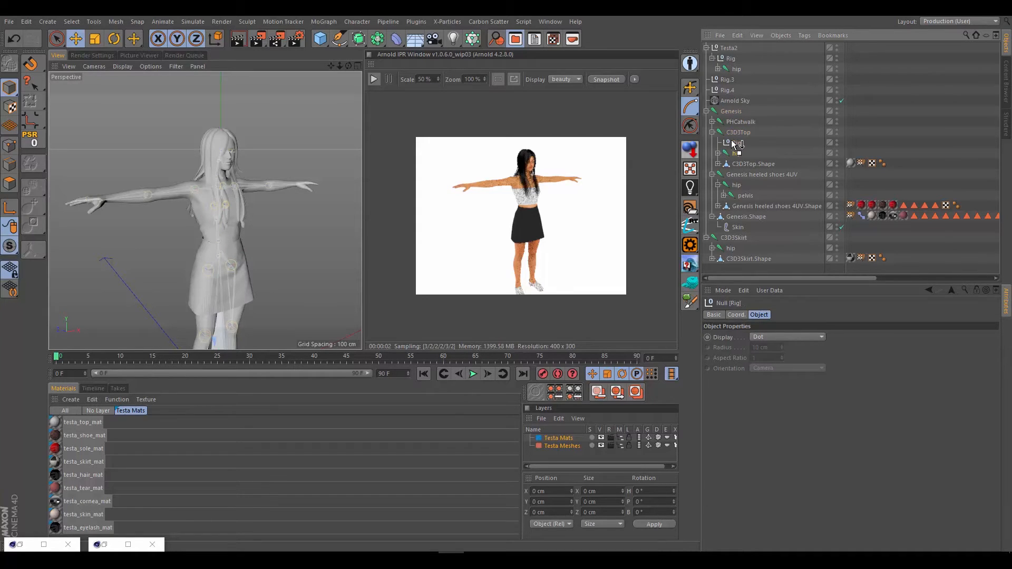
left_click(741, 143)
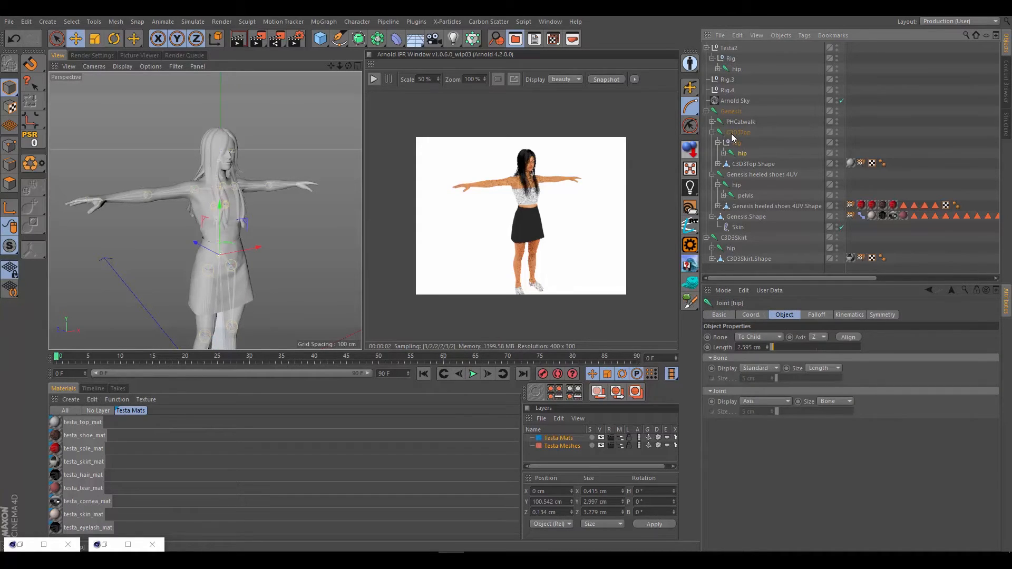
mouse_move(758, 136)
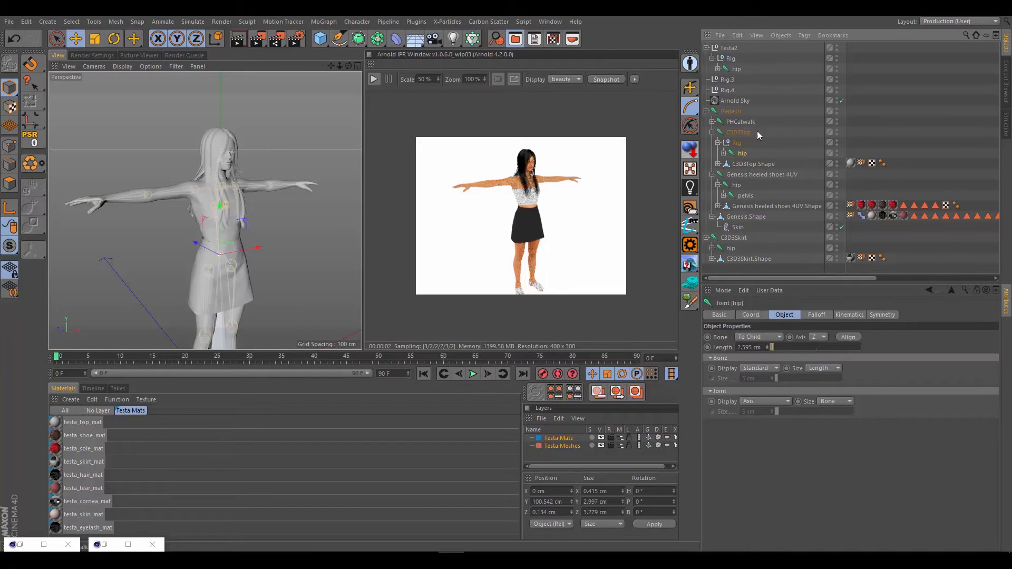
left_click(712, 132)
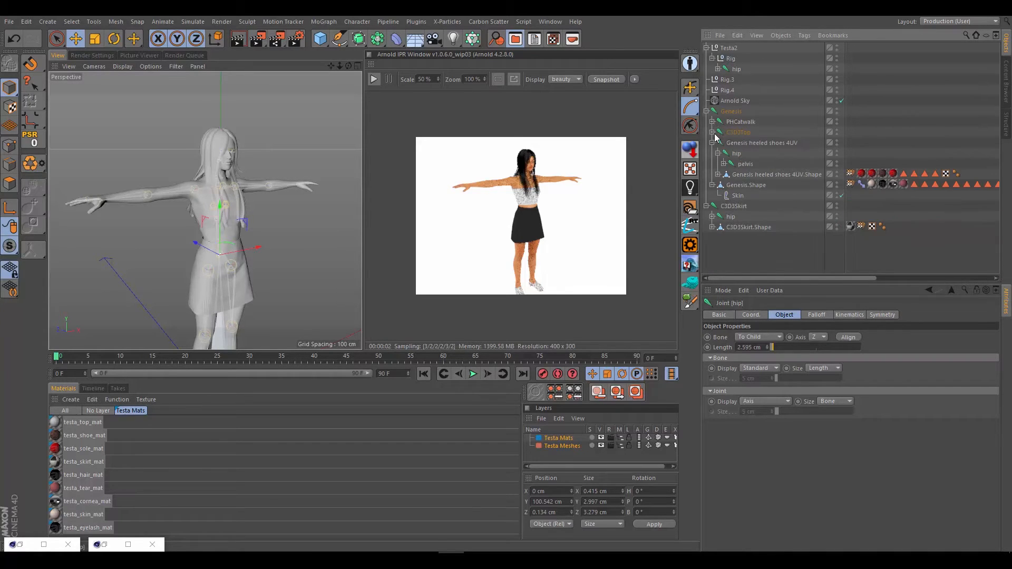
- Place the heeled shoes' hip joint inside a Rig null under the shoes
left_click(763, 142)
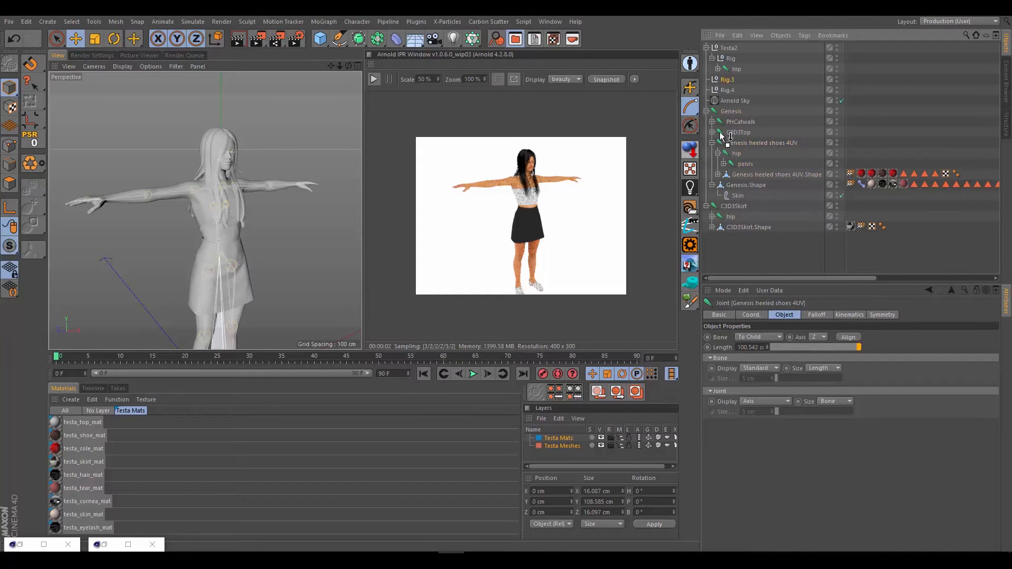
left_click(742, 143)
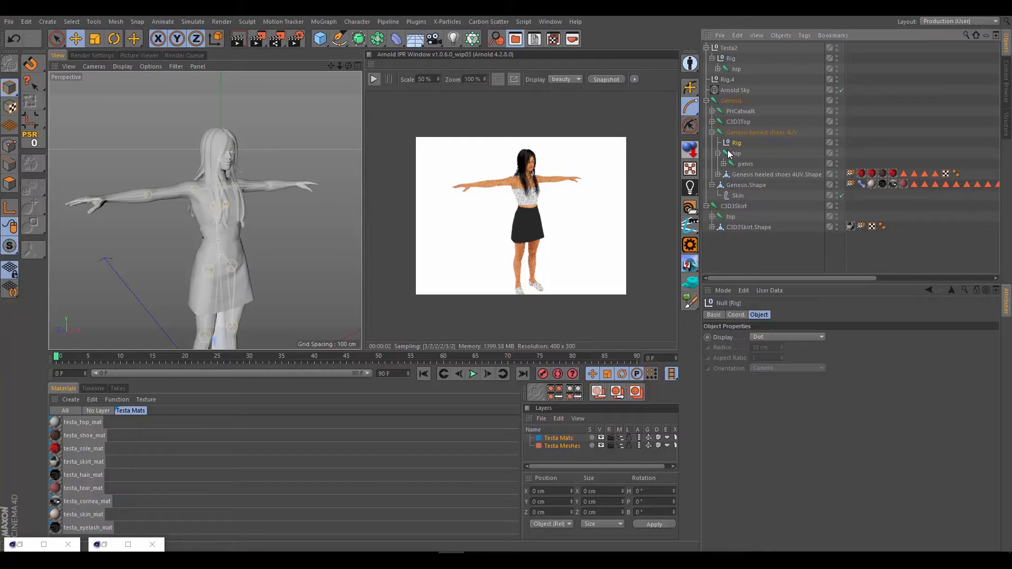
left_click(734, 152)
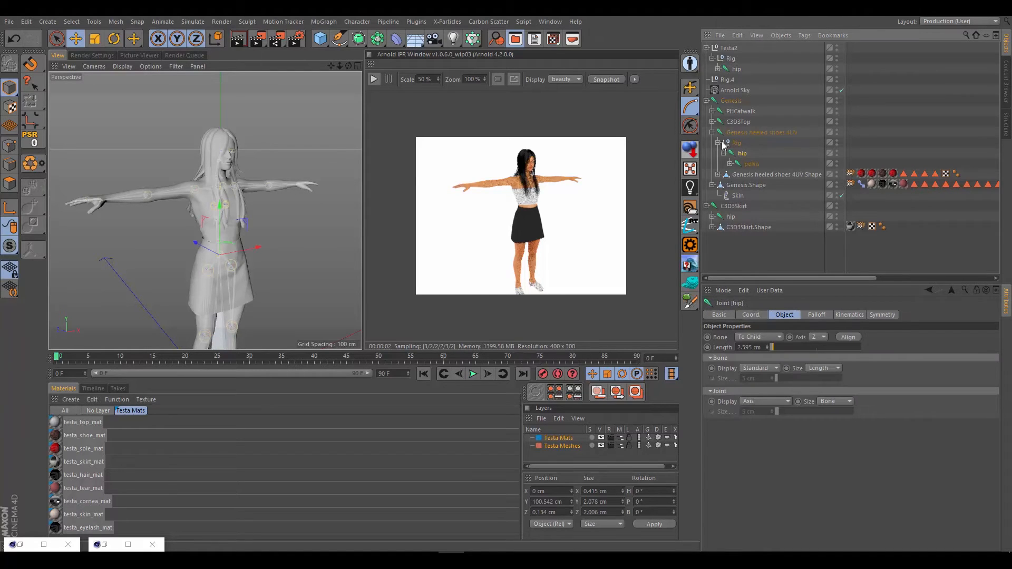
left_click(719, 142)
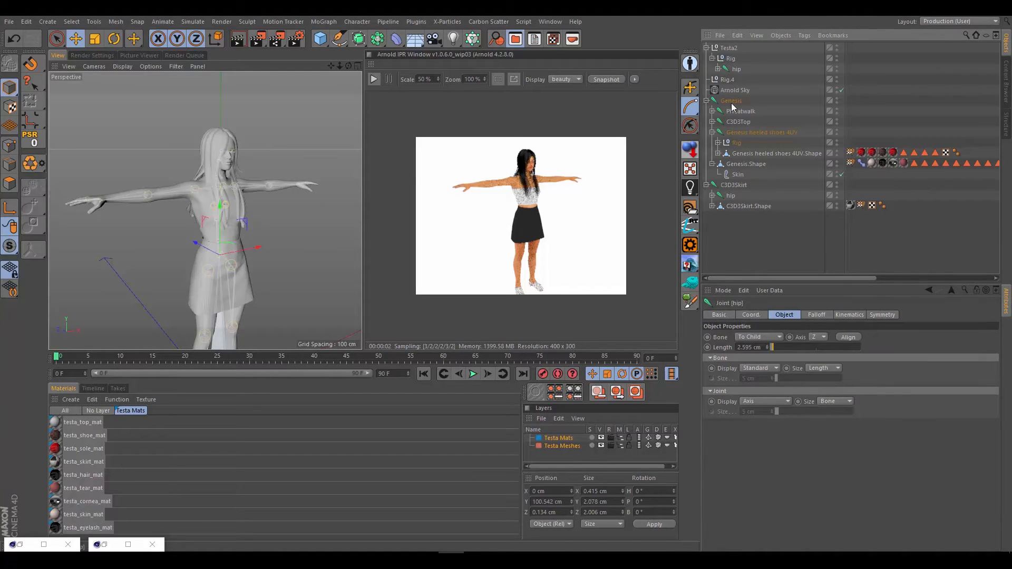
mouse_move(734, 82)
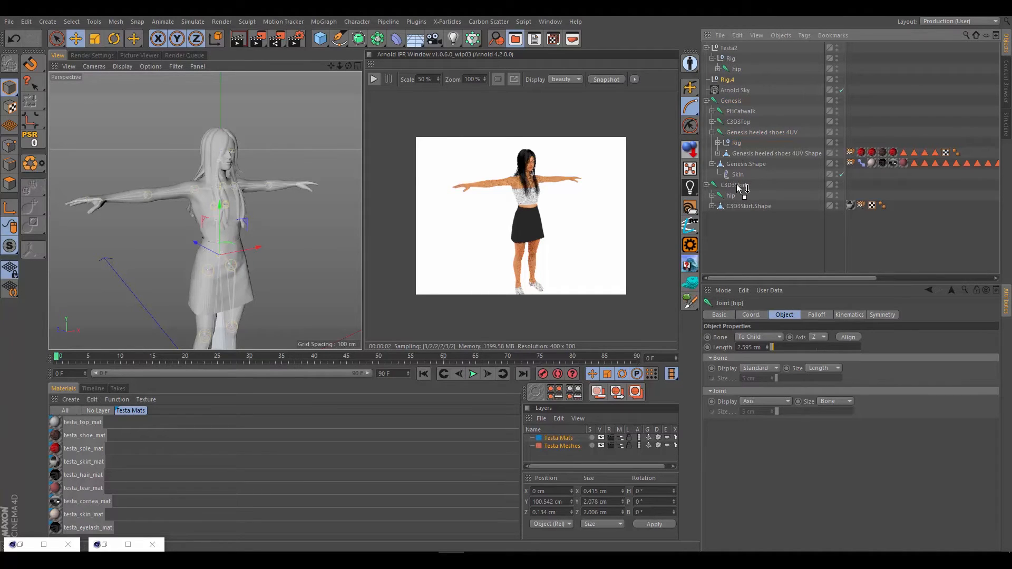
- Place C3D3Skirt's hip joint inside its own Rig null
left_click(735, 186)
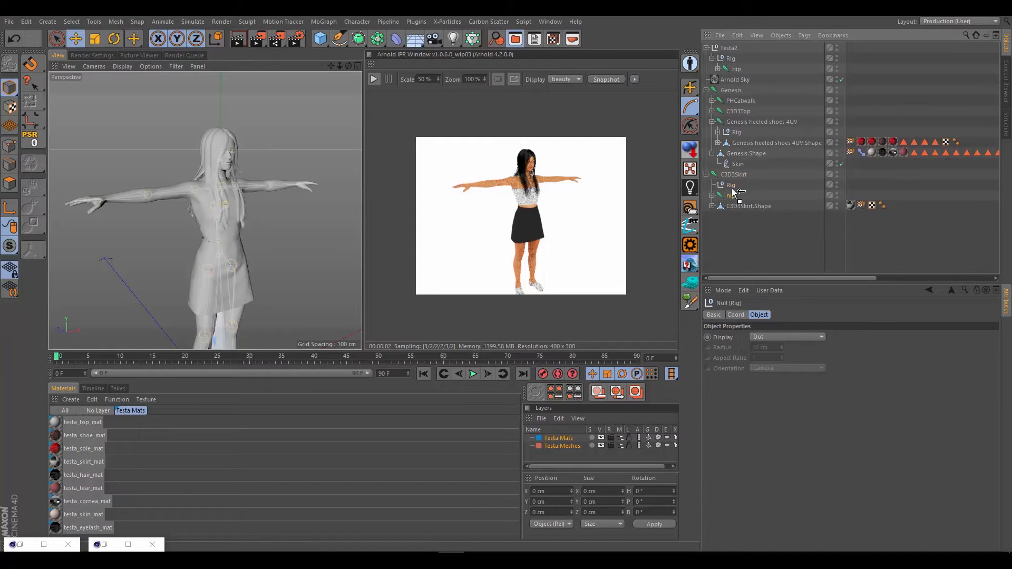
left_click(738, 195)
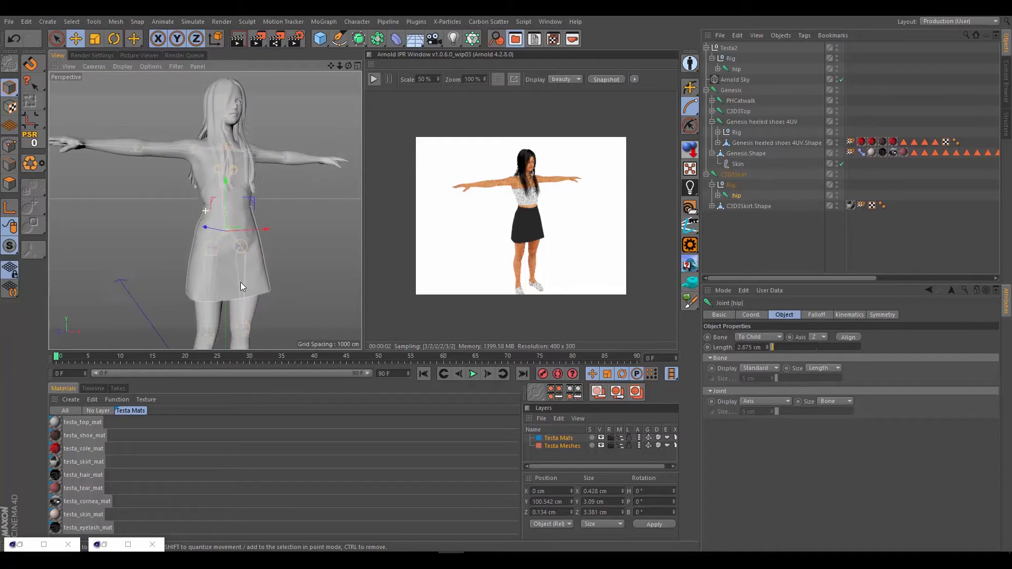
- Move Testa2 to the end of the scene and put the Genesis body mesh under it
left_click(730, 48)
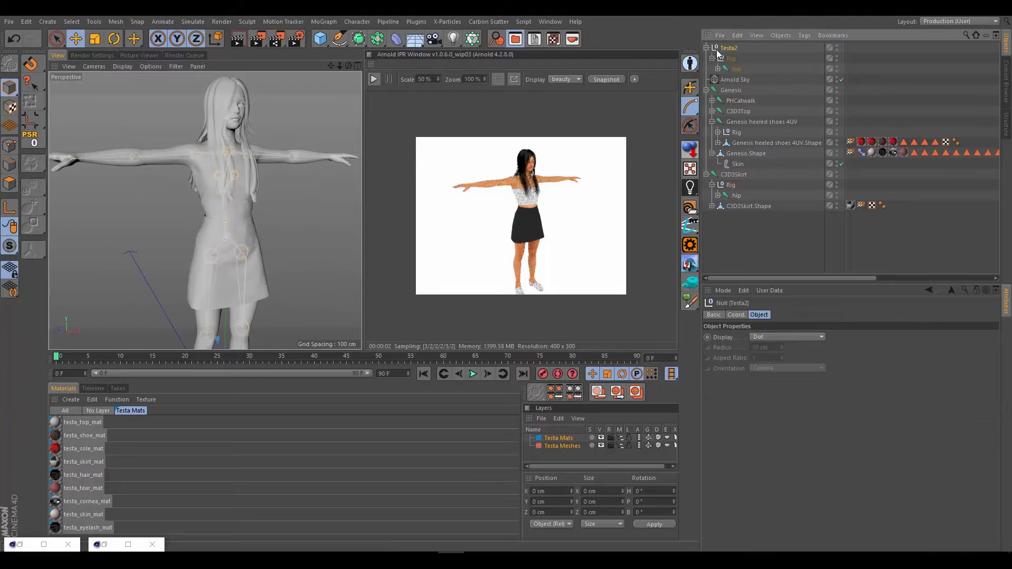
scroll("down", 3)
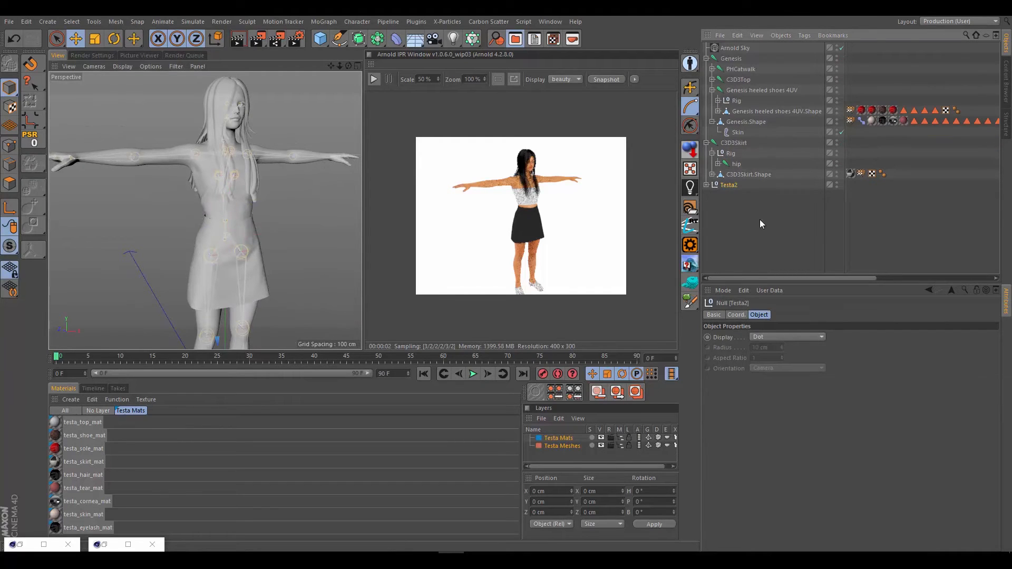
left_click(714, 186)
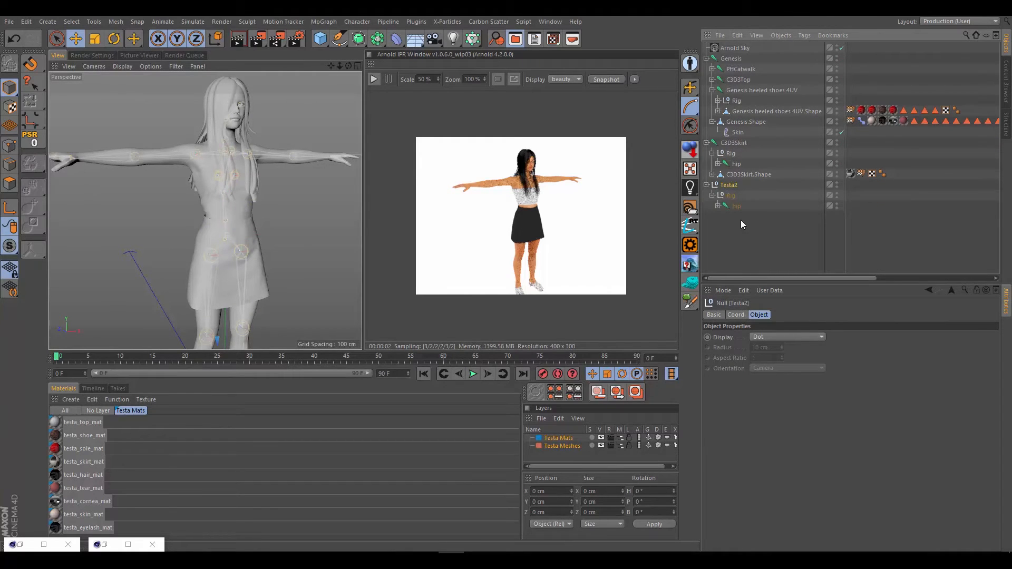
mouse_move(777, 77)
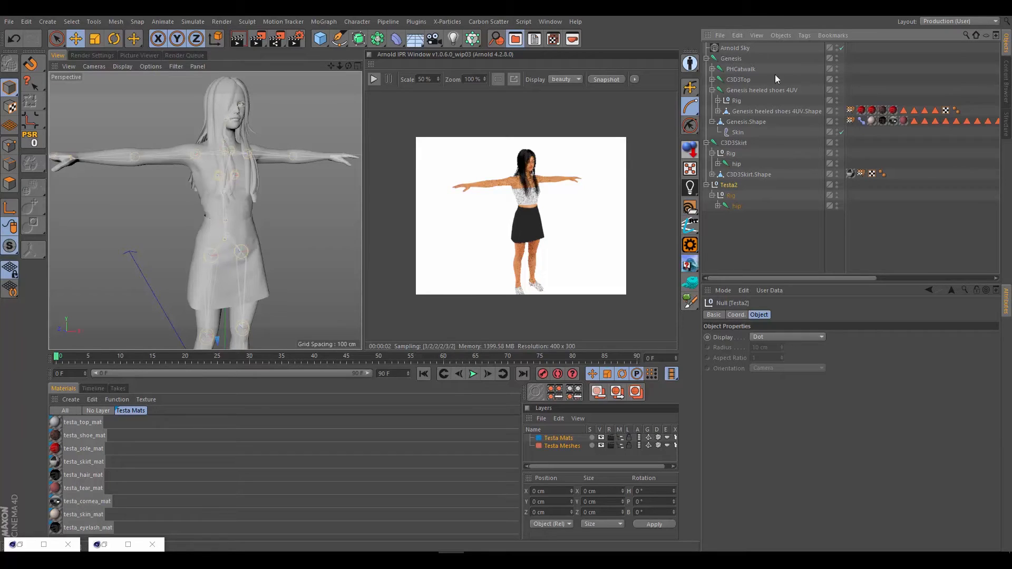
left_click(747, 121)
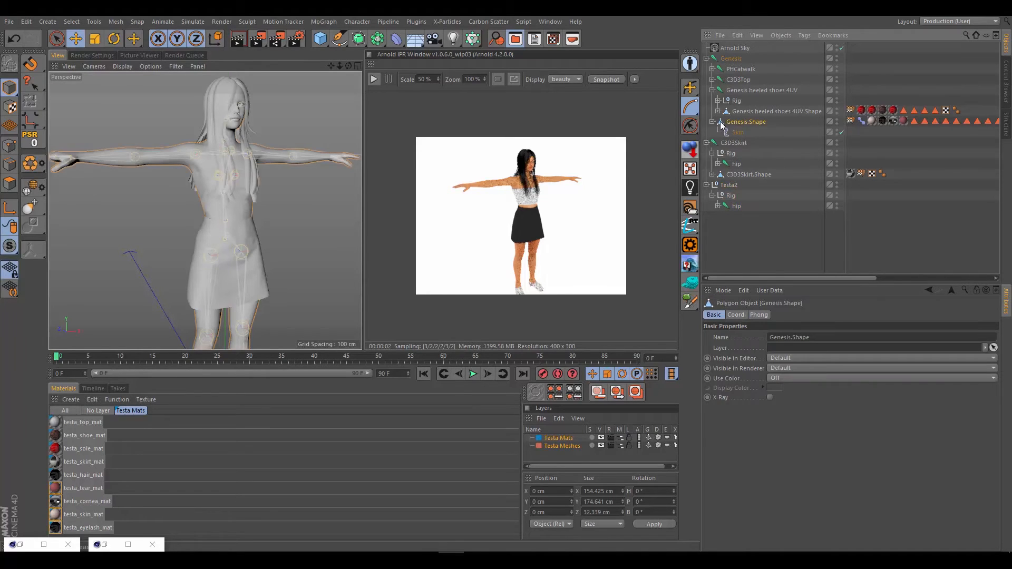
mouse_move(733, 189)
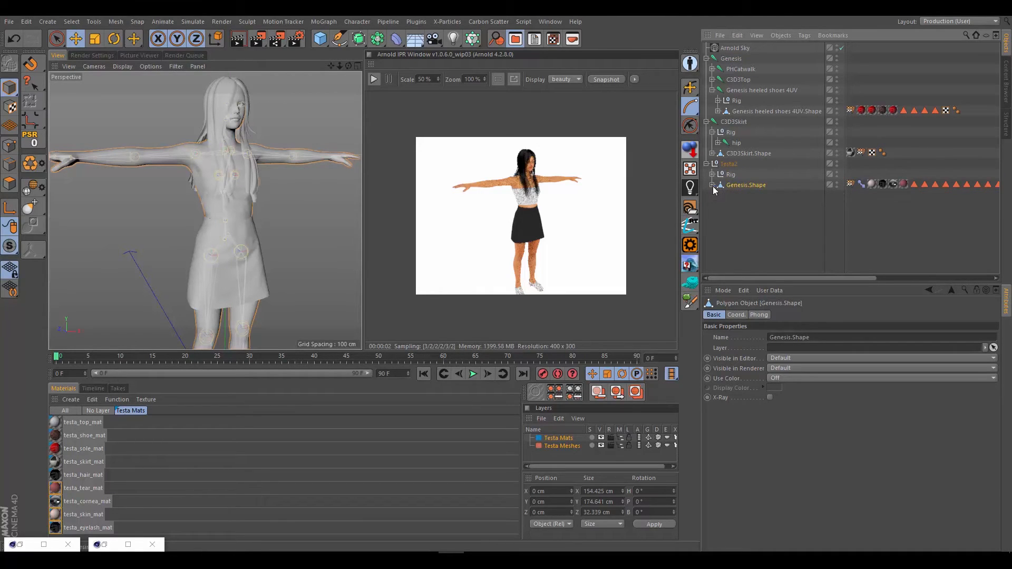
- Rename the Genesis body mesh to testa_mesh
double_click(745, 184)
type("testa_mesh")
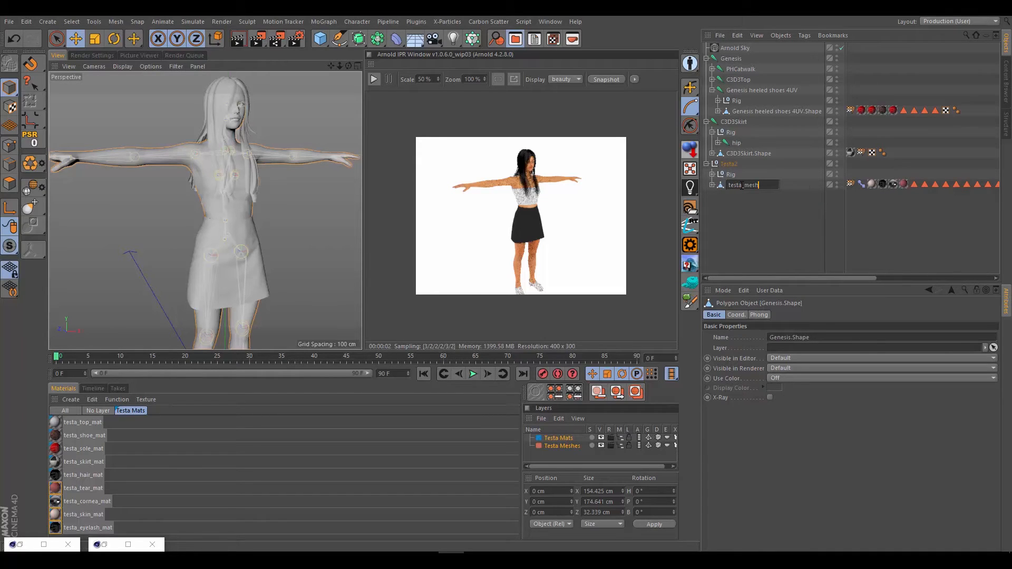
key("Return")
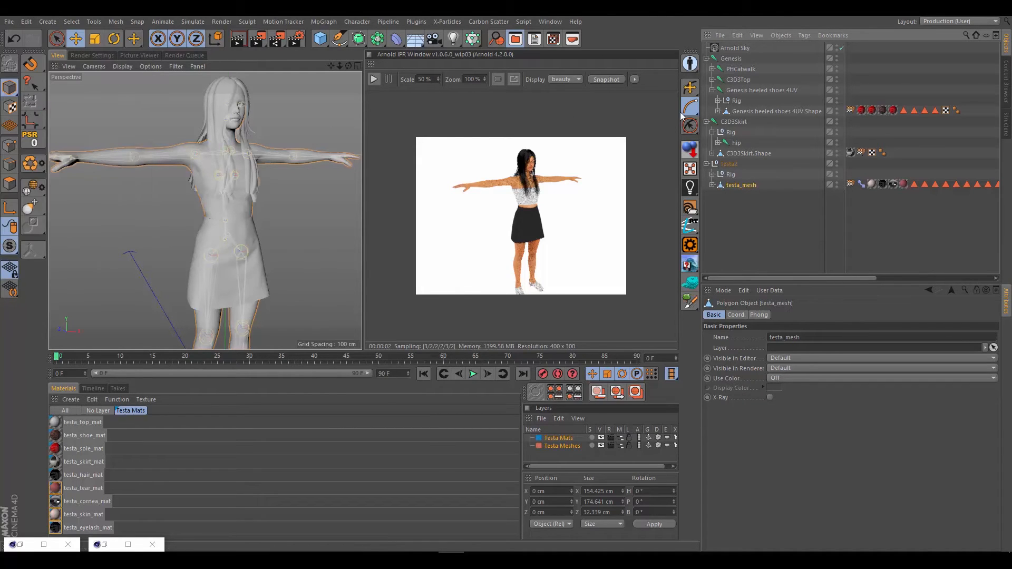
mouse_move(742, 57)
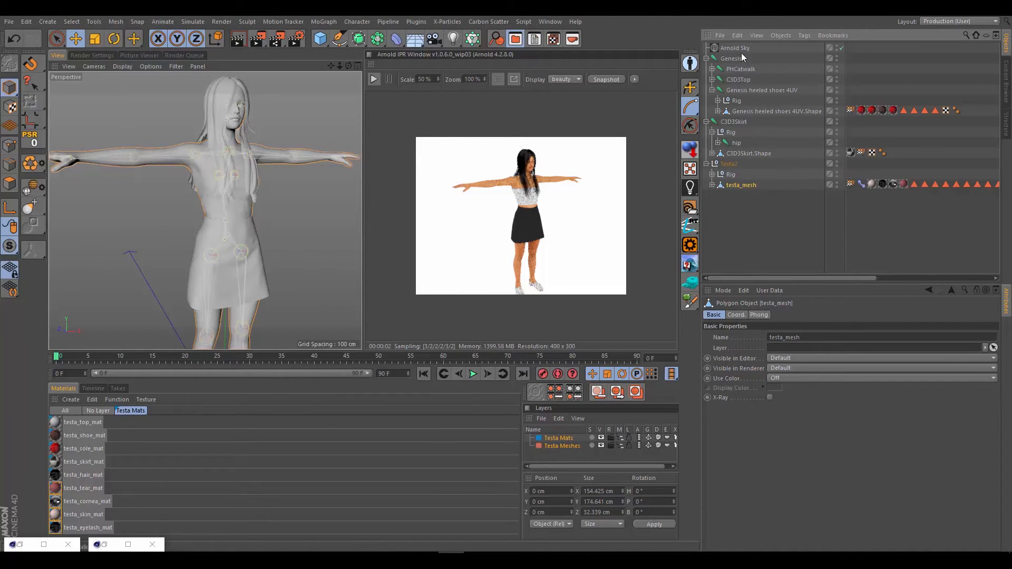
mouse_move(692, 126)
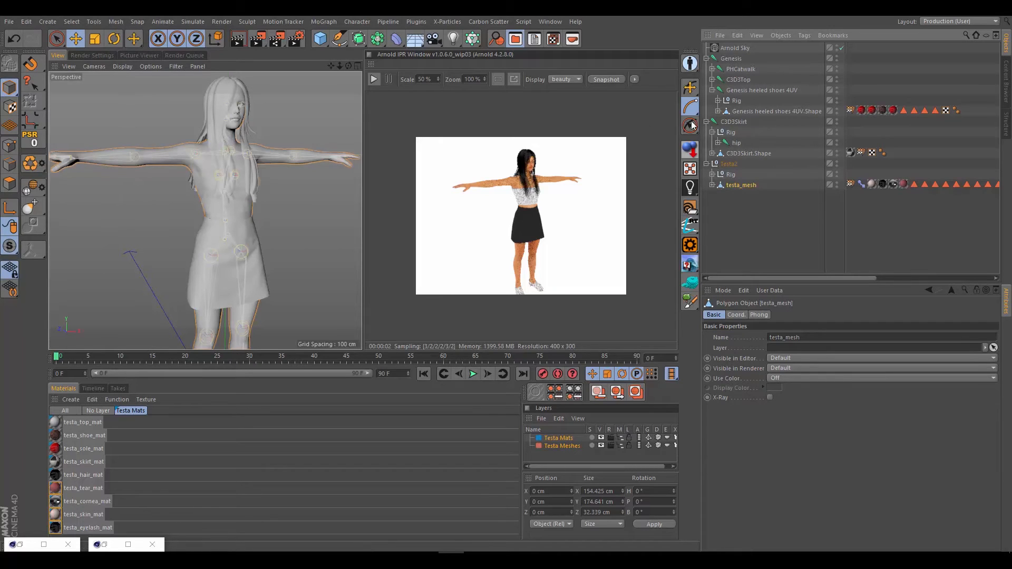
mouse_move(743, 191)
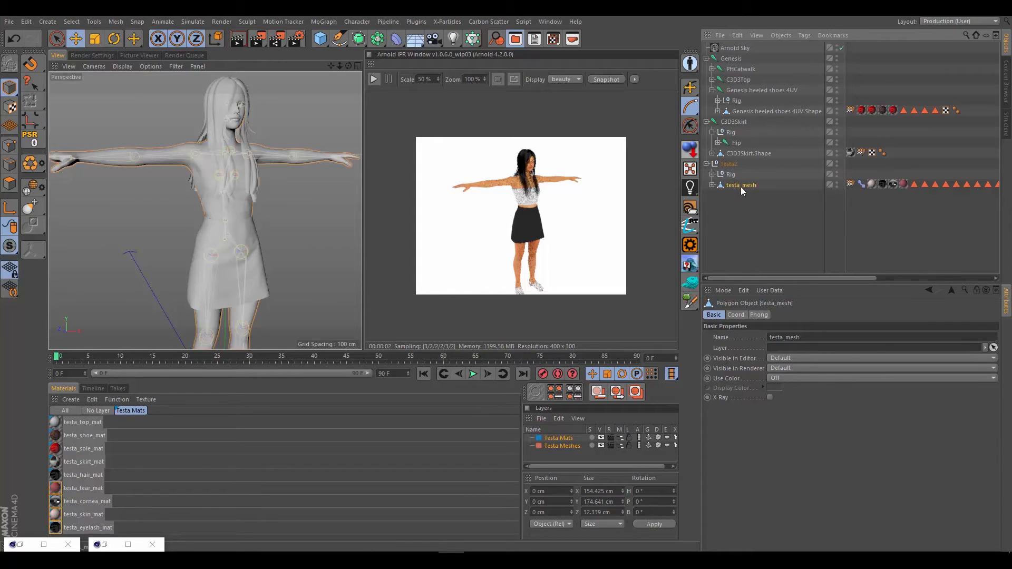
- Set the PHCatwalk top's original rig as the Bone Transfer source
left_click(710, 69)
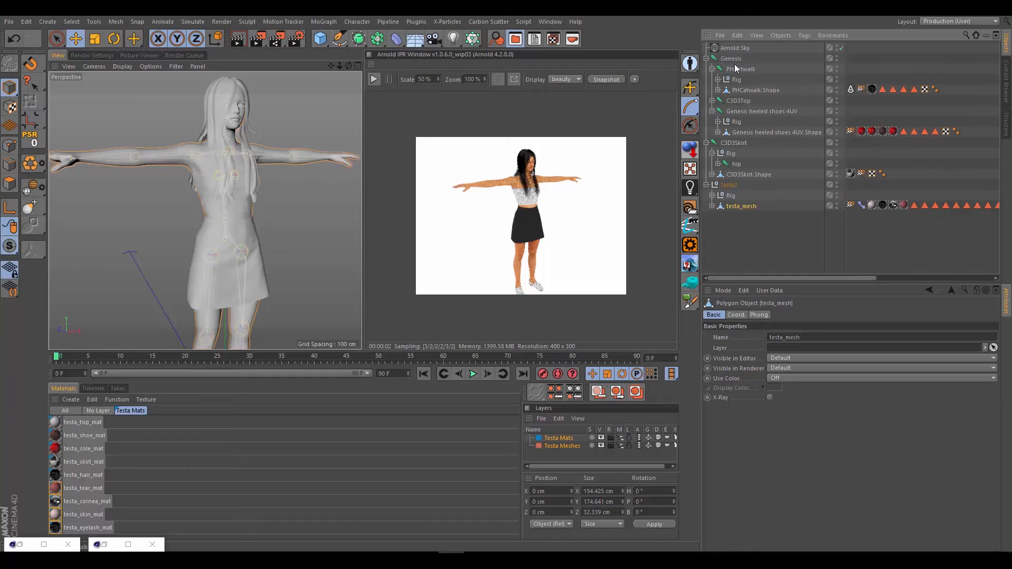
left_click(712, 70)
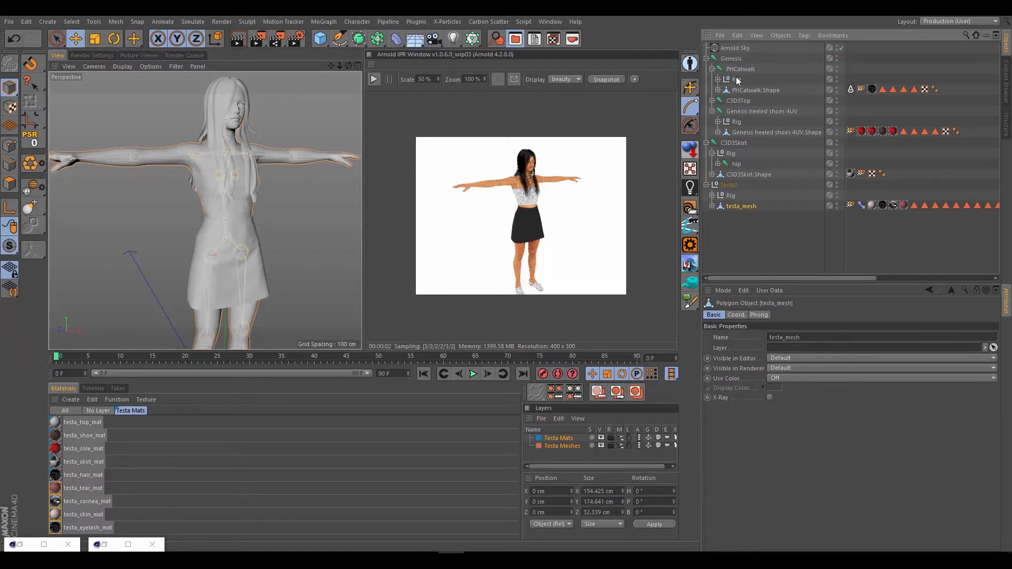
left_click(735, 79)
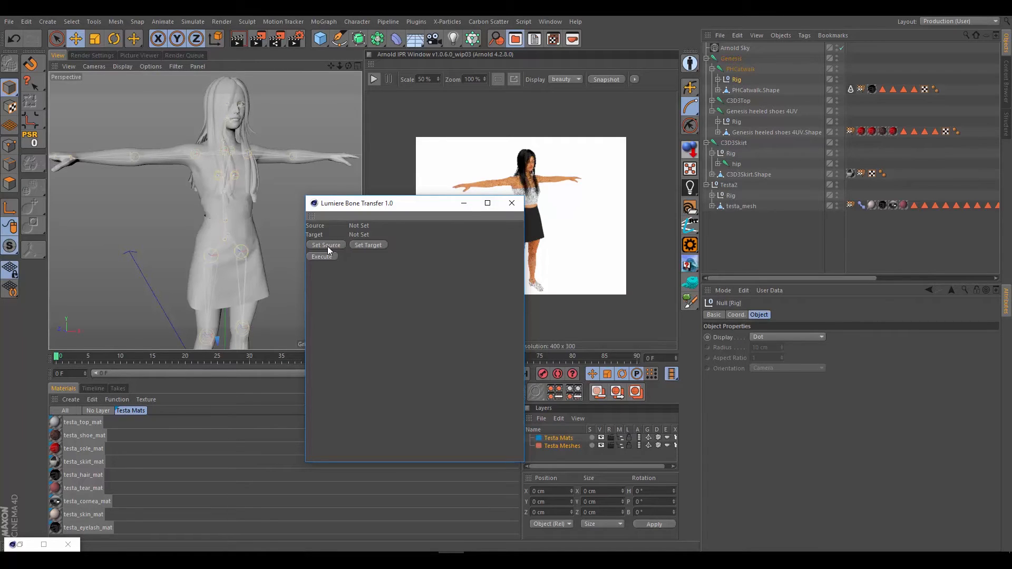
left_click(326, 245)
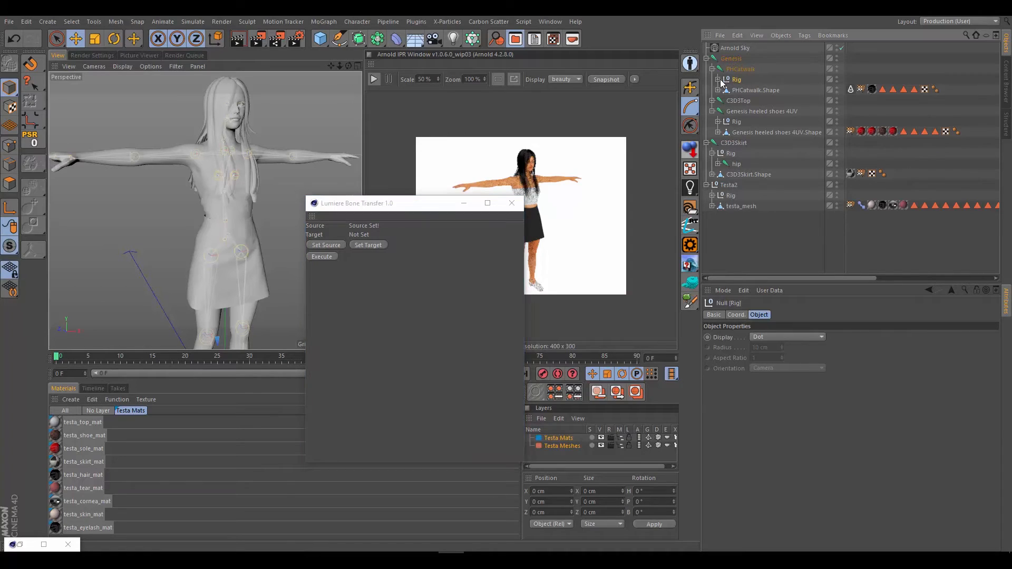
left_click(720, 90)
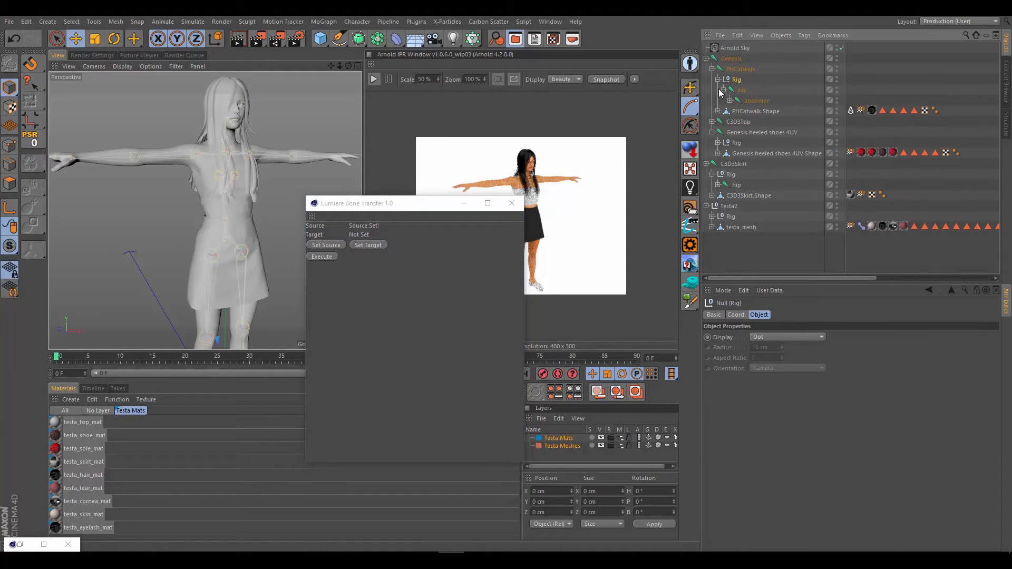
left_click(721, 79)
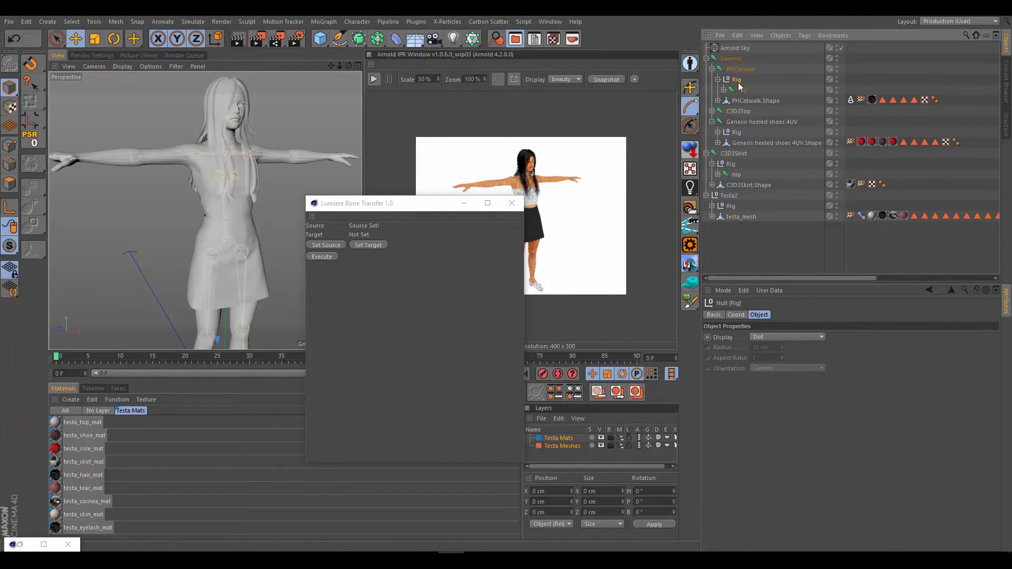
mouse_move(746, 94)
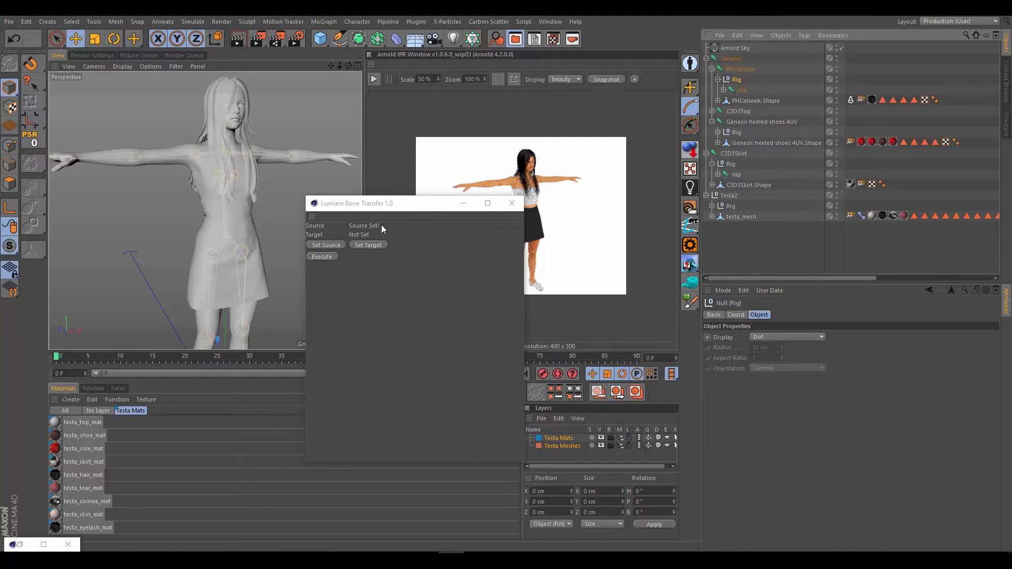
mouse_move(586, 220)
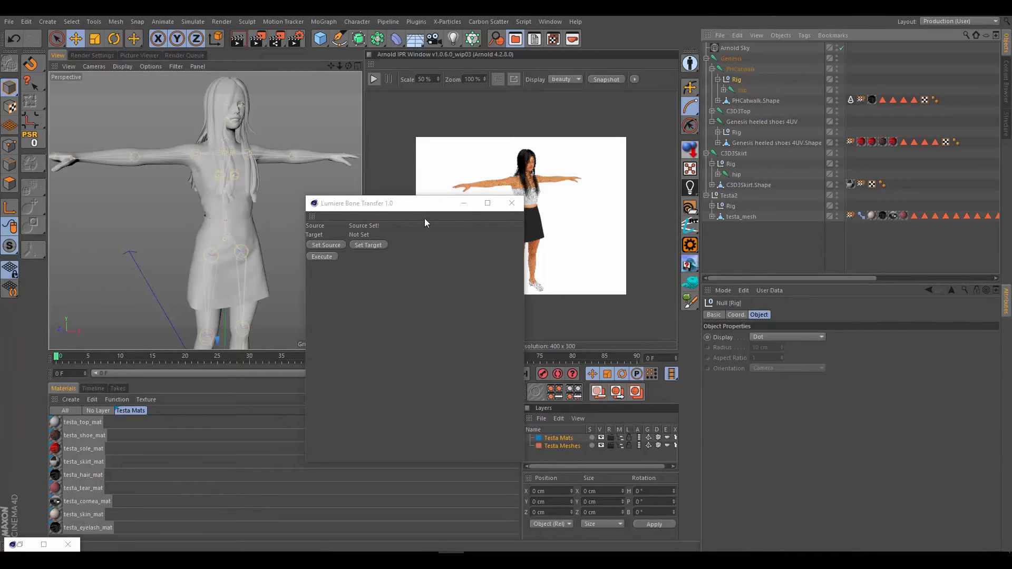
mouse_move(545, 218)
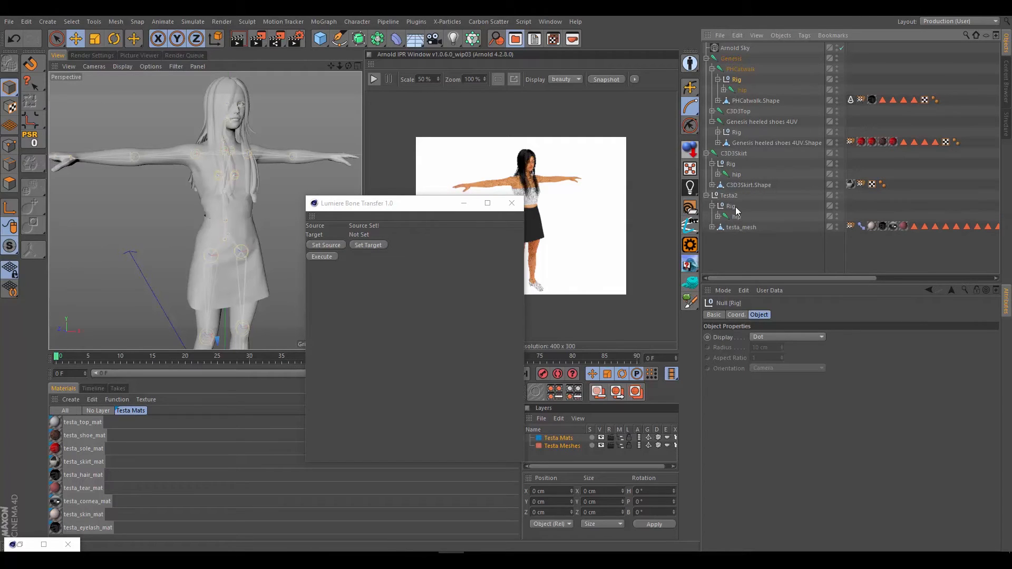
mouse_move(732, 207)
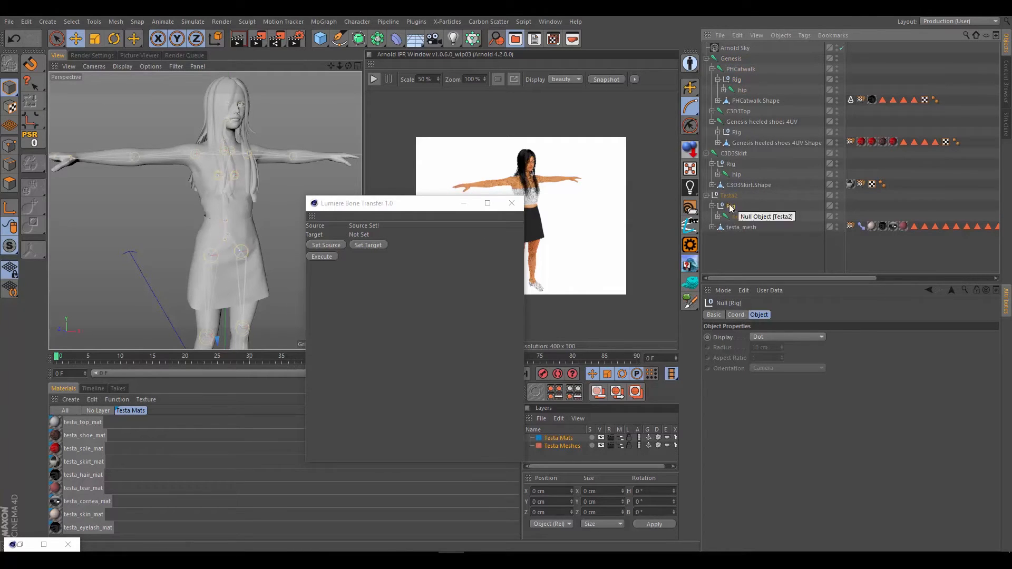
- Set the Testa2 rig as target and produce the PHCatwalk.Shape_weight_transfer mesh
left_click(368, 245)
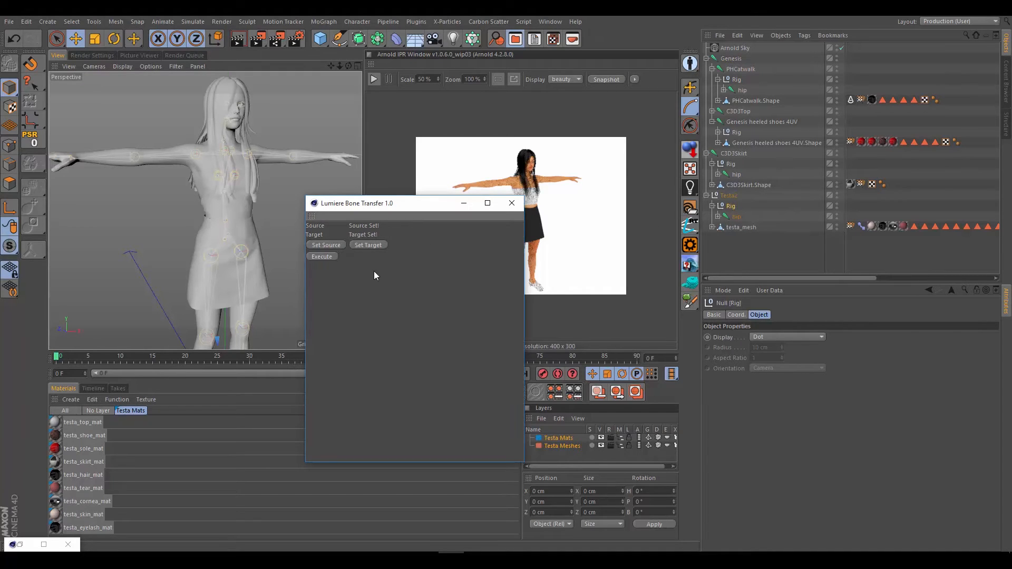
mouse_move(495, 216)
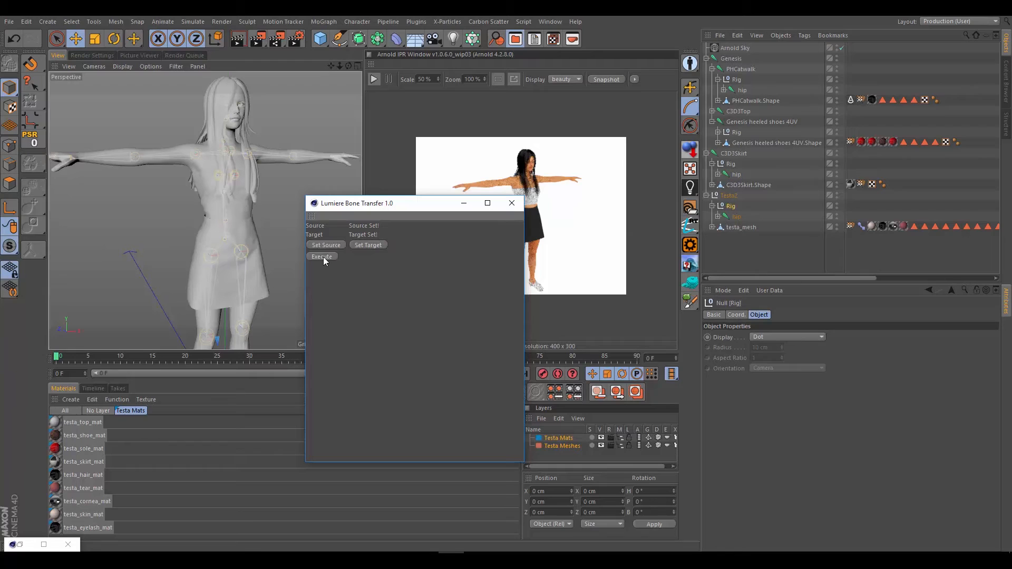
mouse_move(480, 270)
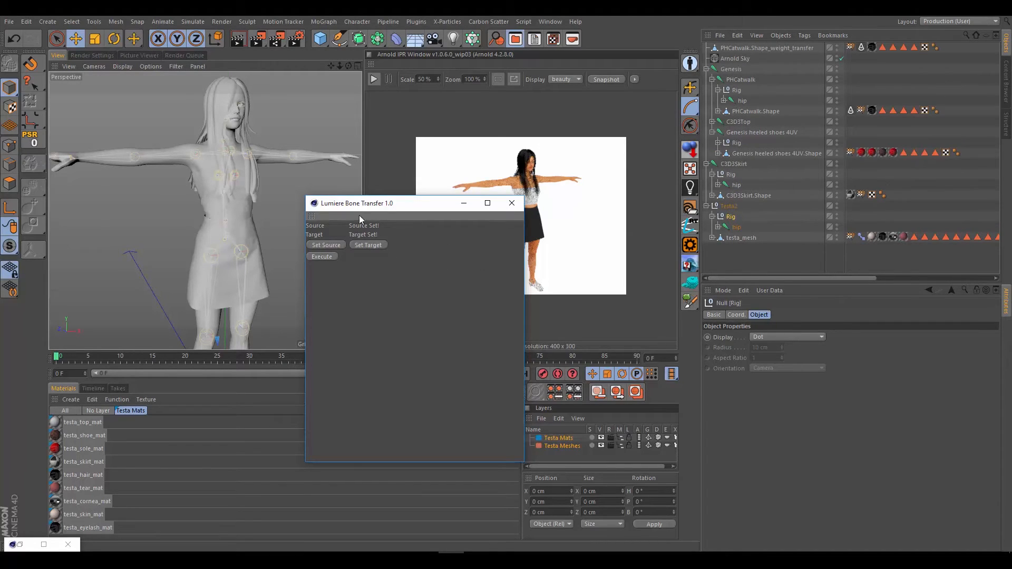
mouse_move(368, 237)
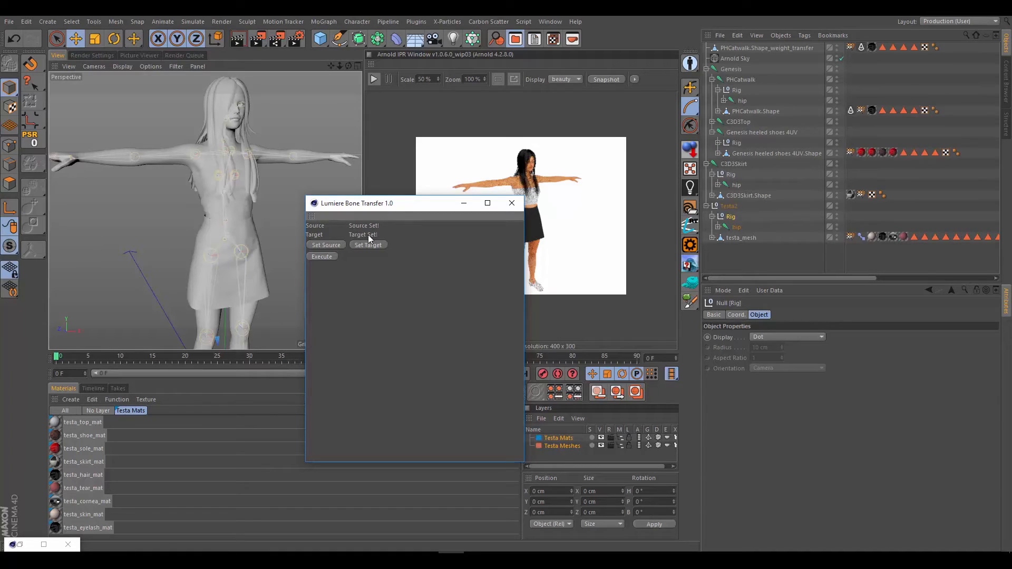
left_click(767, 47)
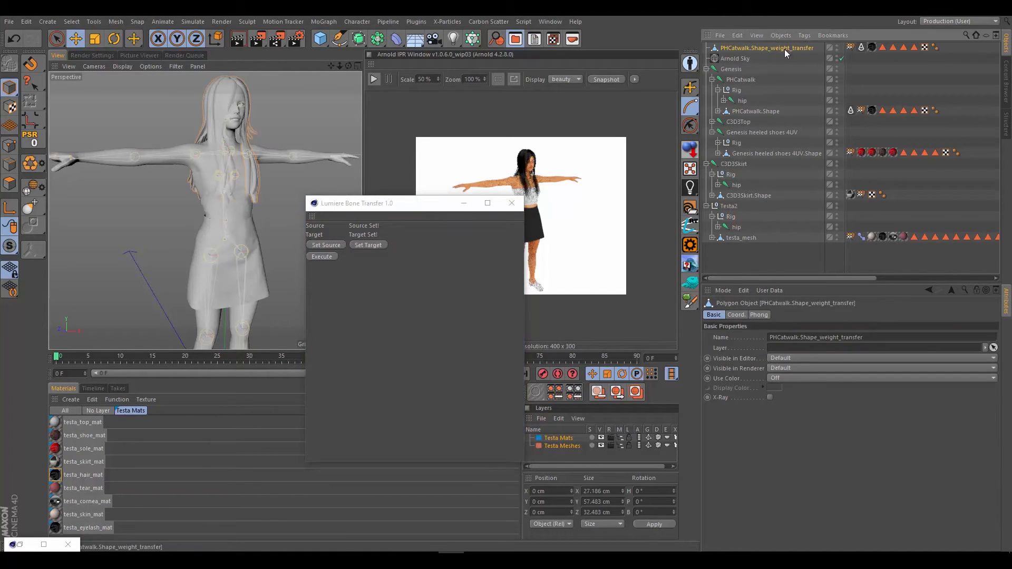
mouse_move(833, 49)
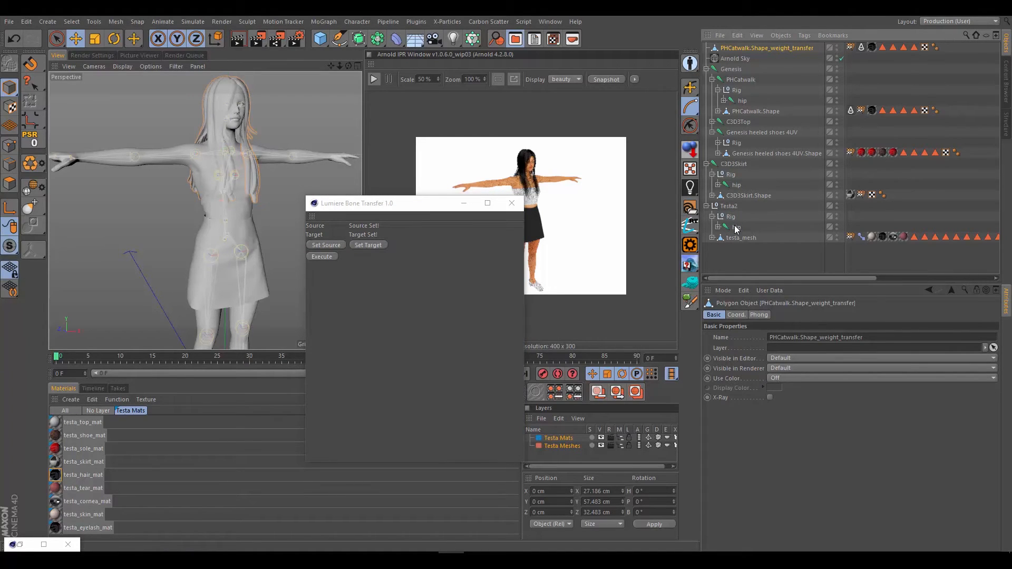
- Put PHCatwalk.Shape_weight_transfer inside Testa2 and select the original PHCatwalk top for removal
left_click(730, 216)
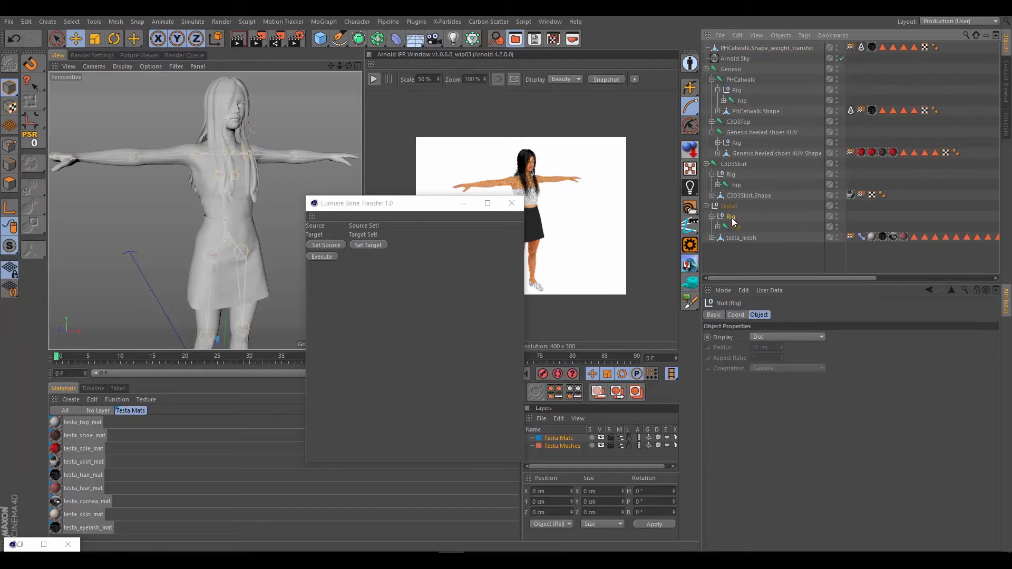
left_click(727, 226)
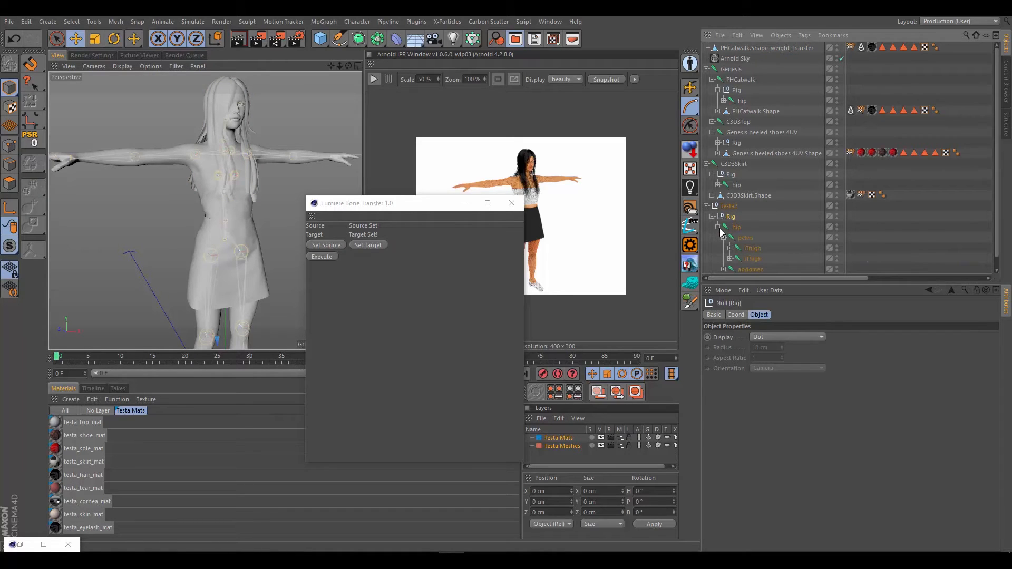
left_click(722, 227)
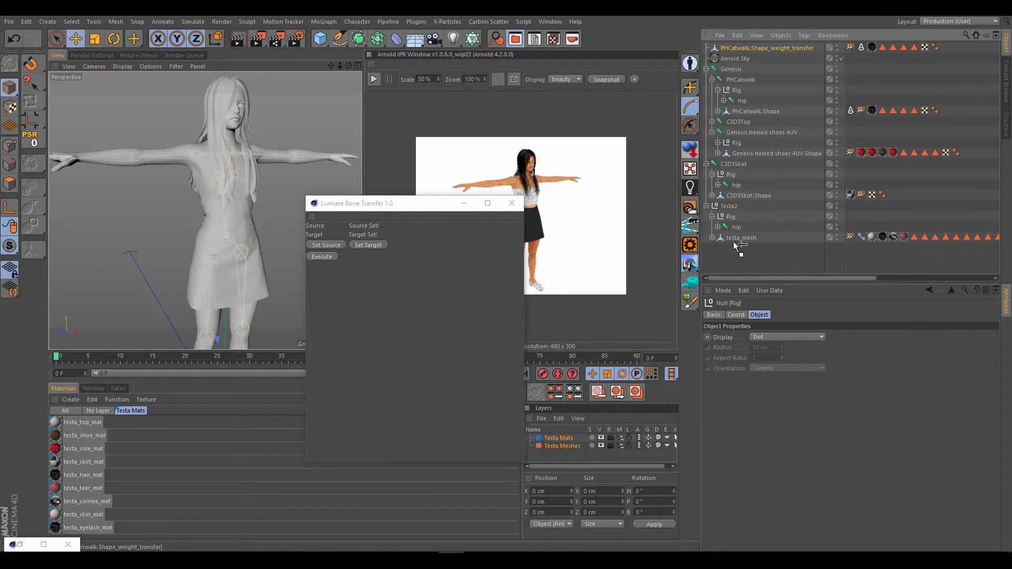
left_click(773, 237)
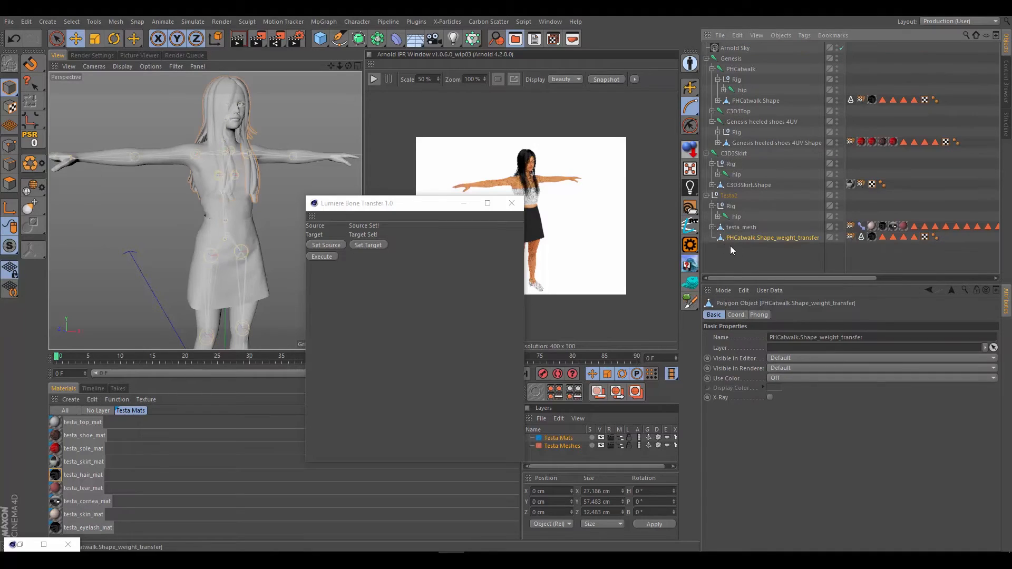
mouse_move(755, 234)
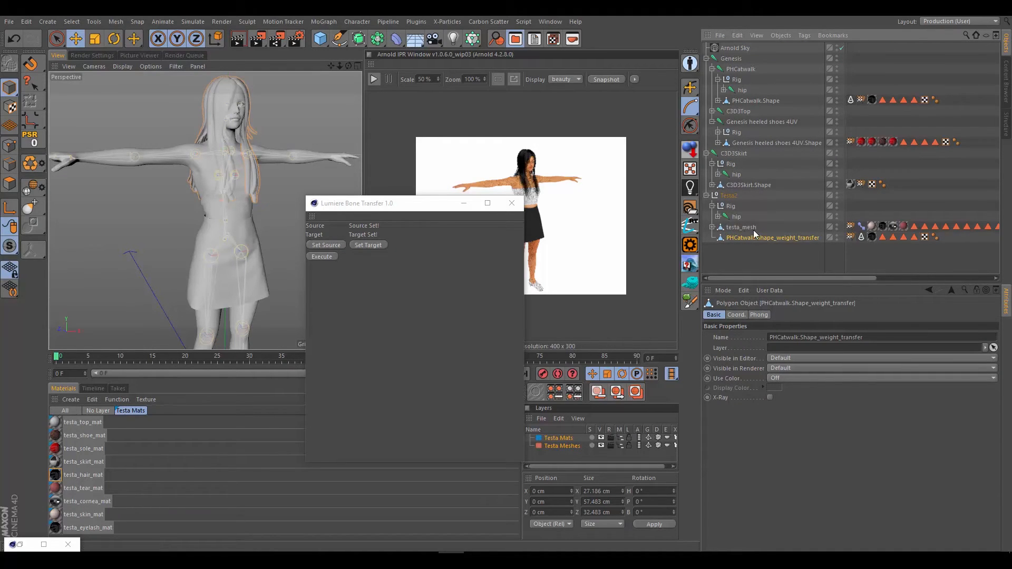
mouse_move(670, 33)
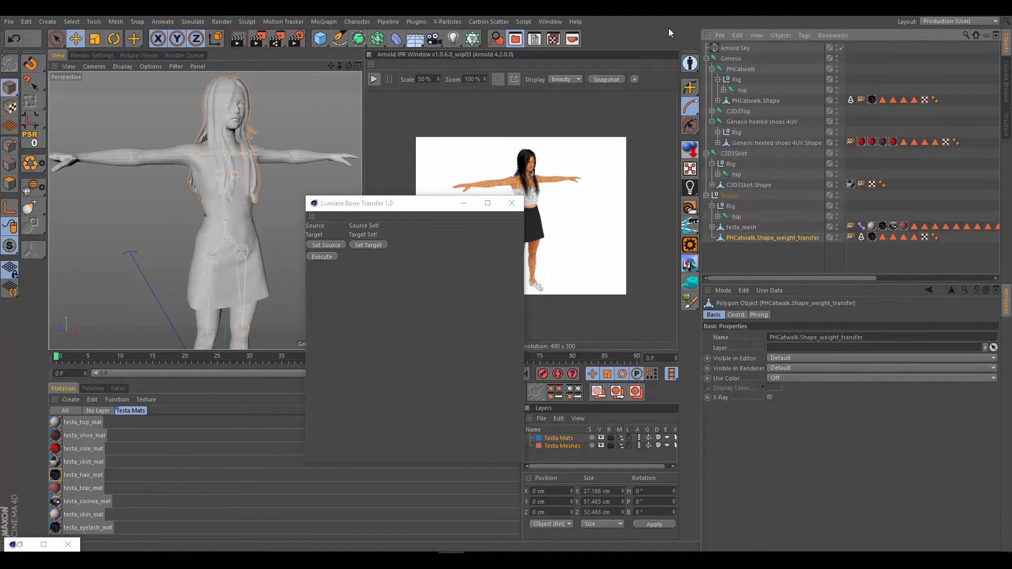
left_click(741, 69)
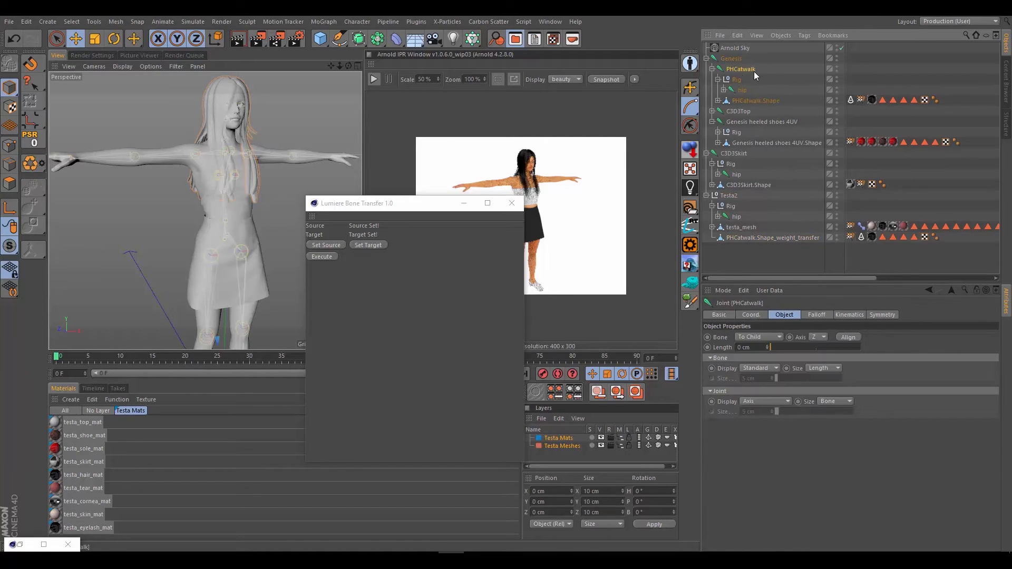
mouse_move(736, 79)
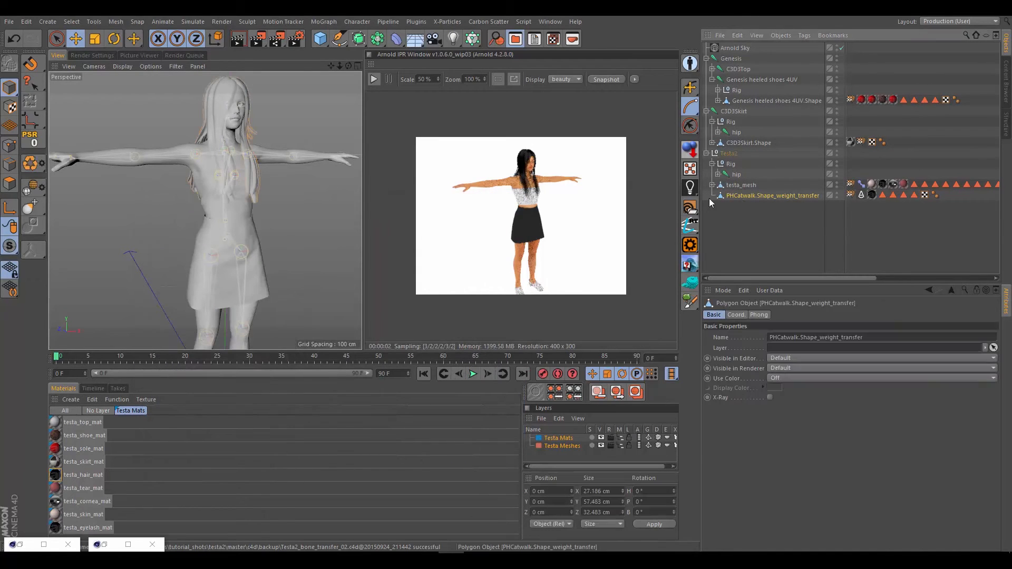
- Expand Testa2's hip-to-chest joints, inspect the neck joint, then reselect PHCatwalk.Shape_weight_transfer
left_click(723, 174)
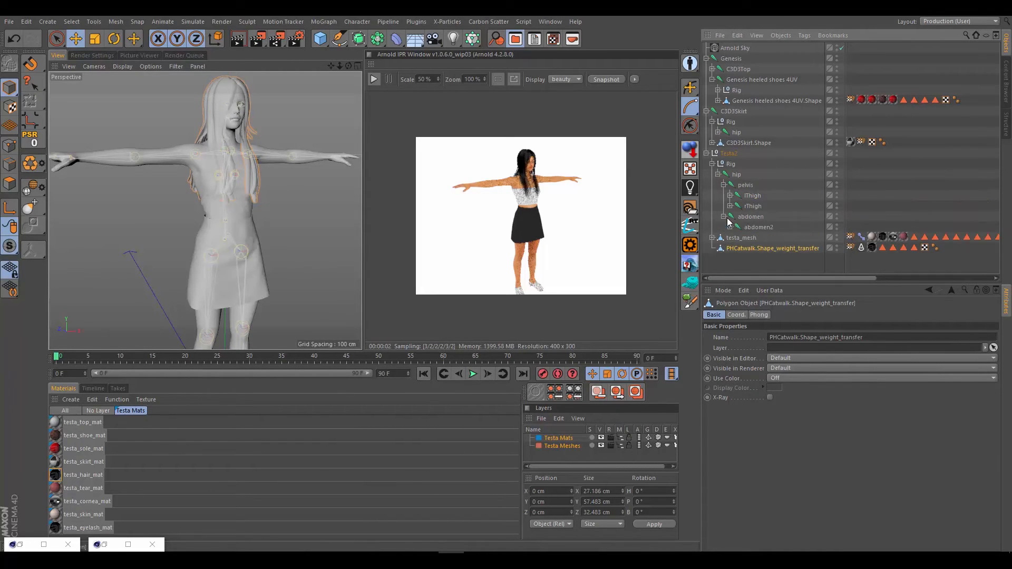
left_click(725, 216)
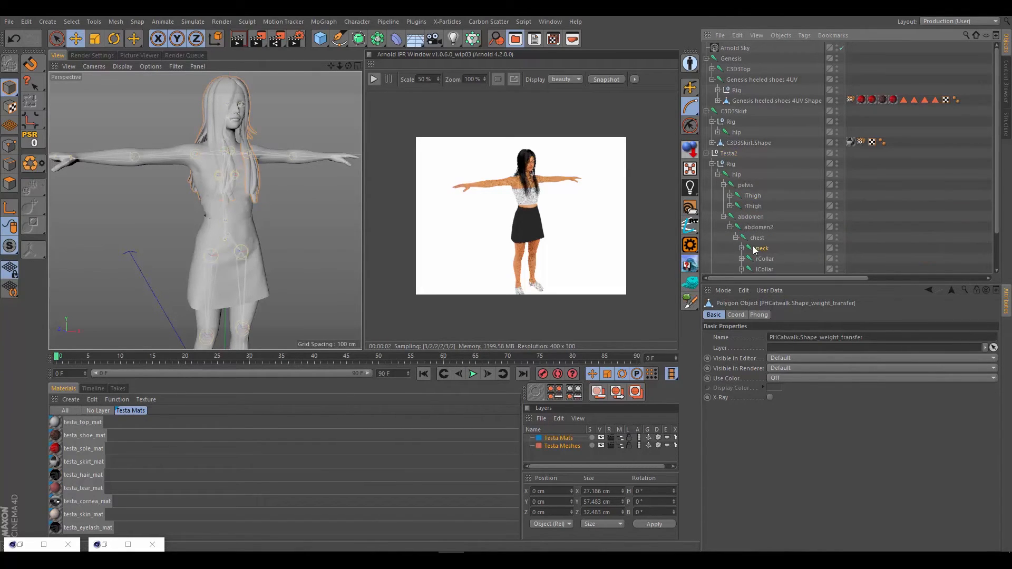
left_click(760, 248)
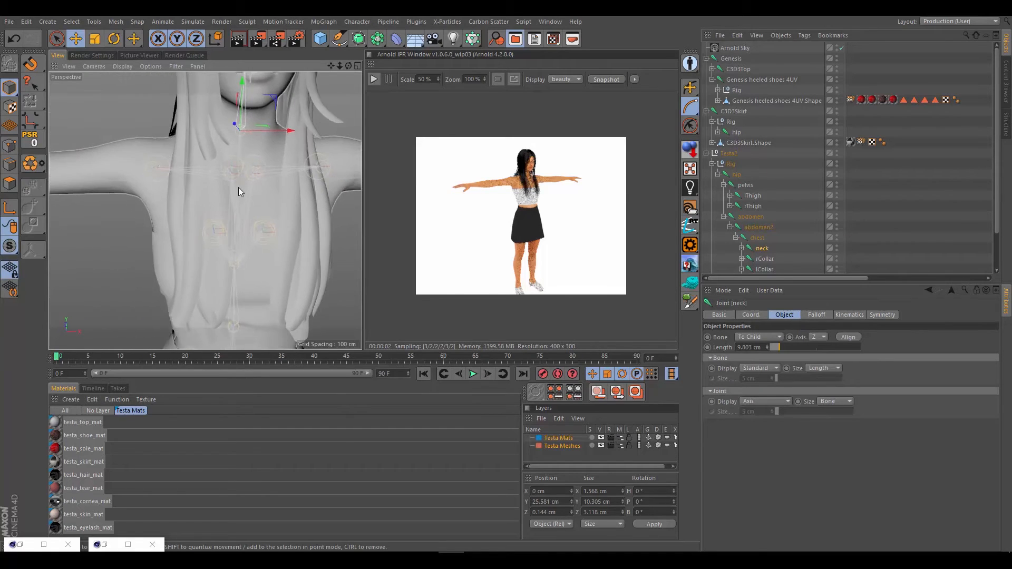
left_click(113, 39)
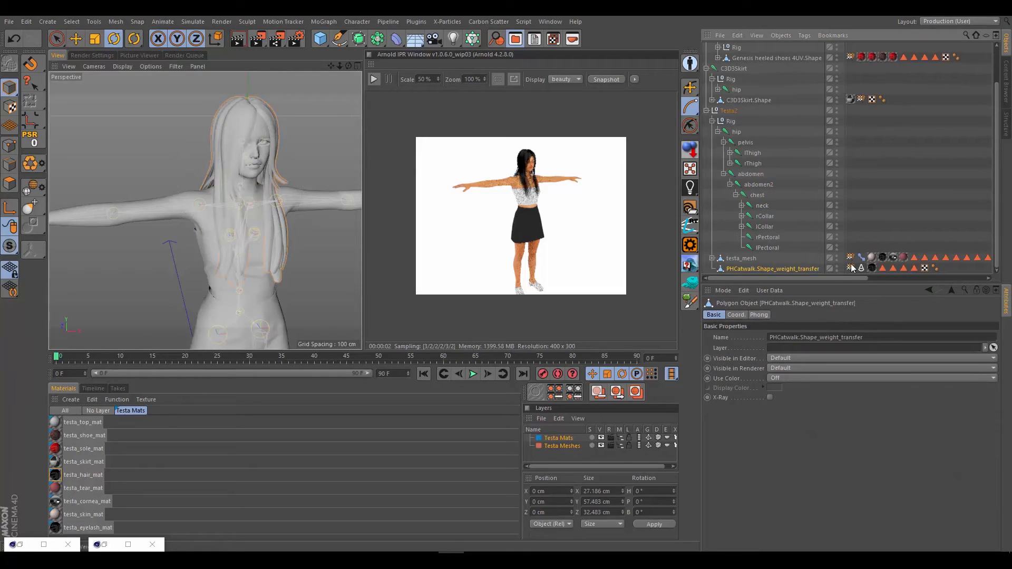
mouse_move(852, 267)
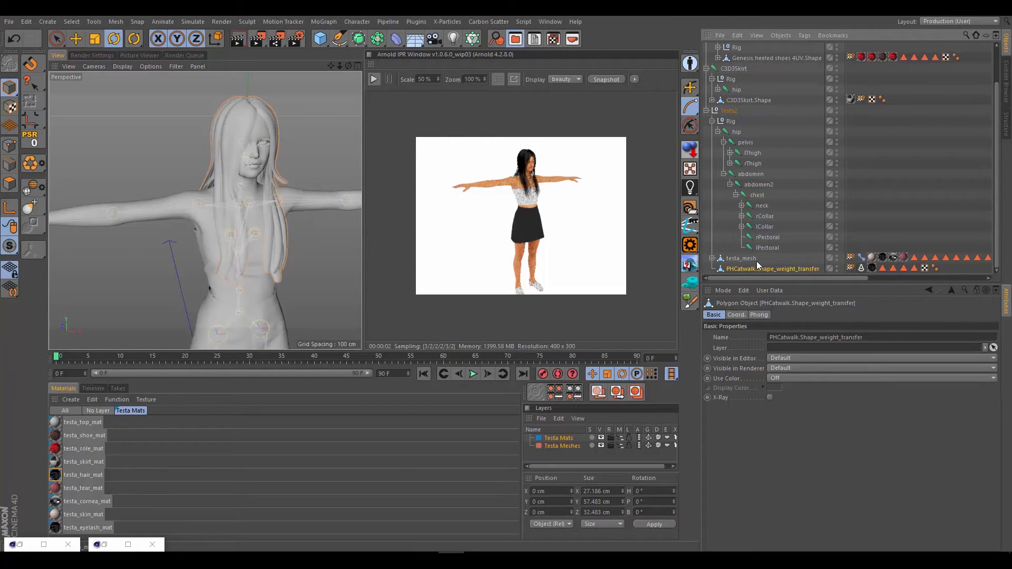
mouse_move(771, 251)
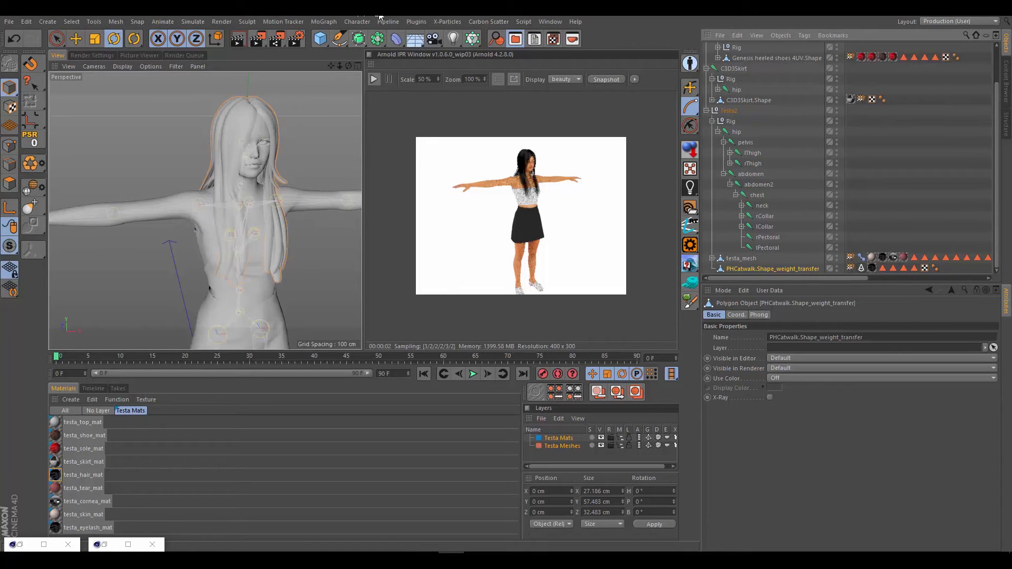
mouse_move(357, 21)
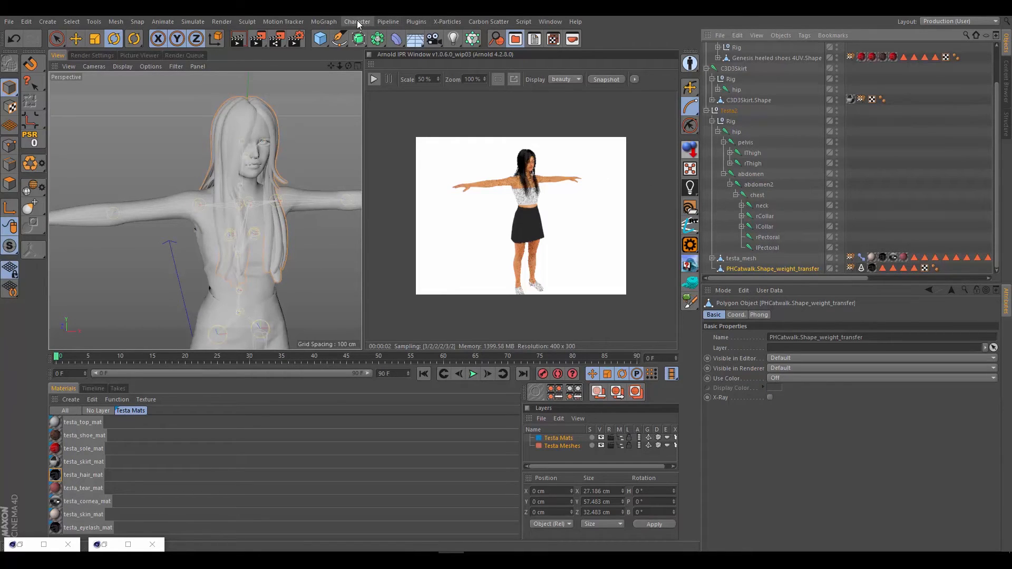
- Add a Skin deformer (Character > Skin) under PHCatwalk.Shape_weight_transfer
left_click(358, 21)
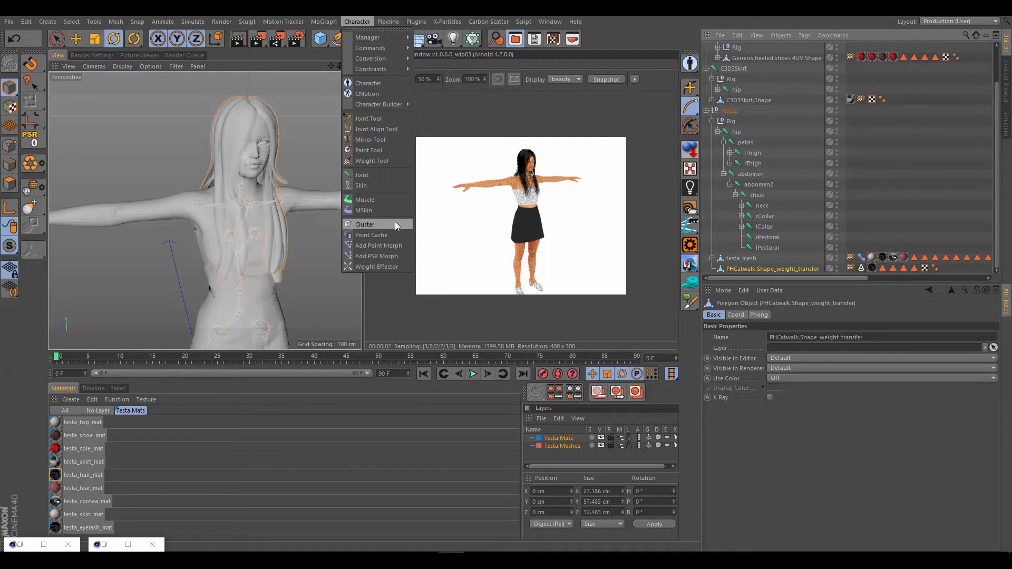
mouse_move(362, 187)
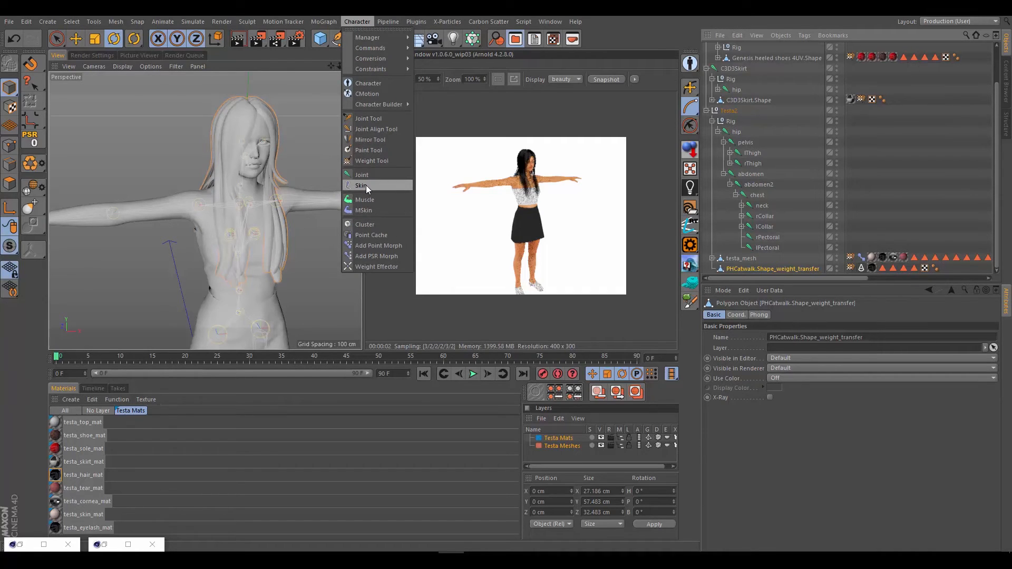
left_click(362, 185)
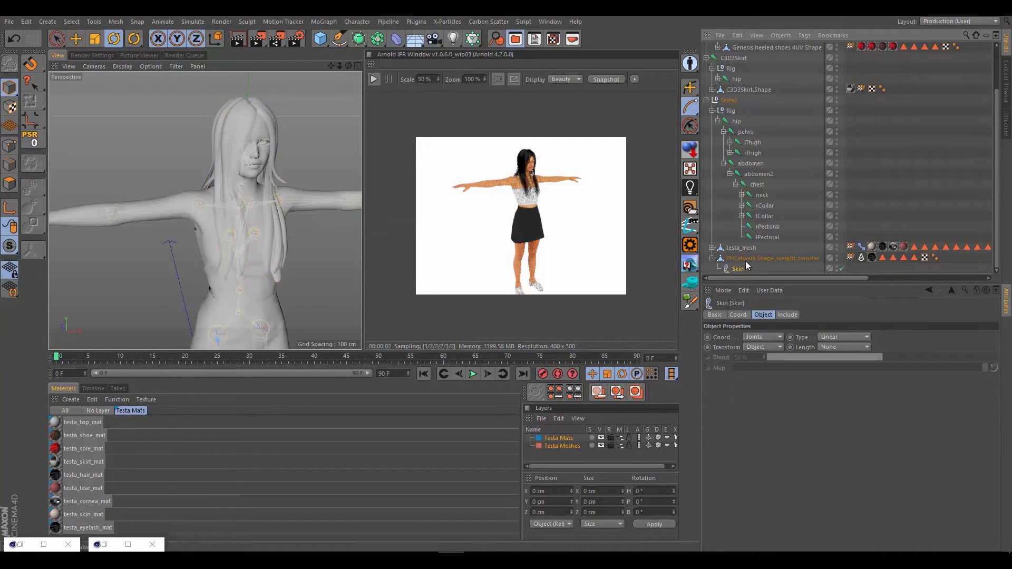
mouse_move(761, 260)
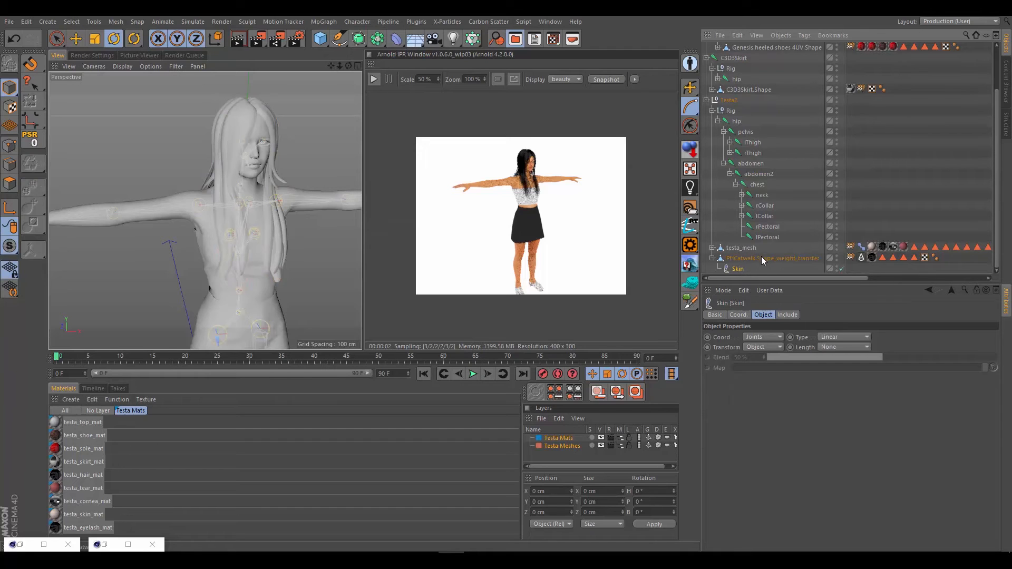
left_click(772, 259)
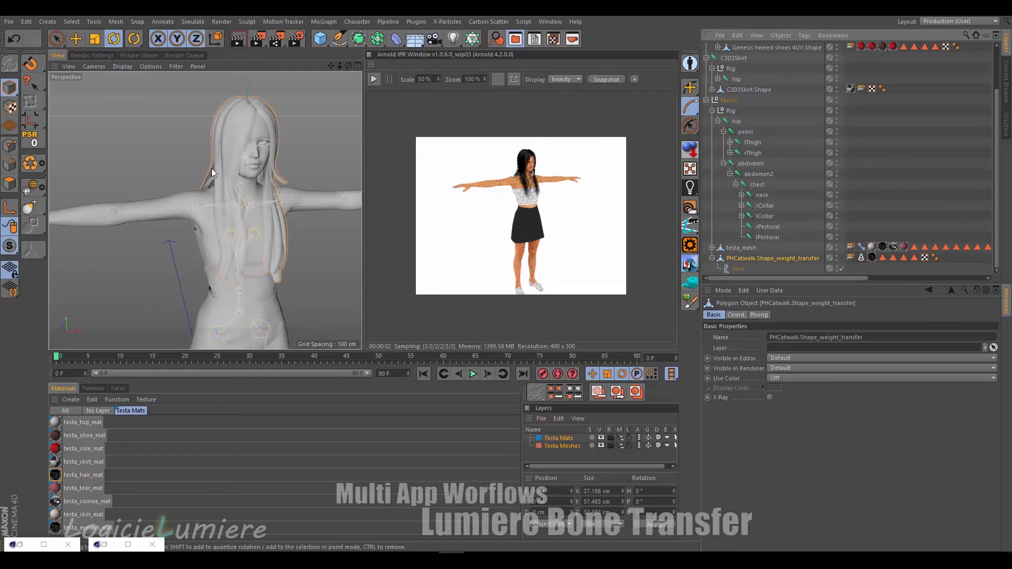
mouse_move(758, 208)
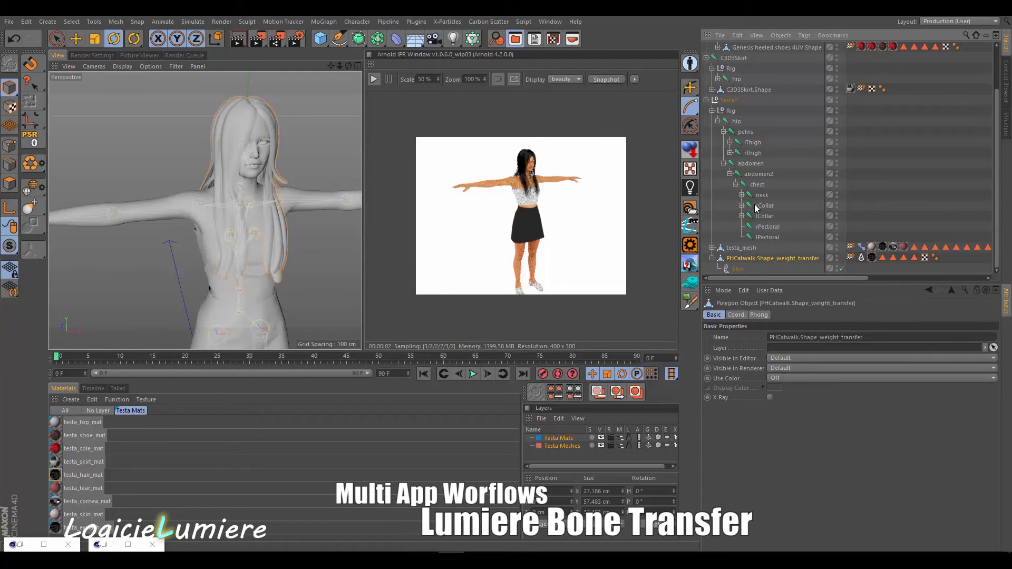
- Rotate the neck joint to test the skinned top's deformation, then show the Plugins menu's Lumiere entries
left_click(761, 194)
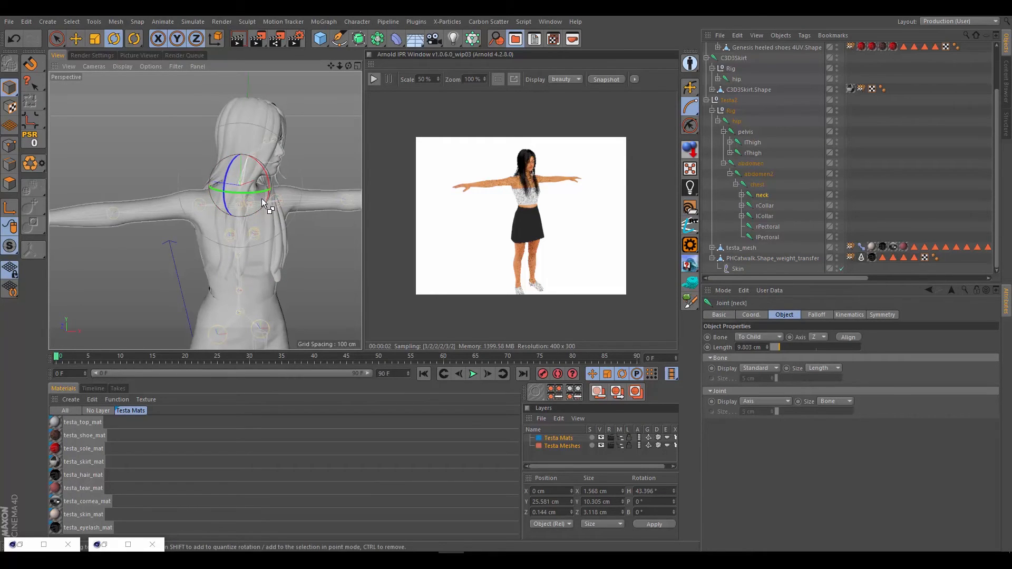
left_click_drag(258, 188, 239, 194)
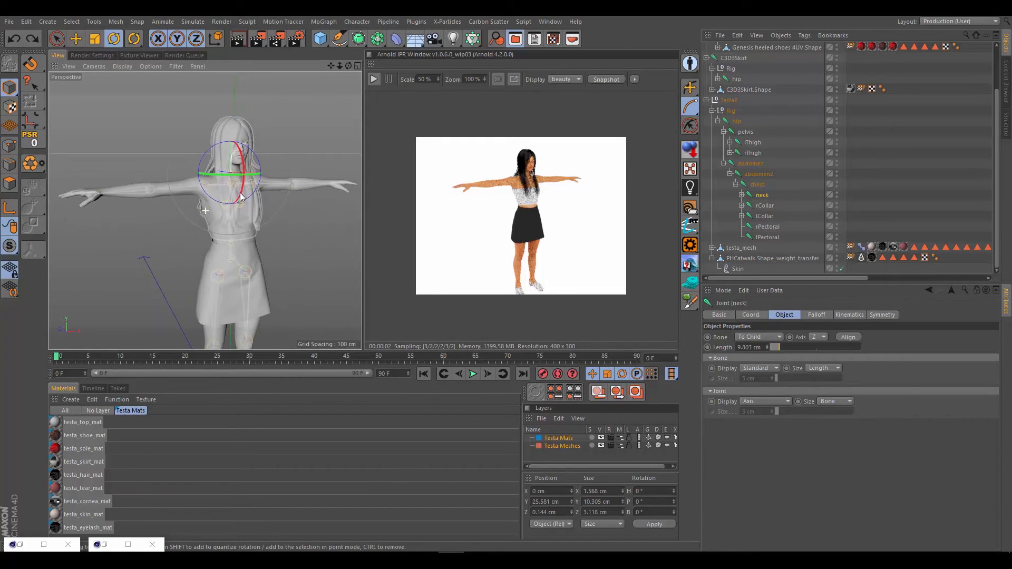
left_click_drag(239, 198, 216, 154)
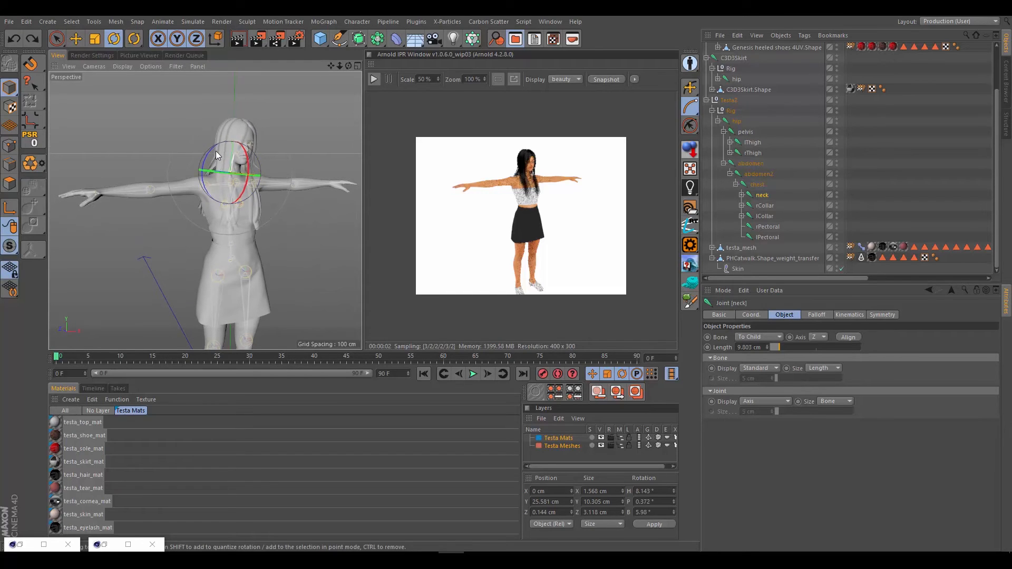
left_click_drag(229, 149, 223, 171)
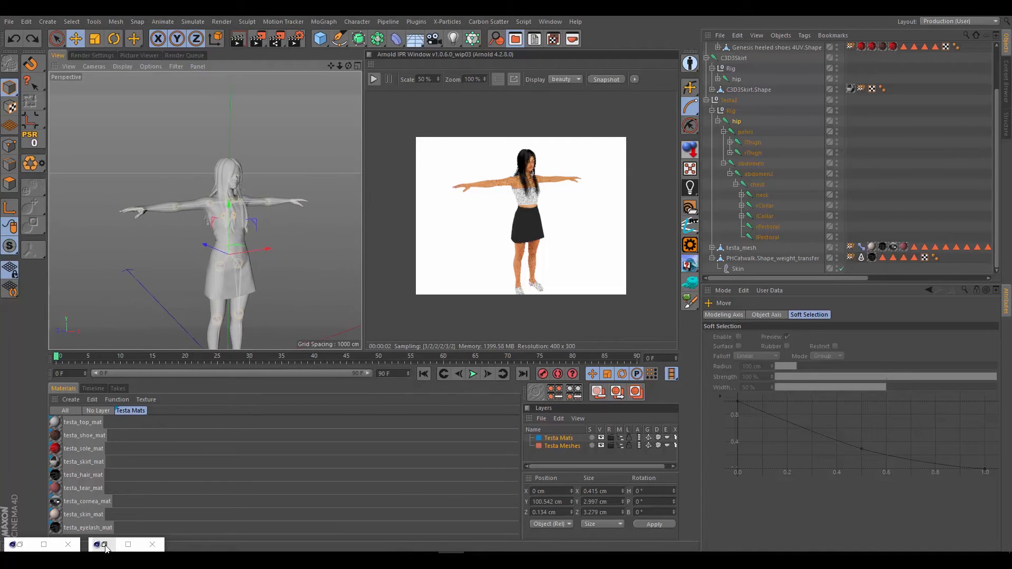
left_click(102, 545)
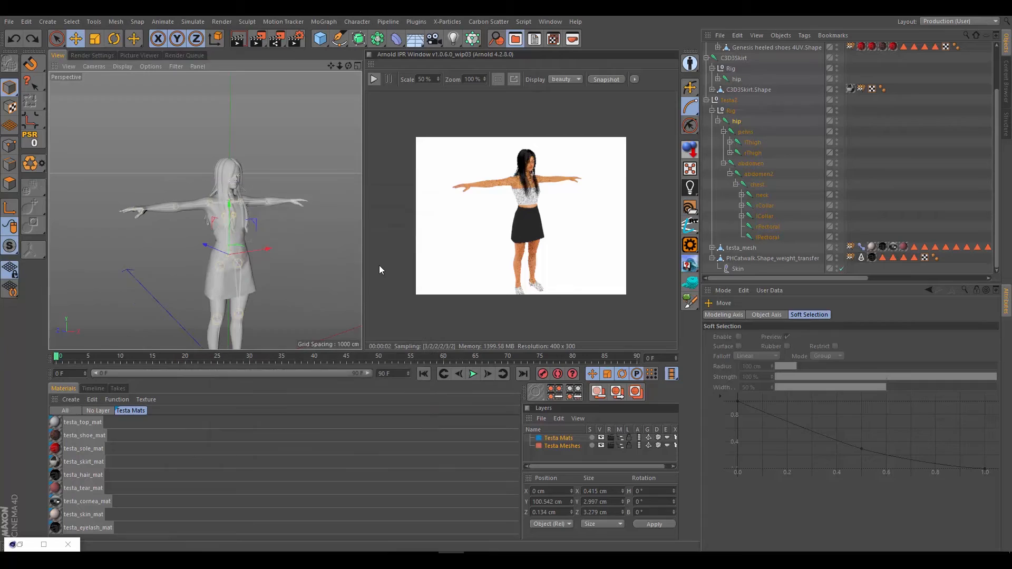
mouse_move(394, 278)
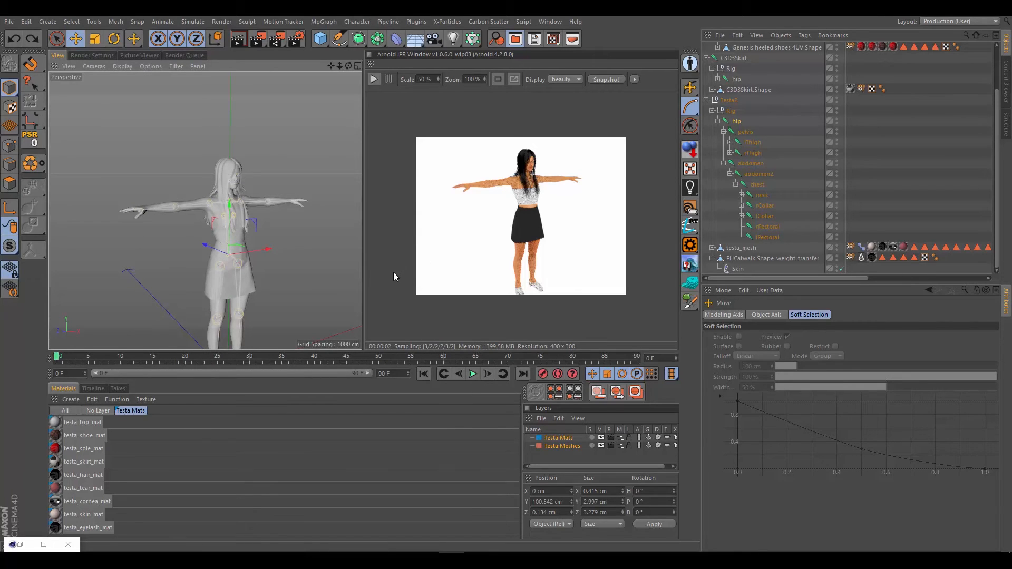
mouse_move(244, 217)
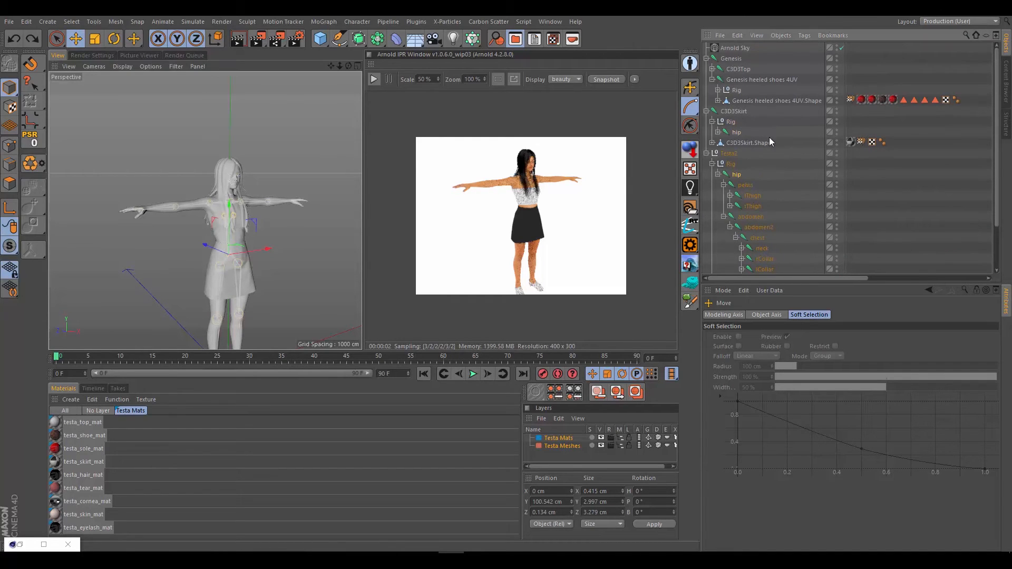
mouse_move(706, 222)
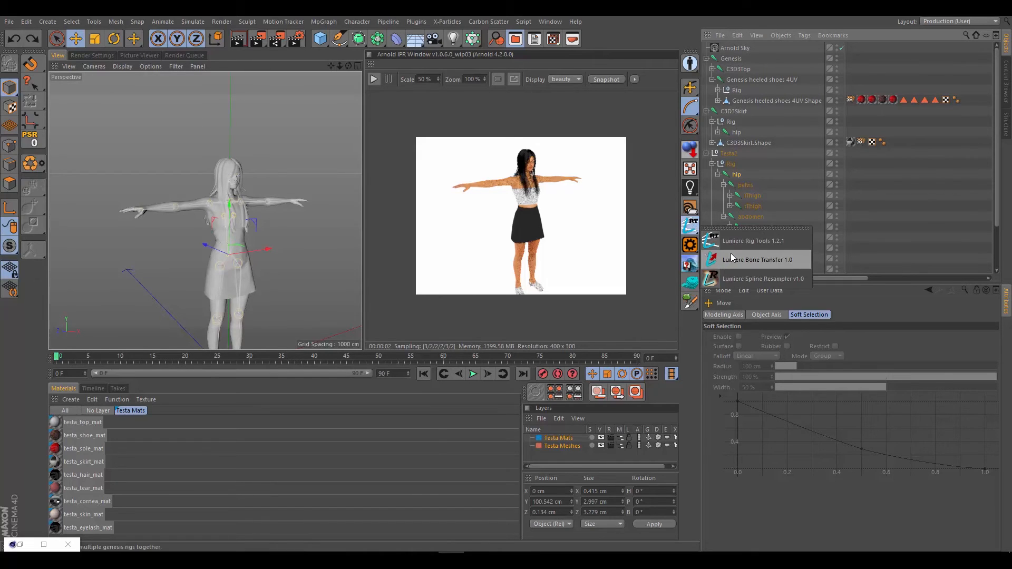
- In Lumiere Bone Transfer, set C3D3Top's Rig as source and Testa2's Rig as target
left_click(754, 260)
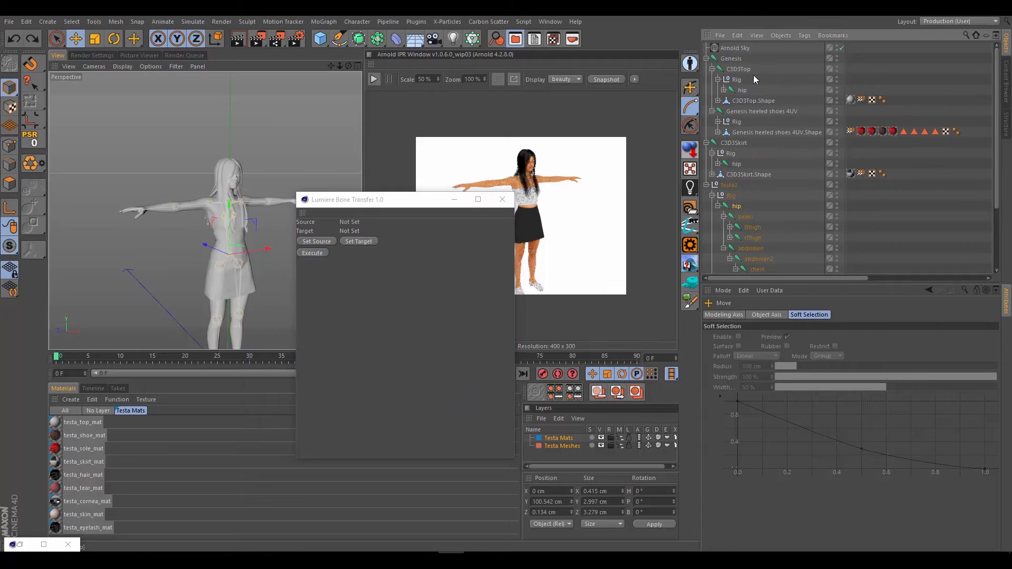
left_click(736, 79)
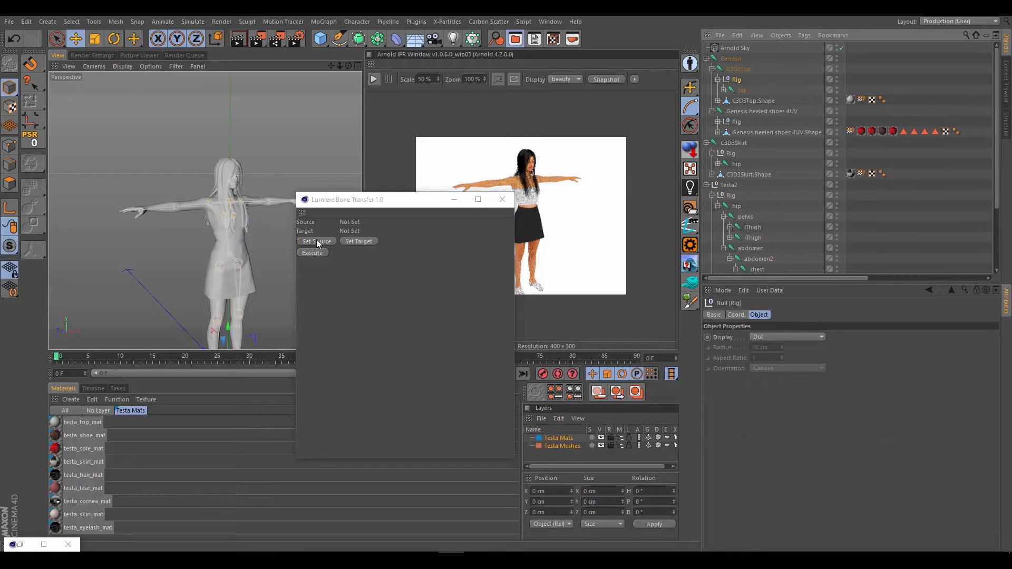
left_click(316, 241)
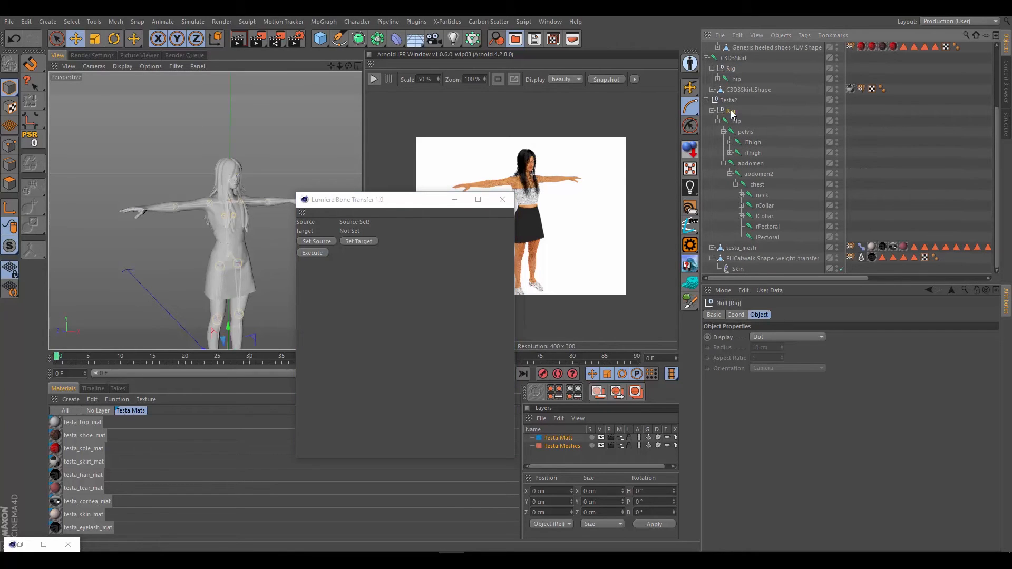
left_click(359, 241)
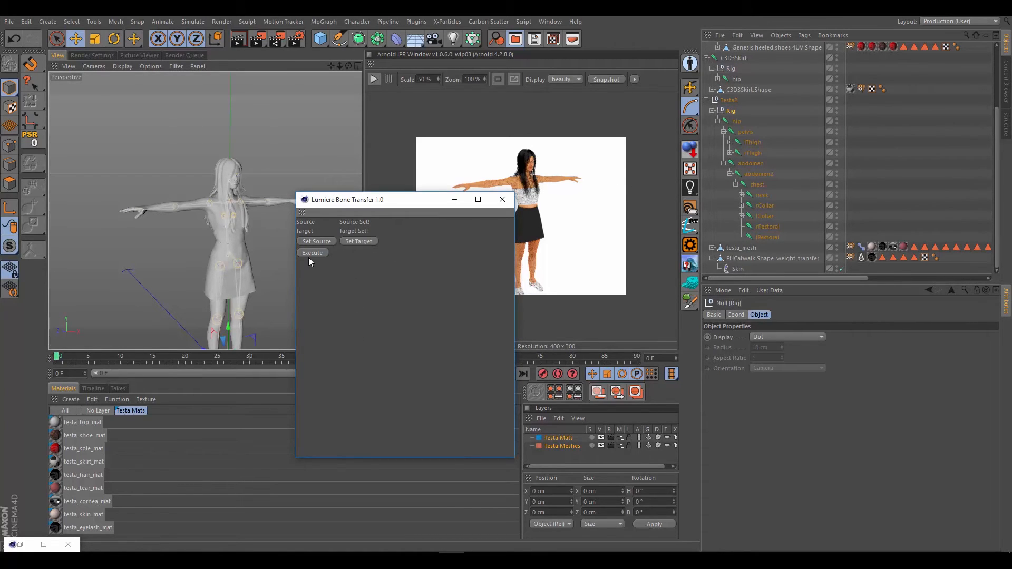
scroll("up", 3)
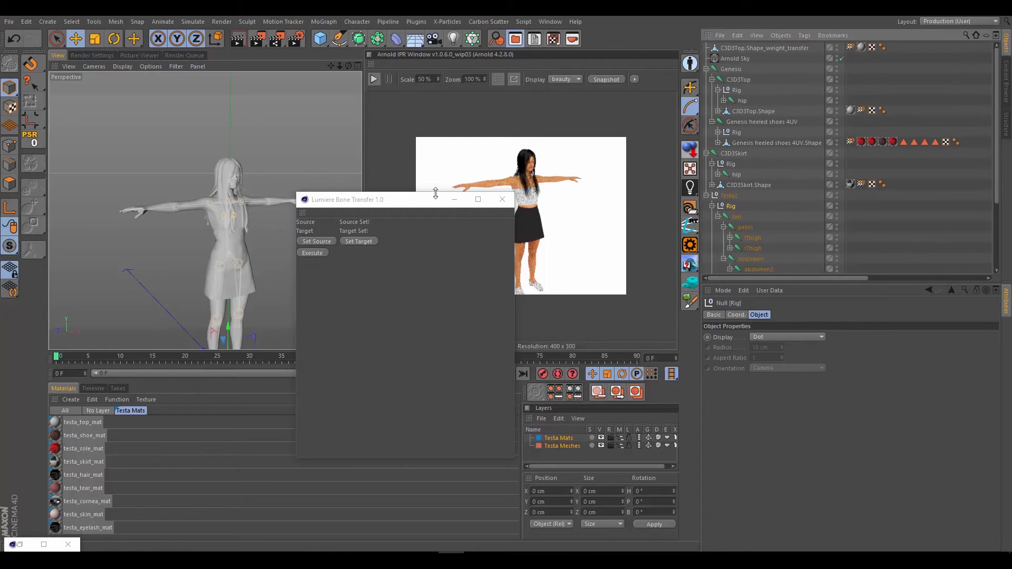
- Set the heeled shoes' Rig as source and Testa2's Rig as target in Lumiere Bone Transfer
left_click(502, 200)
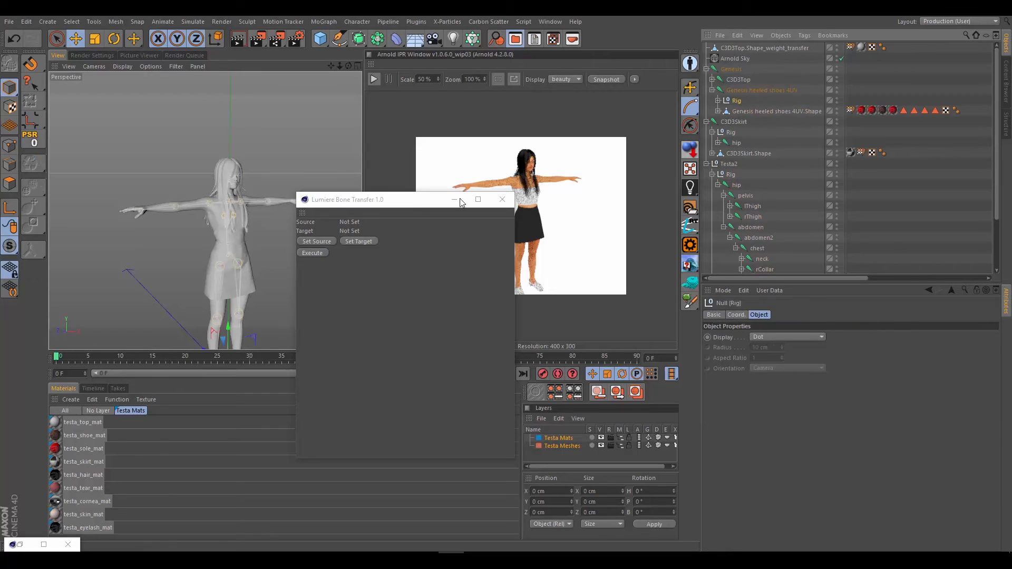
left_click(315, 241)
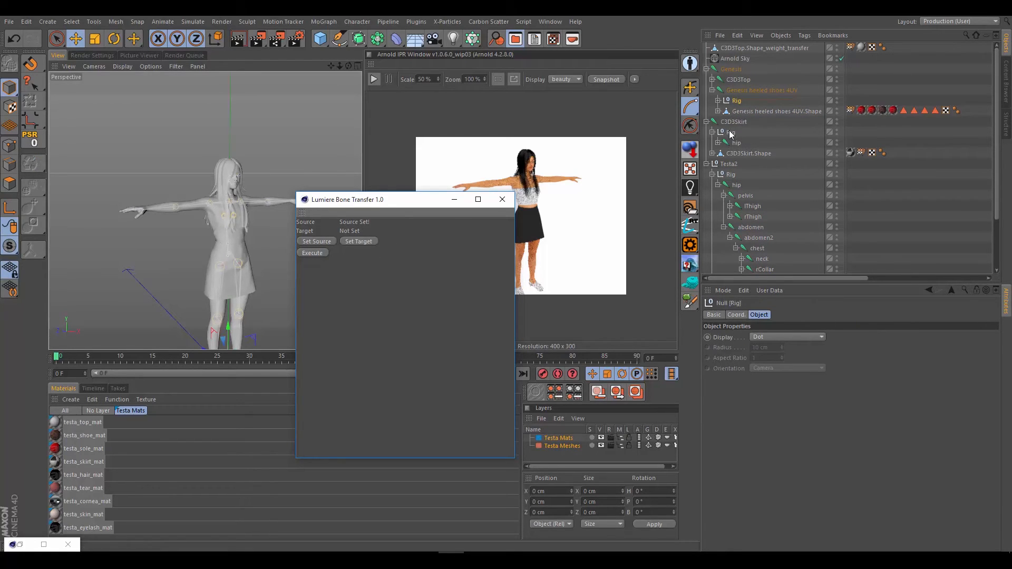
scroll("down", 3)
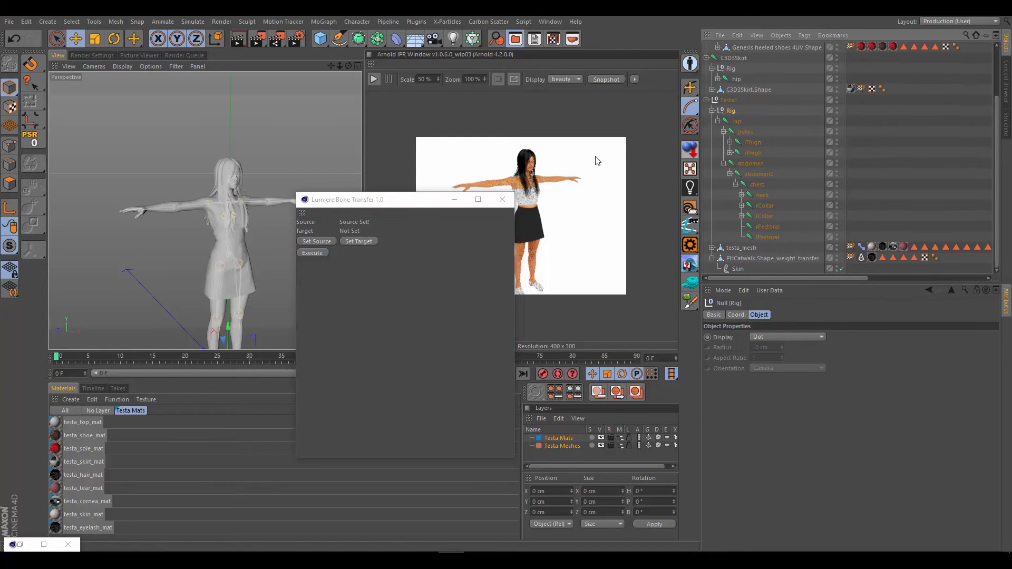
left_click(358, 241)
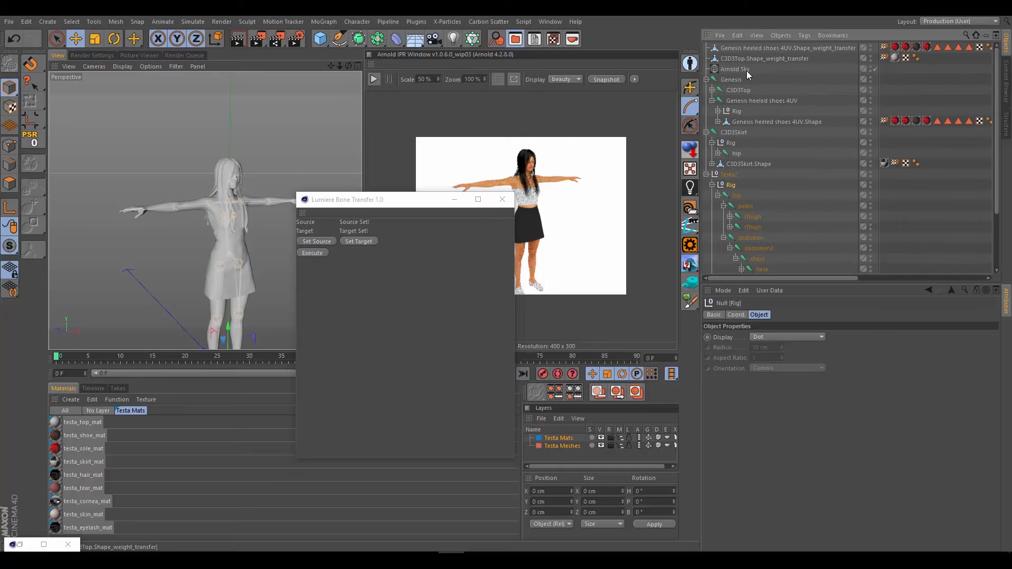
- Execute the shoes transfer, then set C3D3Skirt's Rig as the next source for Testa2
left_click(502, 199)
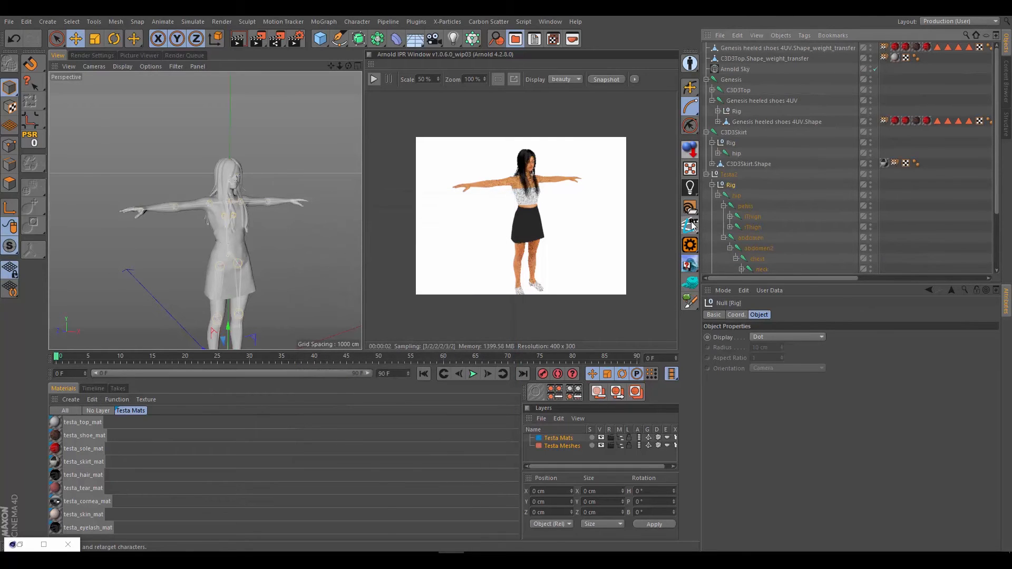
left_click(690, 226)
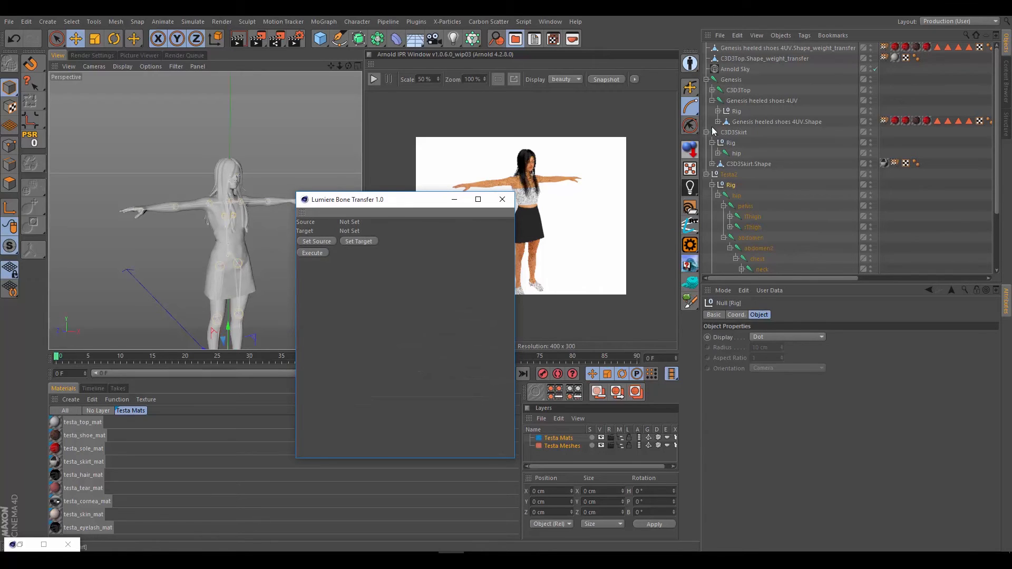
scroll("down", 3)
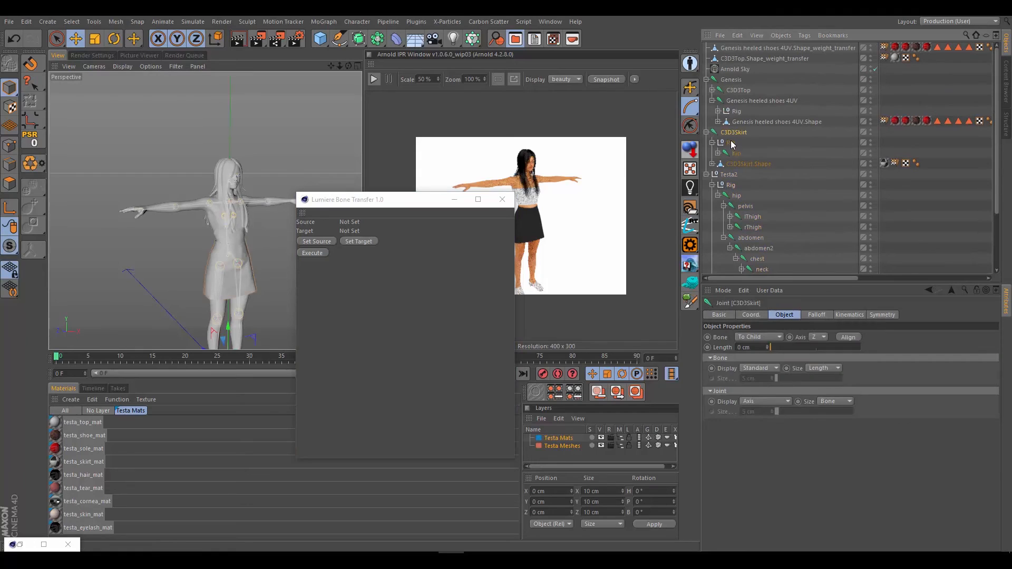
left_click(315, 240)
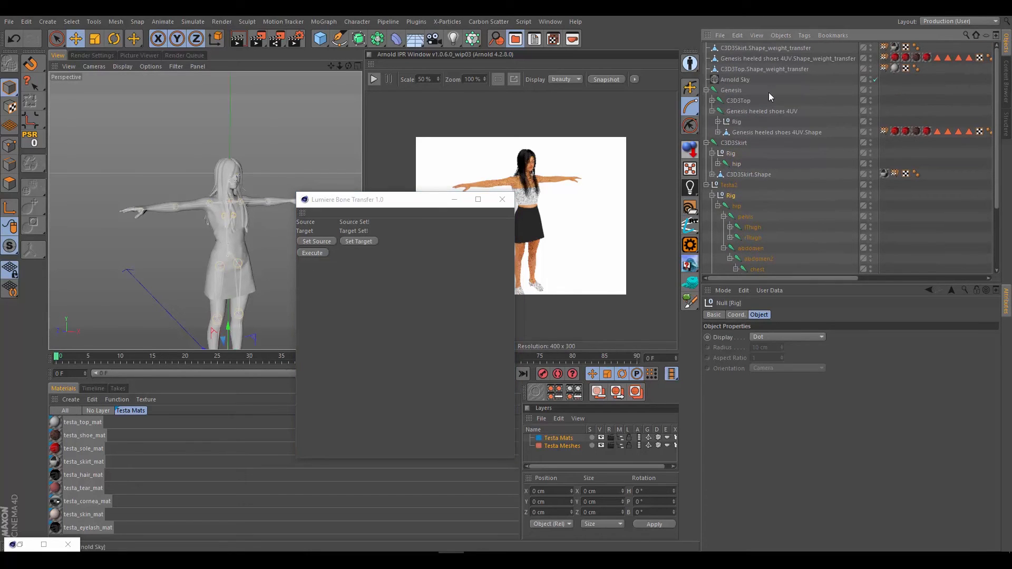
mouse_move(818, 82)
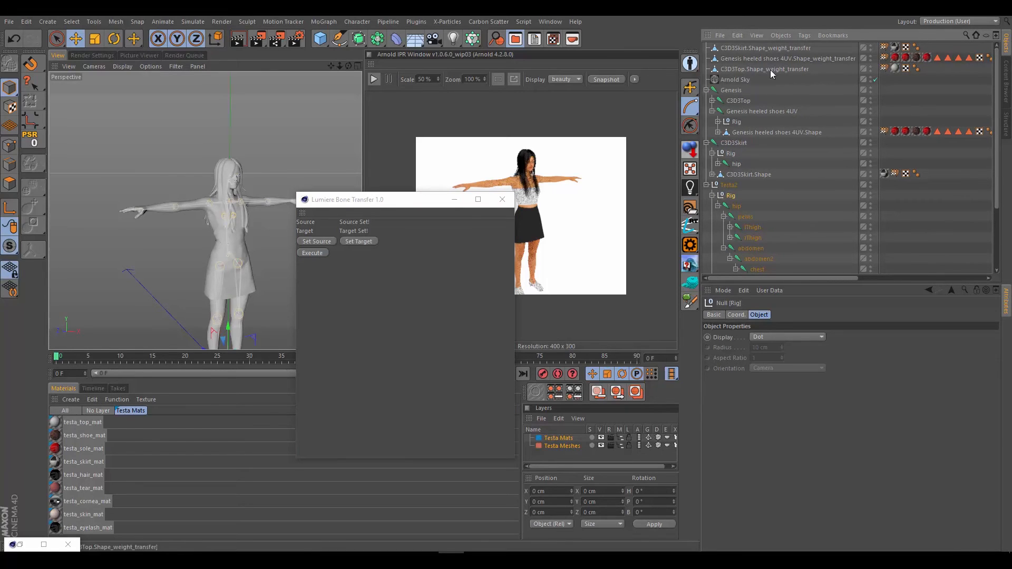
mouse_move(733, 90)
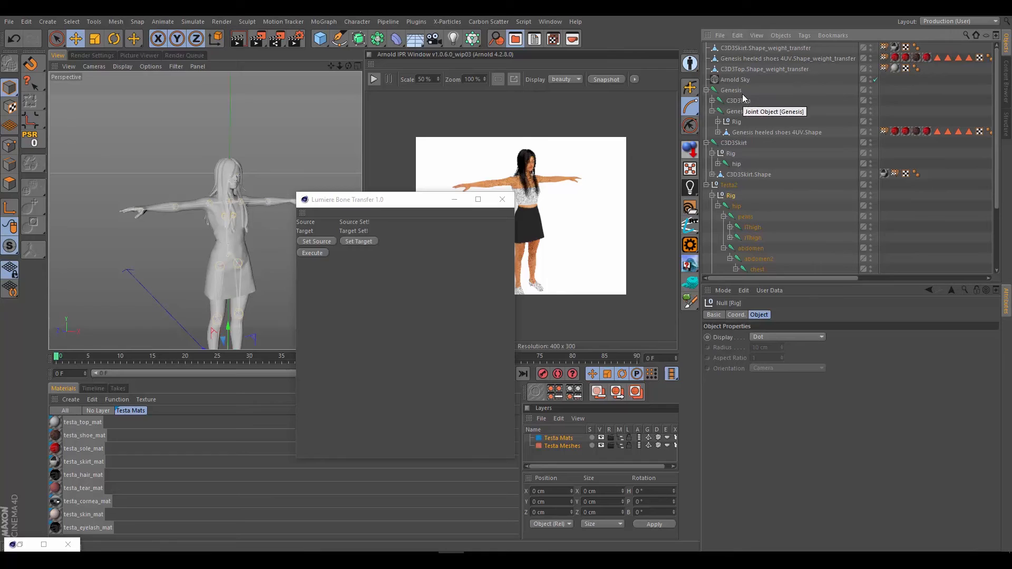
mouse_move(747, 96)
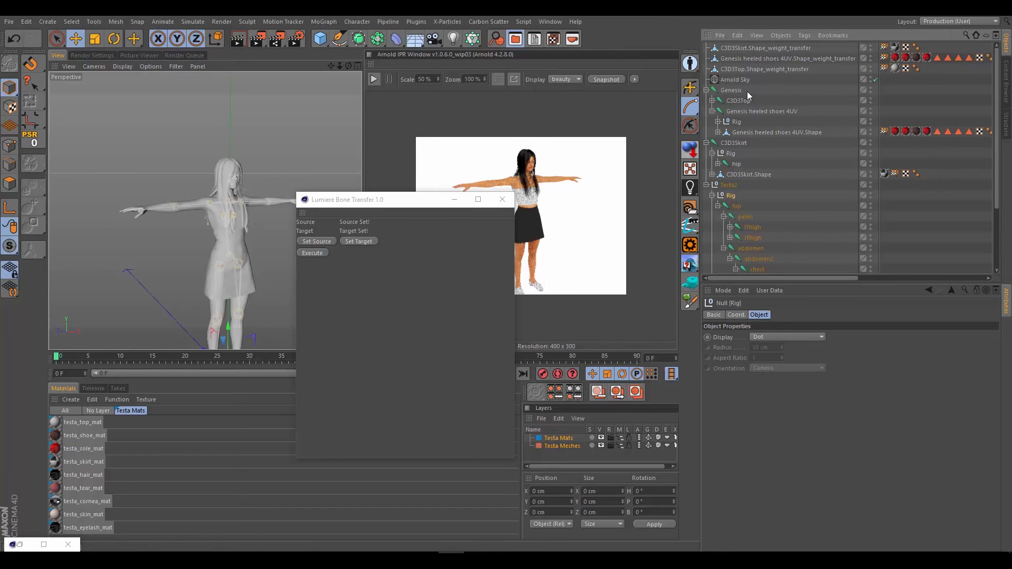
- Delete the original C3D3Top, shoes and C3D3Skirt hierarchies and move the _weight_transfer meshes under Testa2
left_click(737, 101)
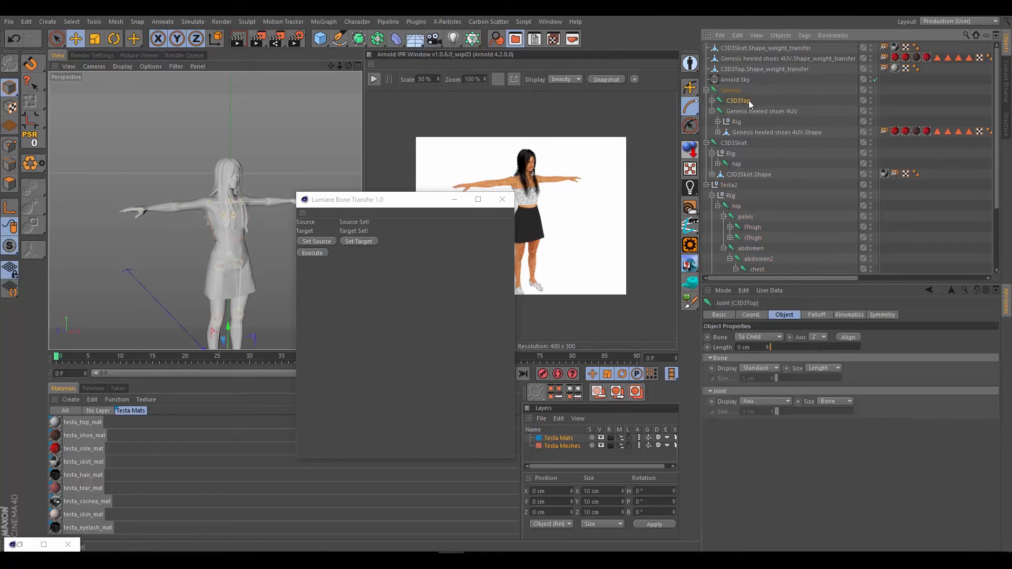
mouse_move(758, 102)
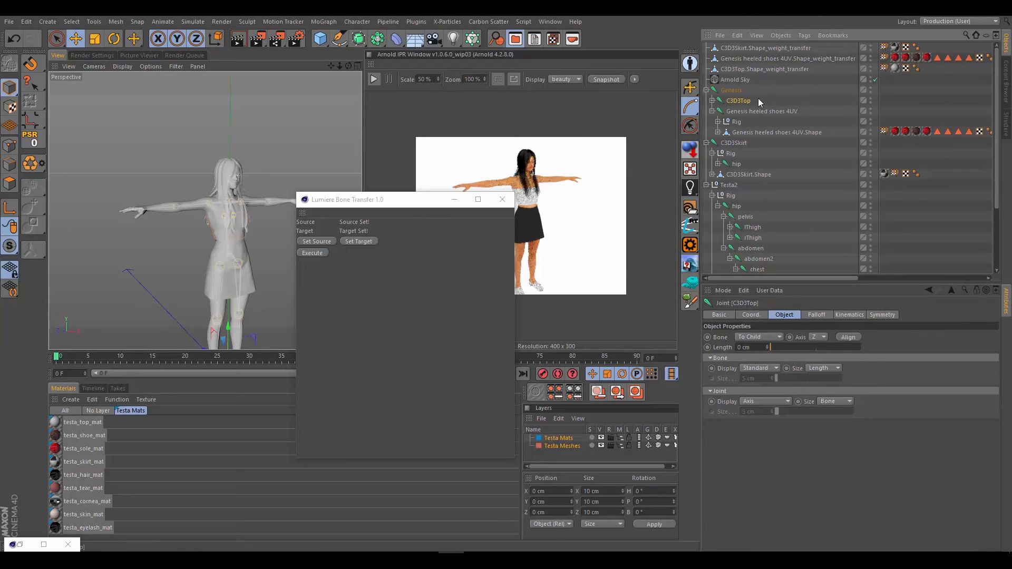
left_click(713, 101)
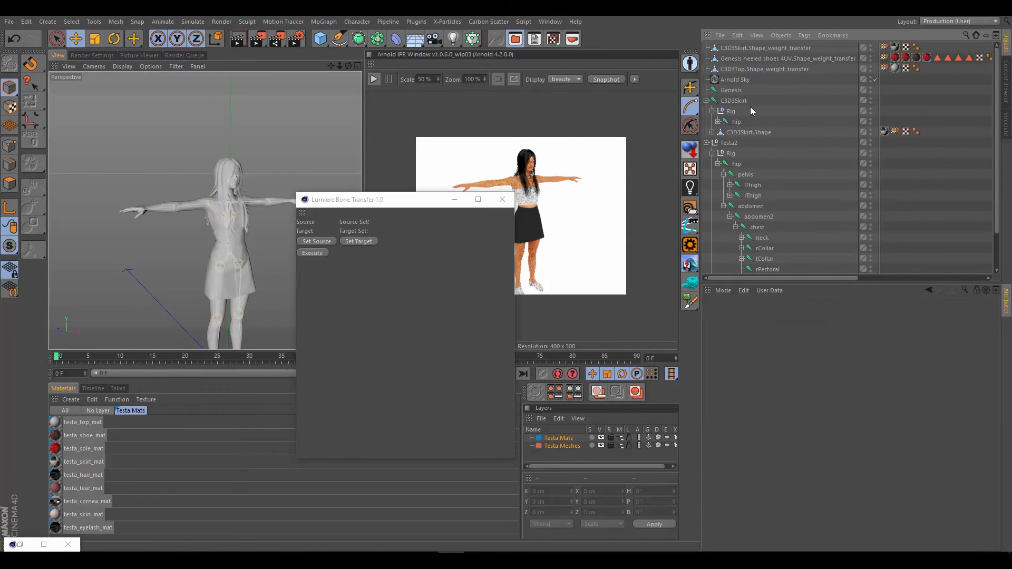
mouse_move(736, 104)
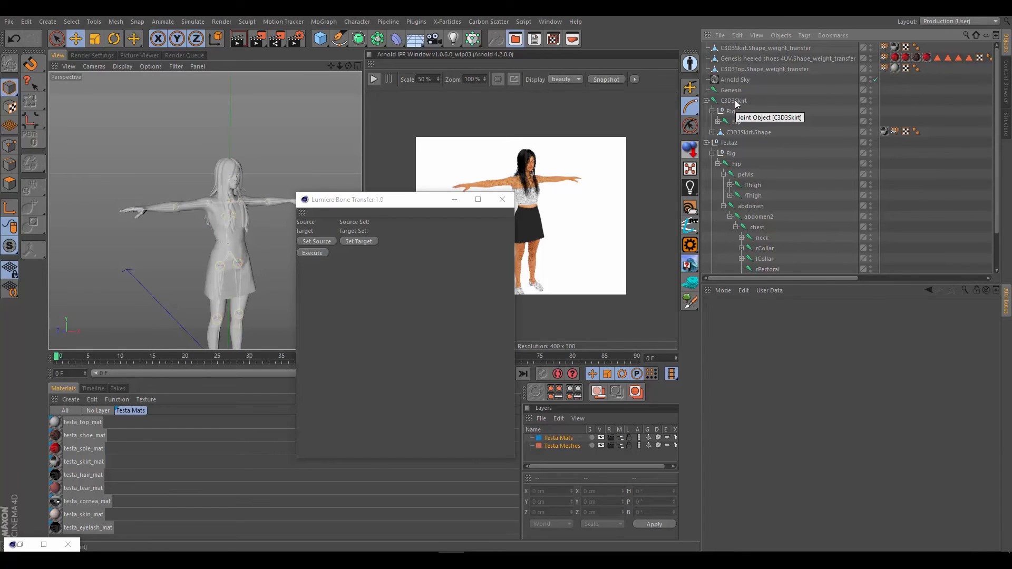
left_click(711, 100)
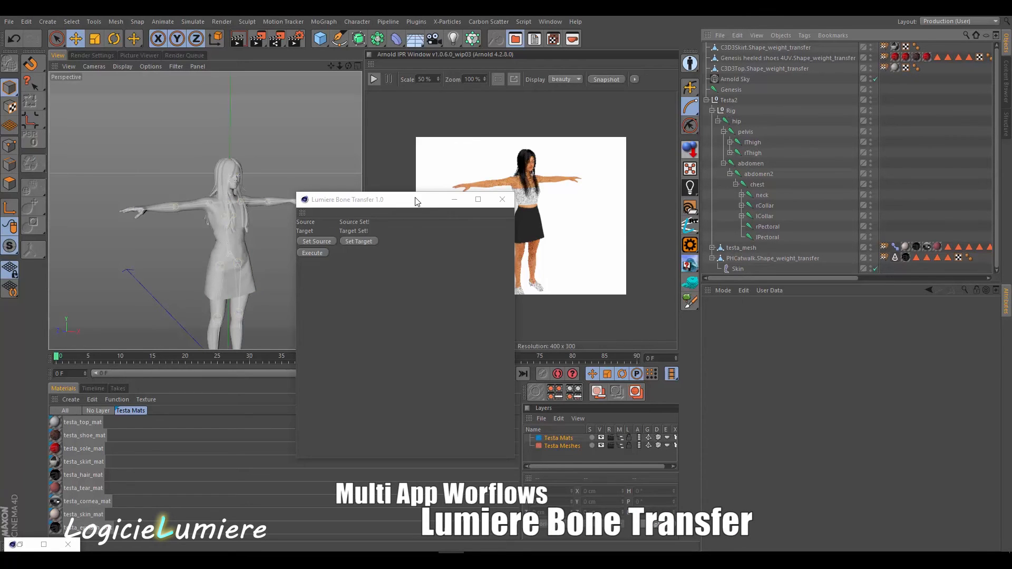
left_click(766, 47)
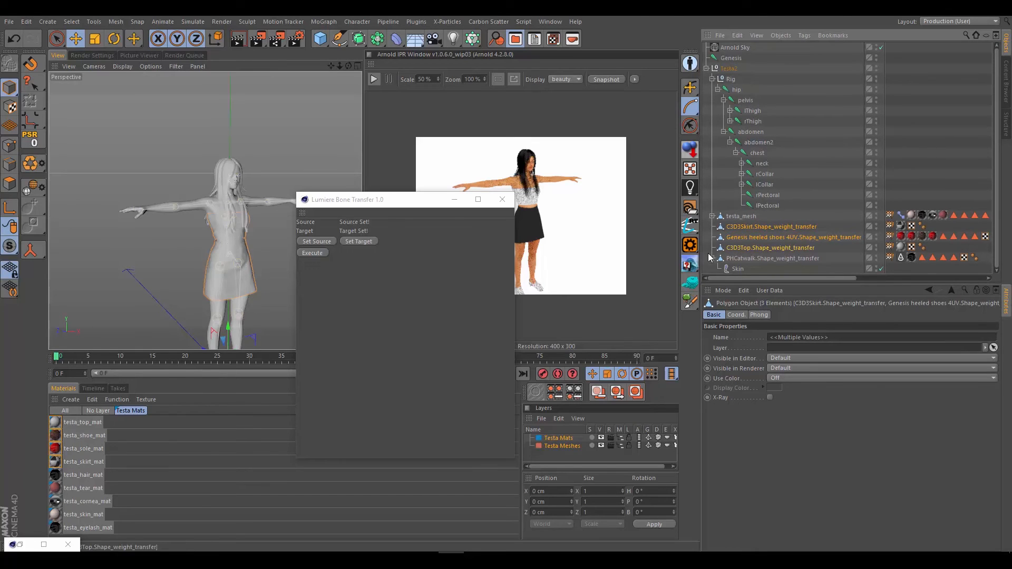
- Give the skirt and heeled shoes weight-transfer meshes Skin deformers via Character > Skin
left_click(769, 227)
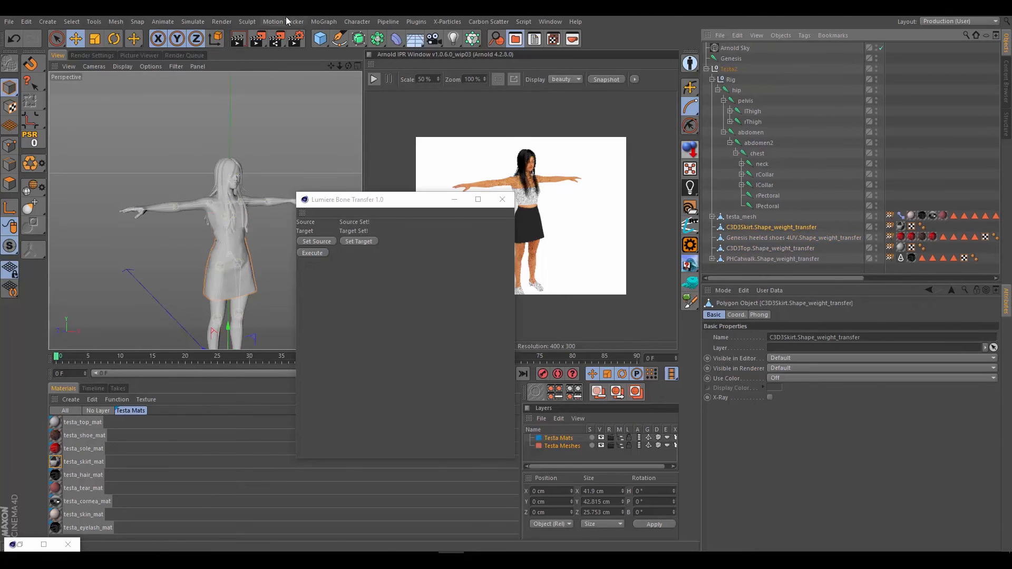
left_click(356, 21)
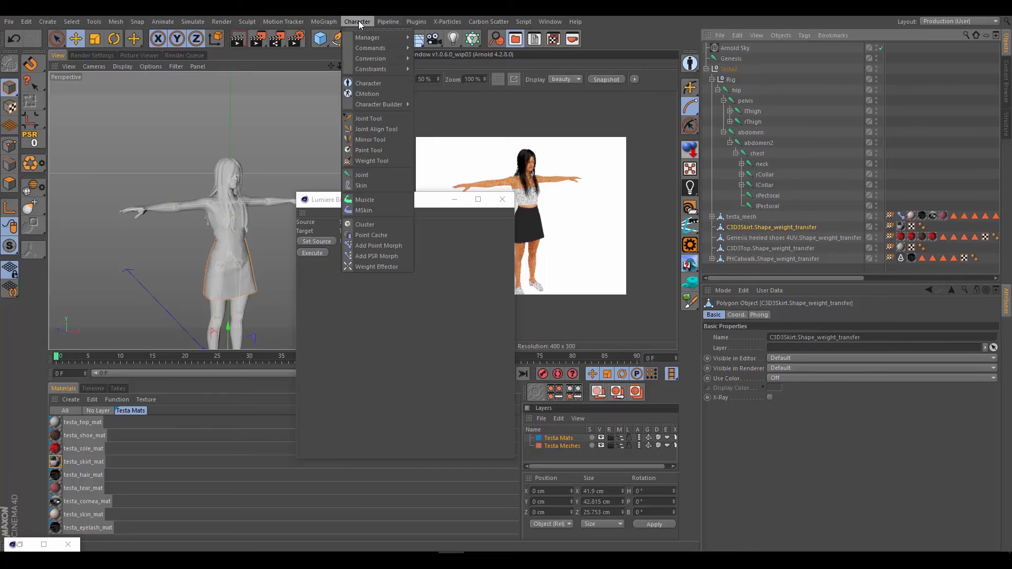
left_click(361, 185)
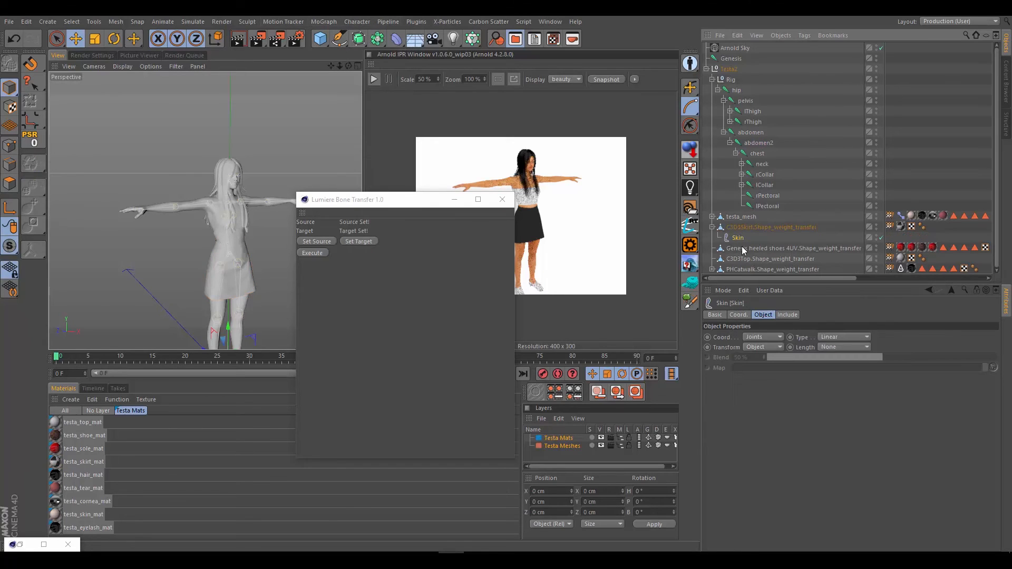
left_click(357, 21)
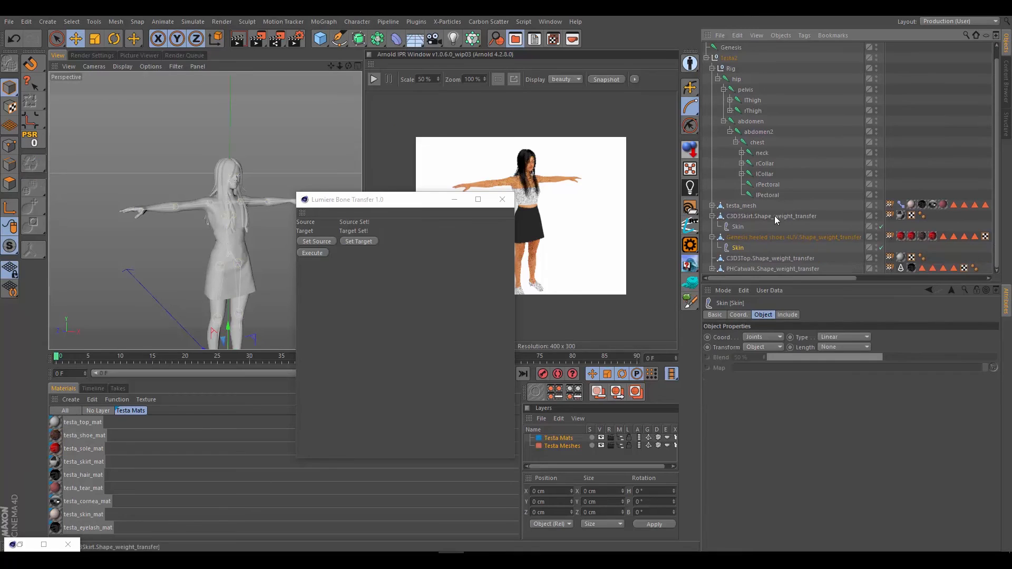
- Check the top's Skin, close Lumiere Bone Transfer and select the hip joint
left_click(769, 259)
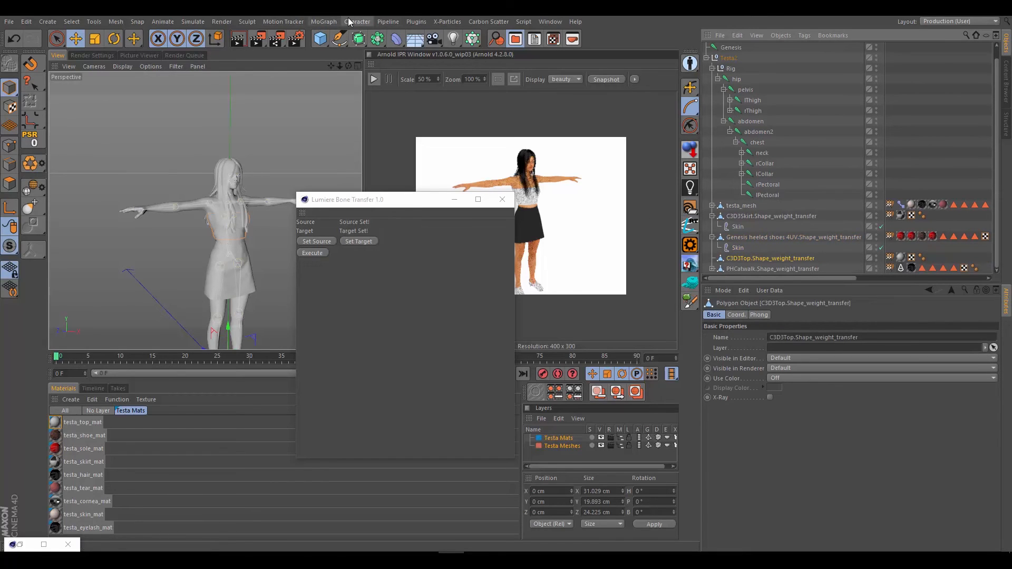
left_click(737, 269)
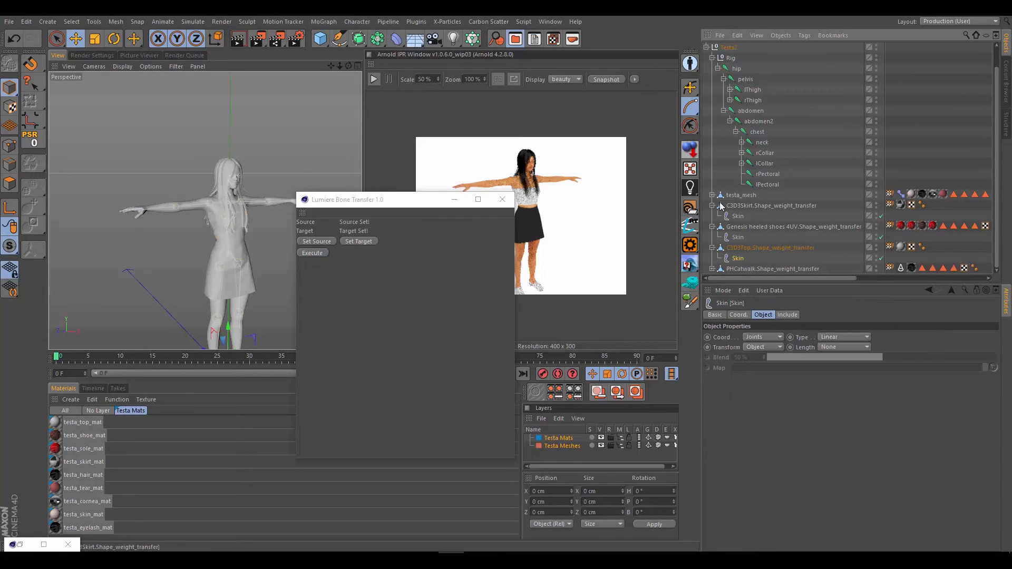
scroll("up", 3)
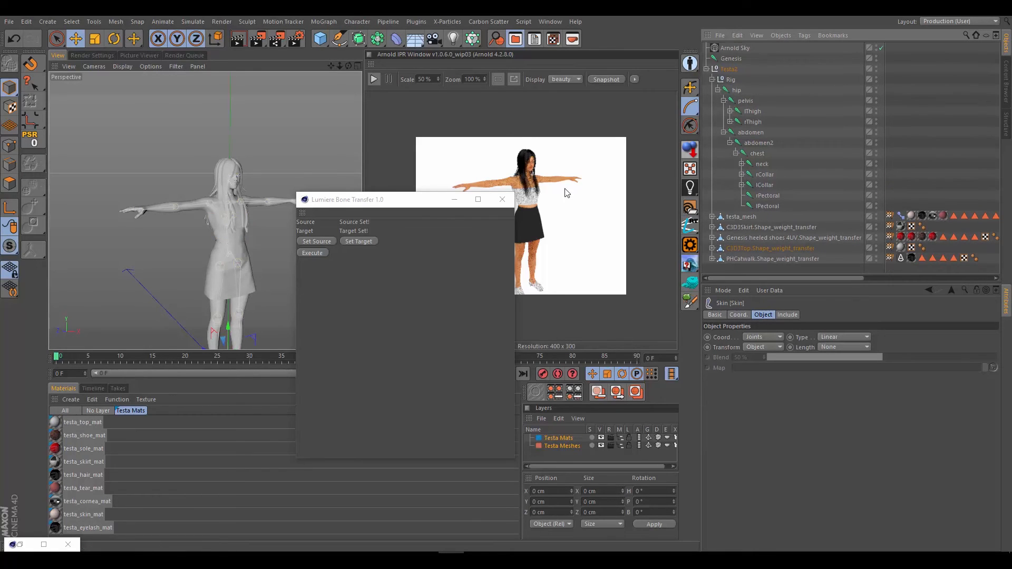
left_click(229, 252)
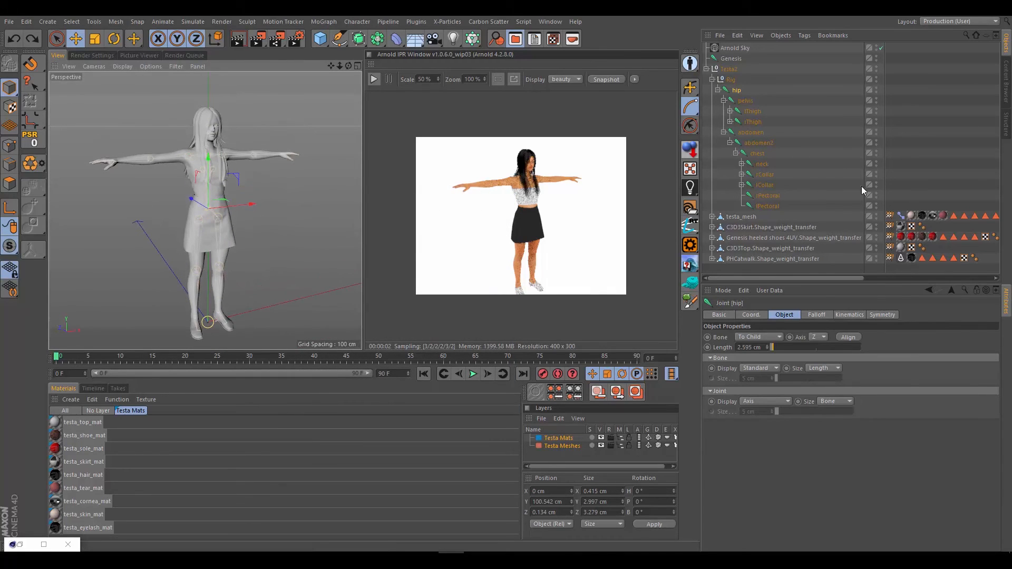
mouse_move(894, 219)
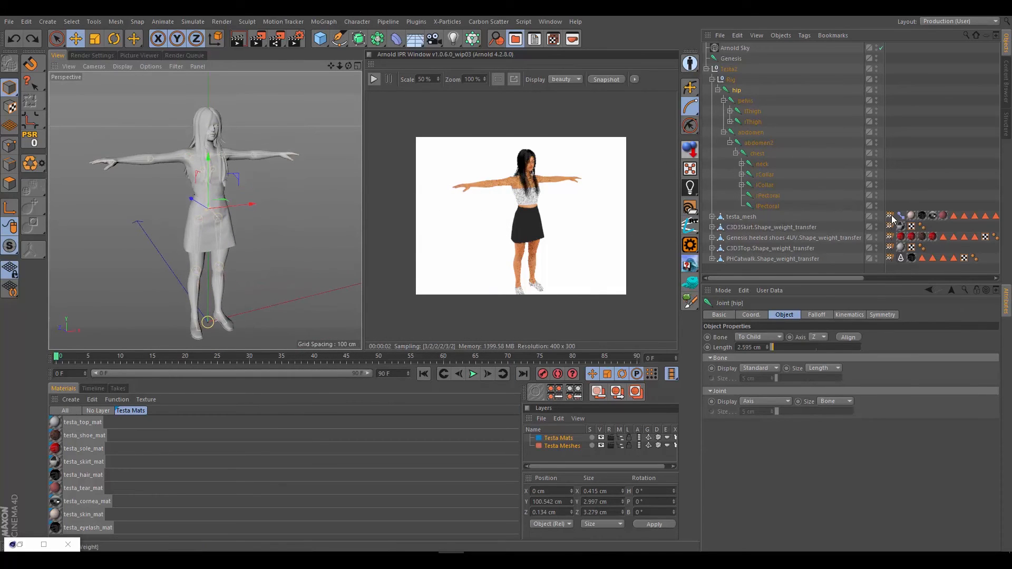
- Enable weight display in the Weights Manager and read the skirt's joint influences such as rThigh 92.6%
left_click(890, 217)
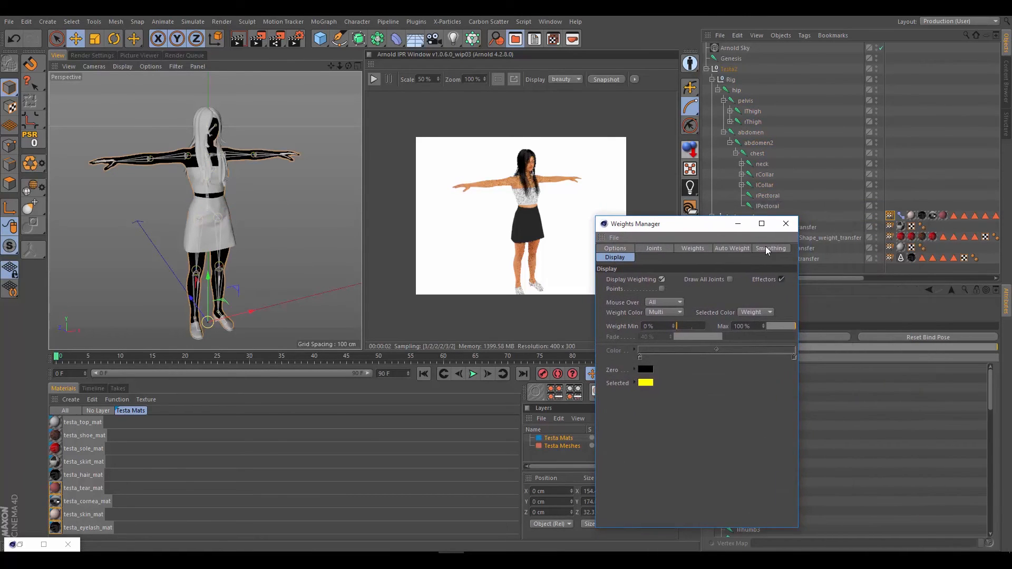
left_click(730, 279)
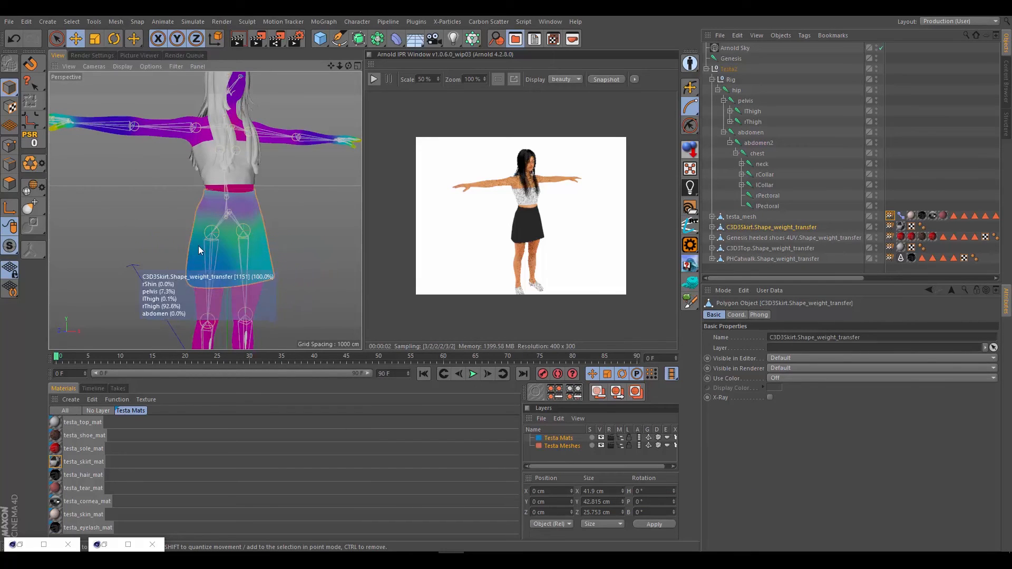
mouse_move(206, 239)
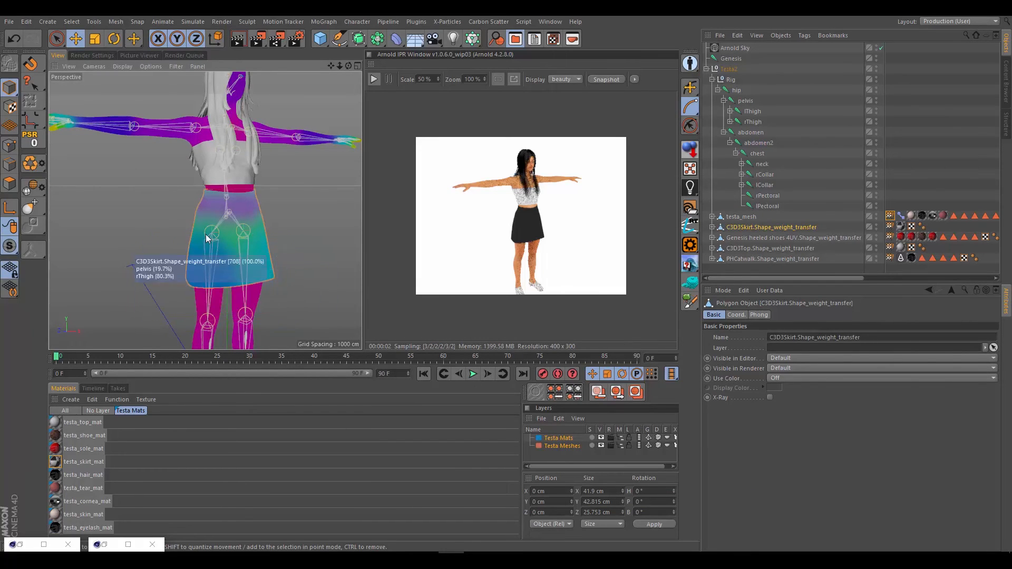
mouse_move(280, 228)
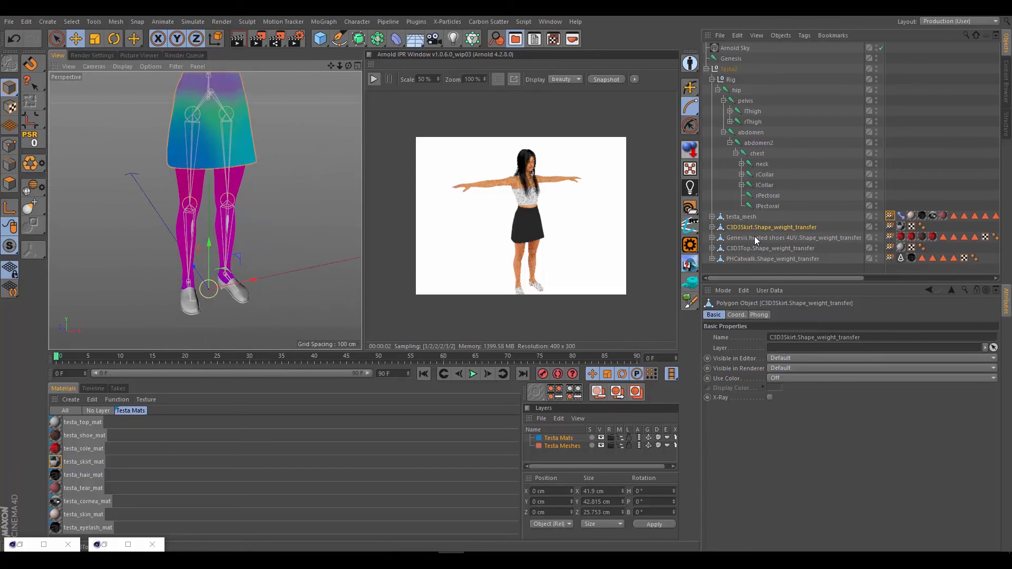
- Show weight colours on the shoes and top, then rotate the lThigh joint to test the skirt
left_click(793, 237)
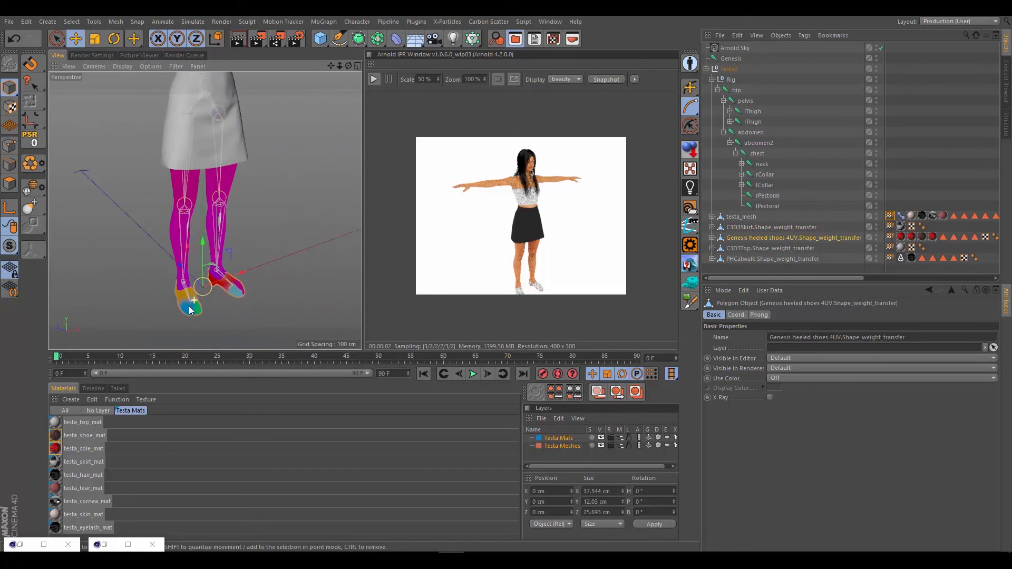
left_click(770, 248)
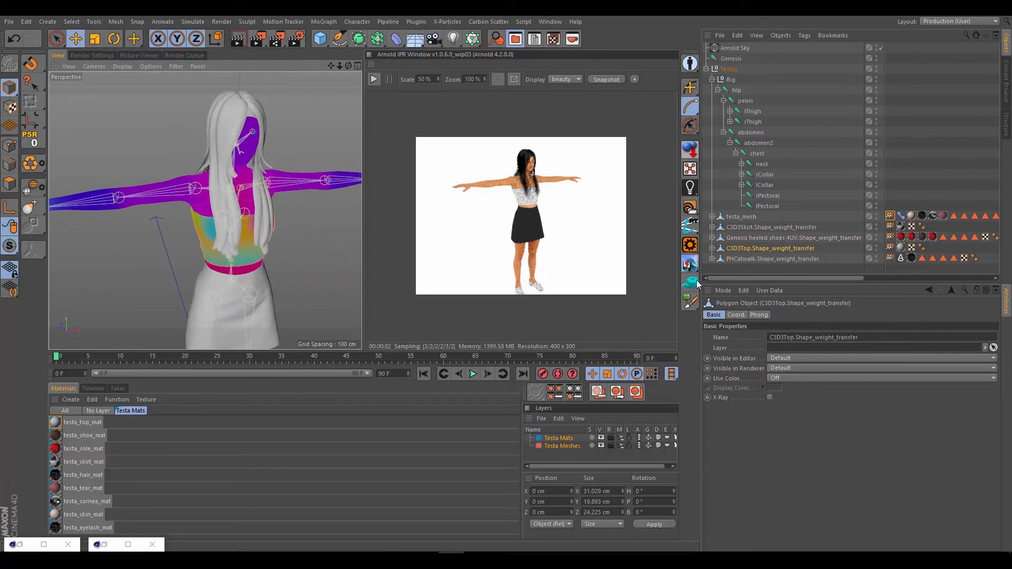
mouse_move(764, 185)
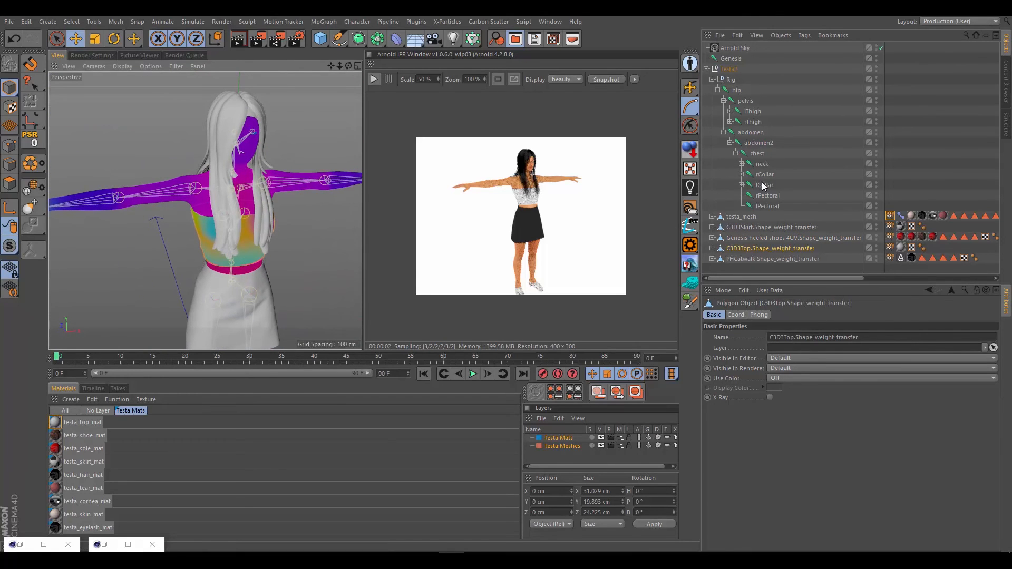
left_click(757, 153)
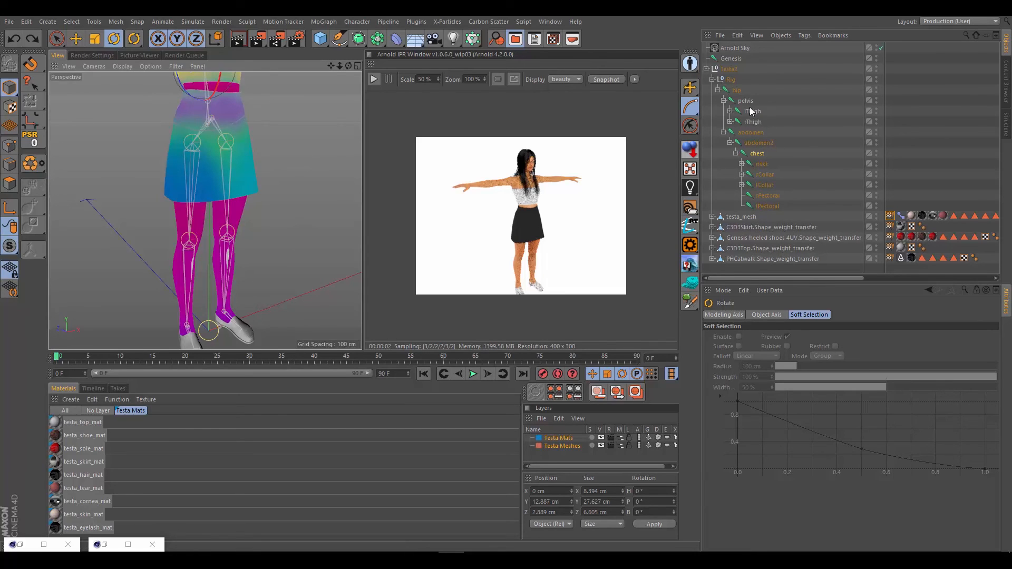
left_click(752, 111)
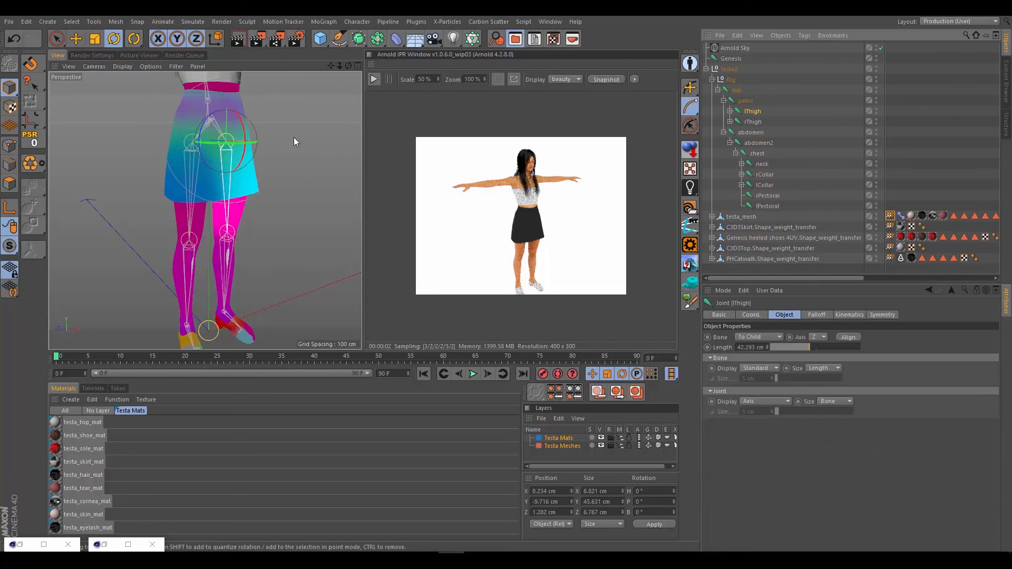
left_click_drag(226, 142, 235, 113)
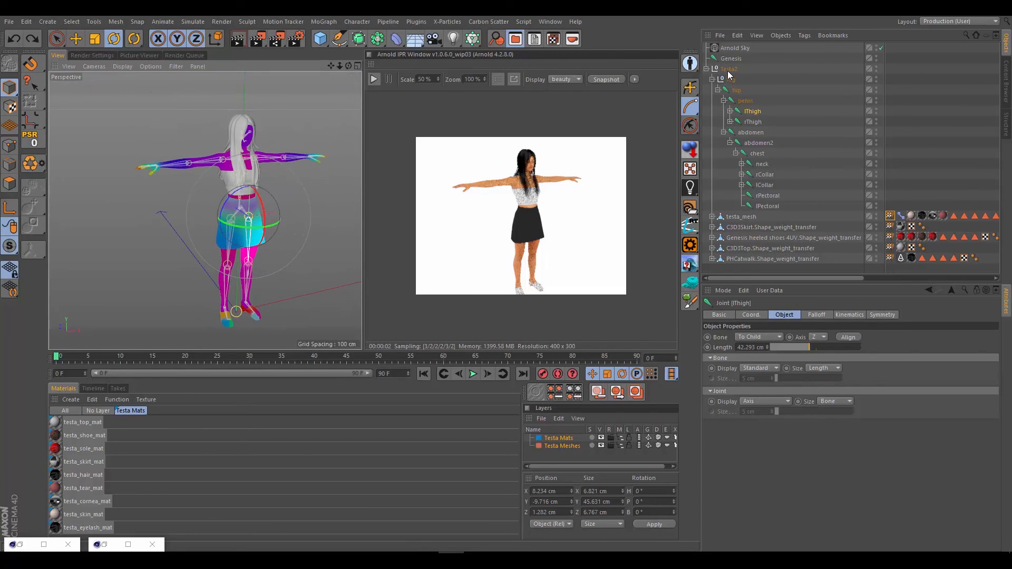
- Select the whole Testa2 rig and zoom in on the figure's upper body, ending back at the material list
left_click(730, 69)
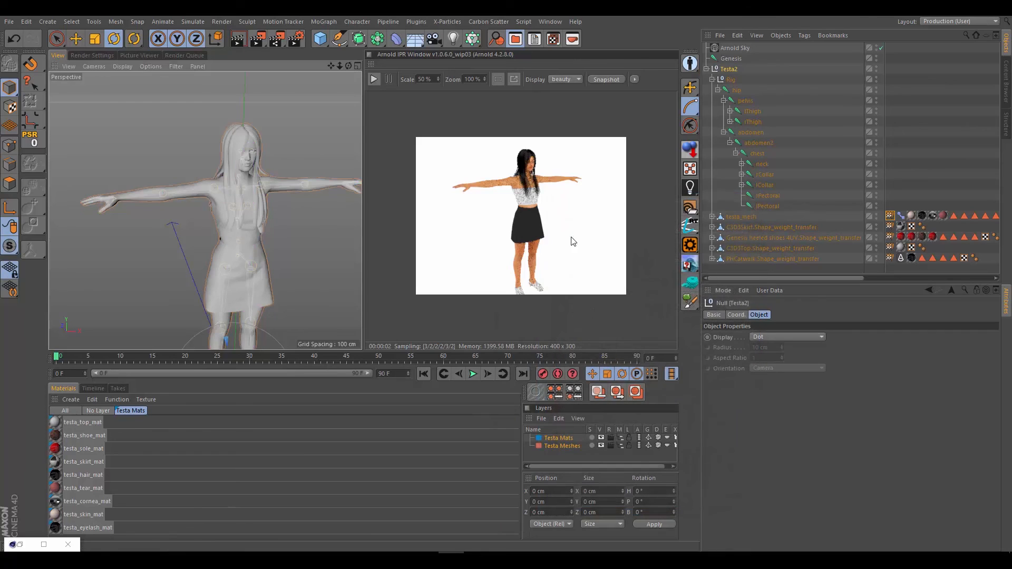
mouse_move(579, 244)
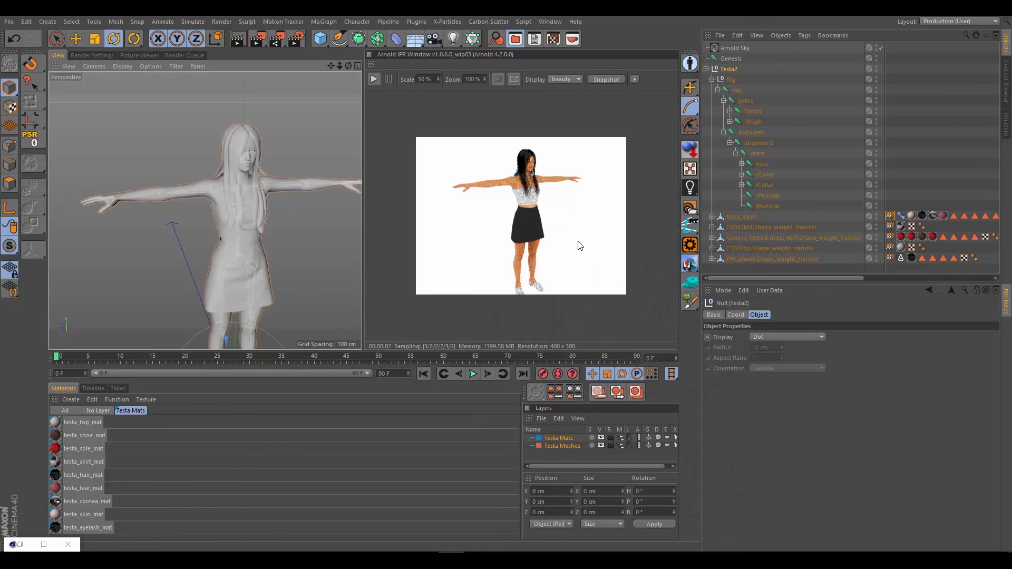
mouse_move(533, 269)
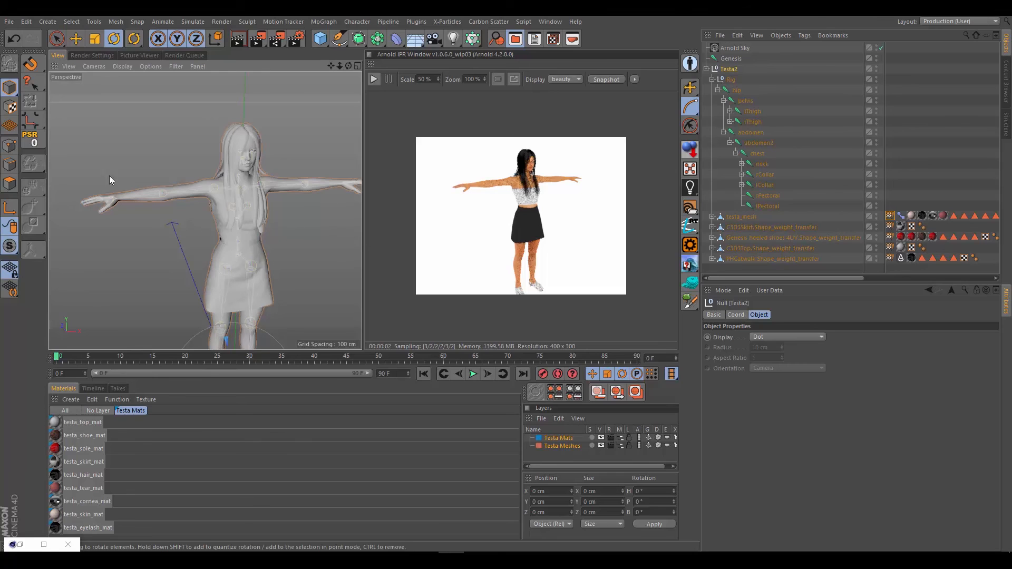
left_click_drag(109, 180, 280, 232)
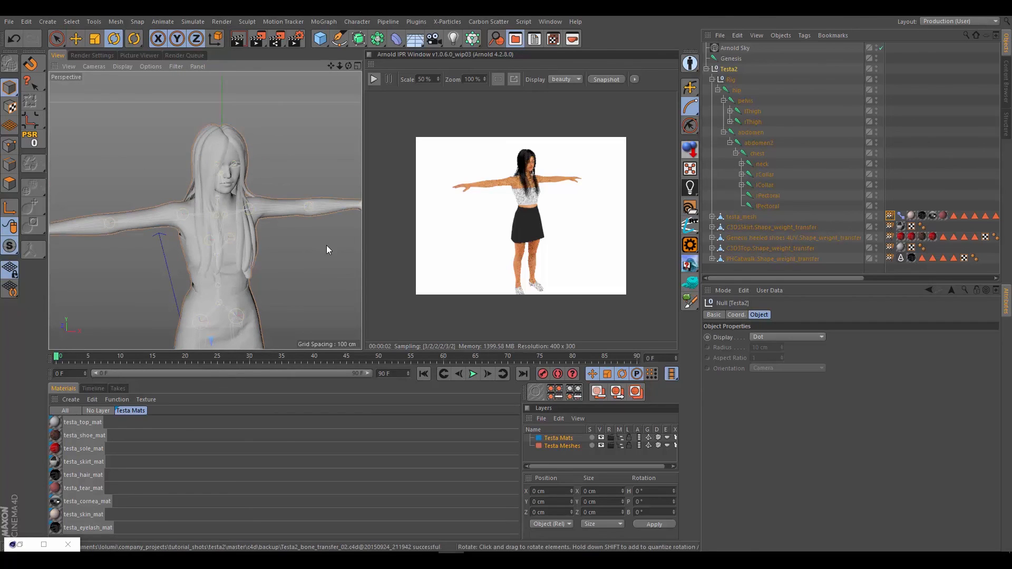
mouse_move(516, 138)
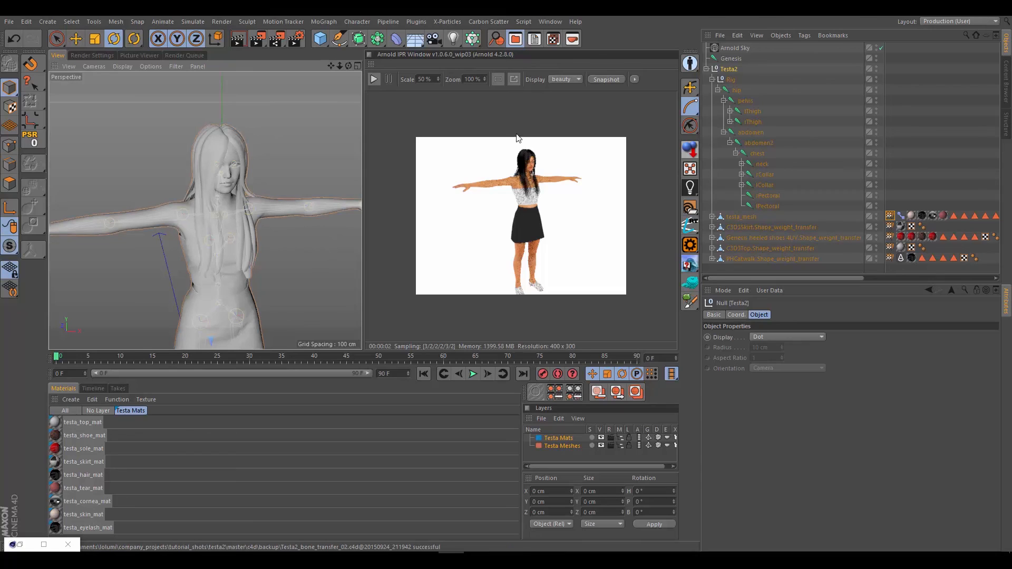
left_click(117, 389)
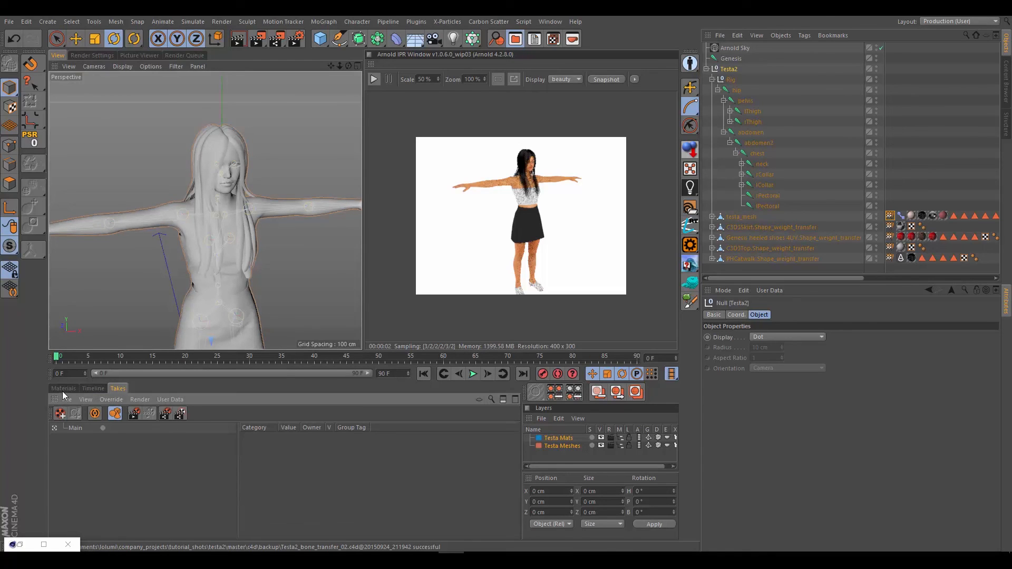
left_click(63, 388)
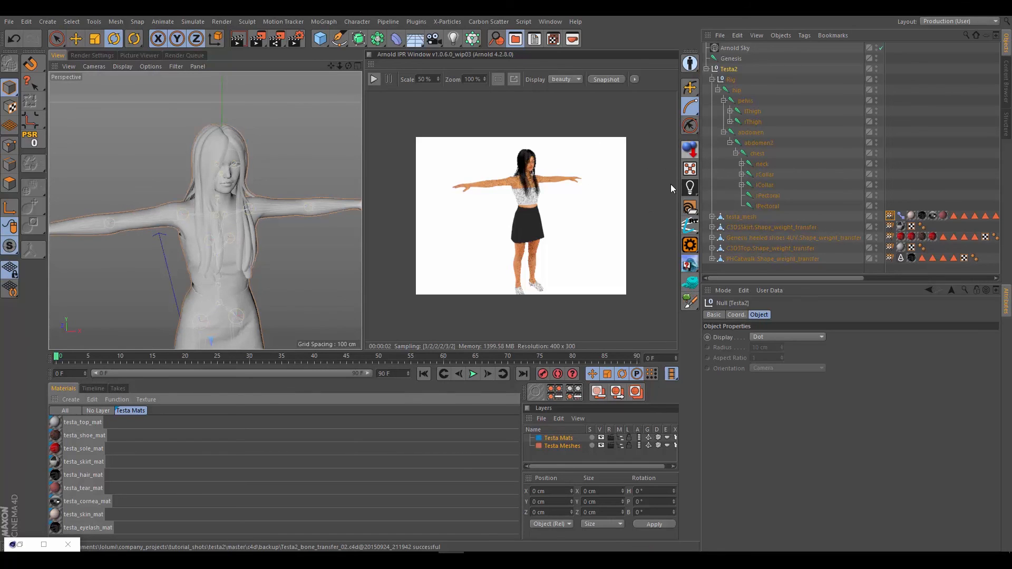
mouse_move(670, 140)
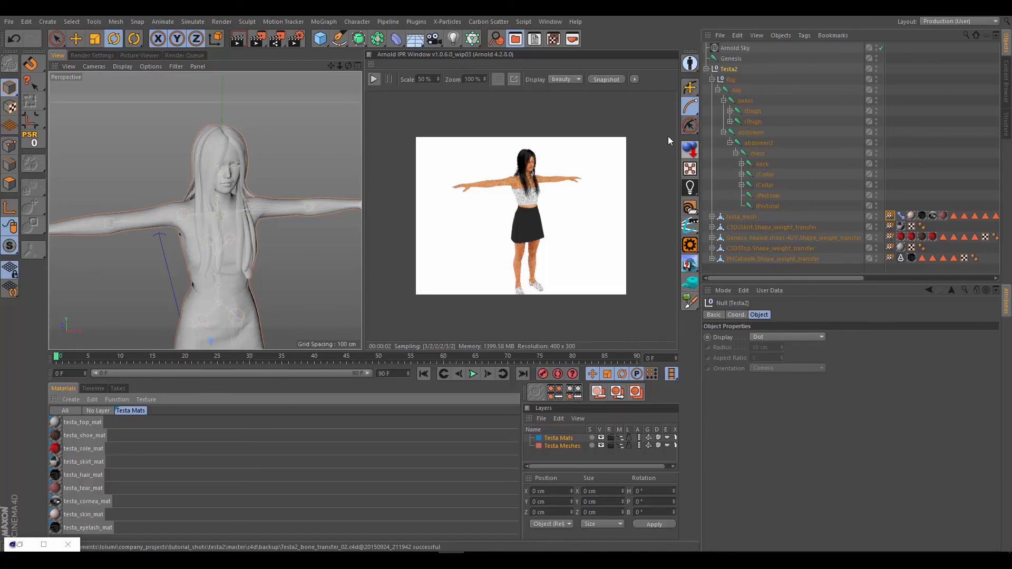
mouse_move(533, 158)
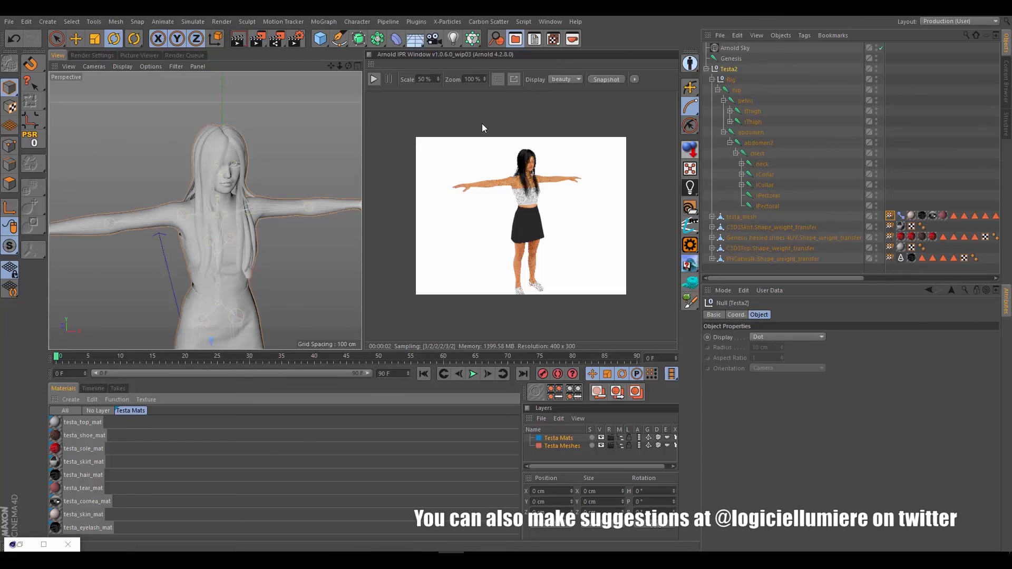
mouse_move(527, 211)
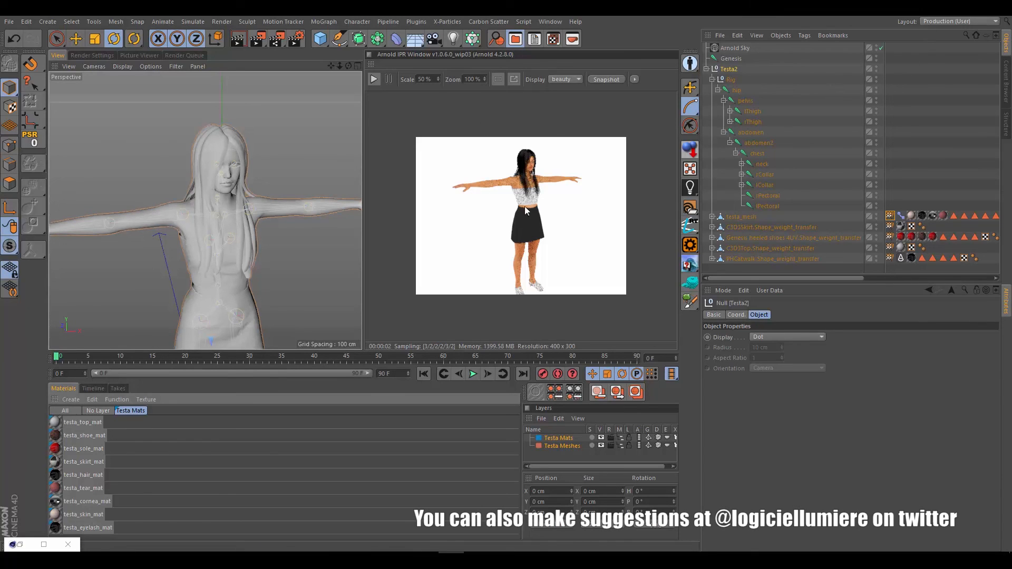
mouse_move(956, 25)
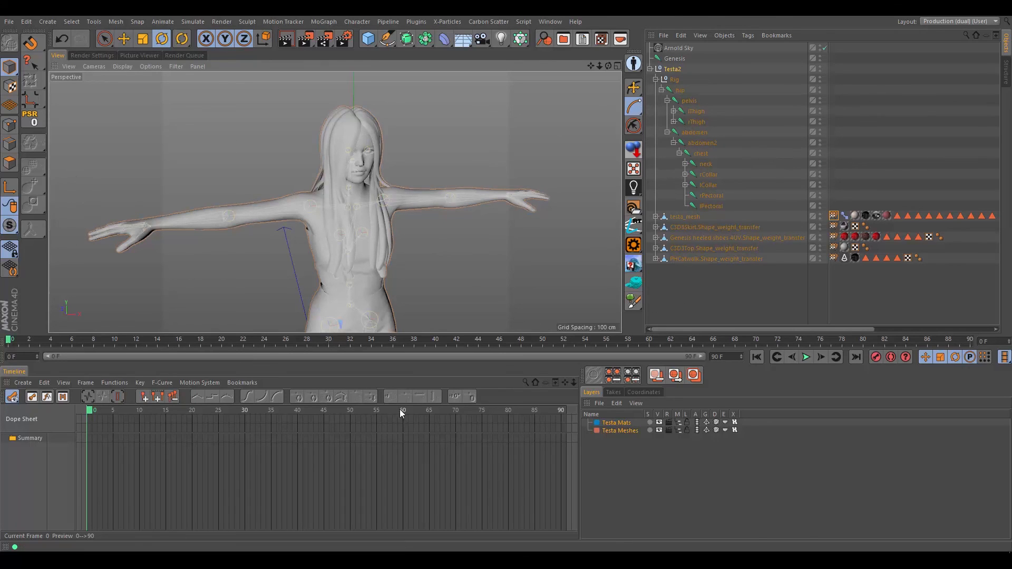
mouse_move(611, 397)
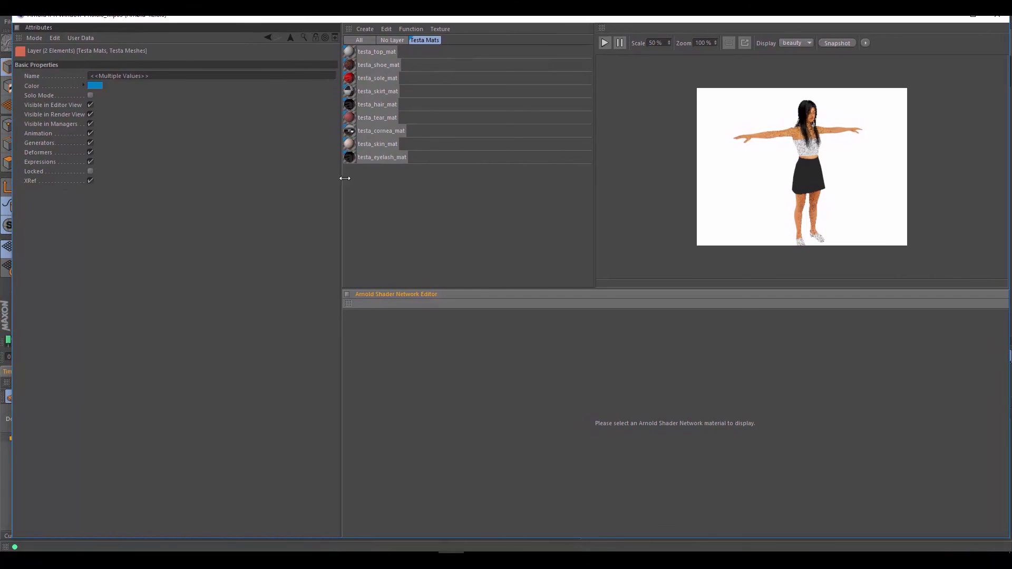
mouse_move(426, 229)
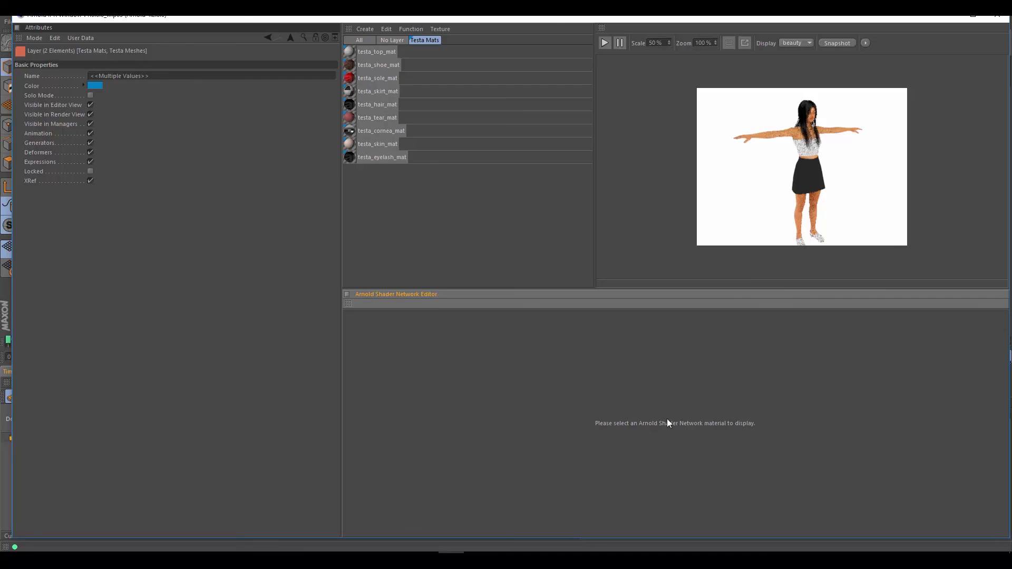
mouse_move(861, 177)
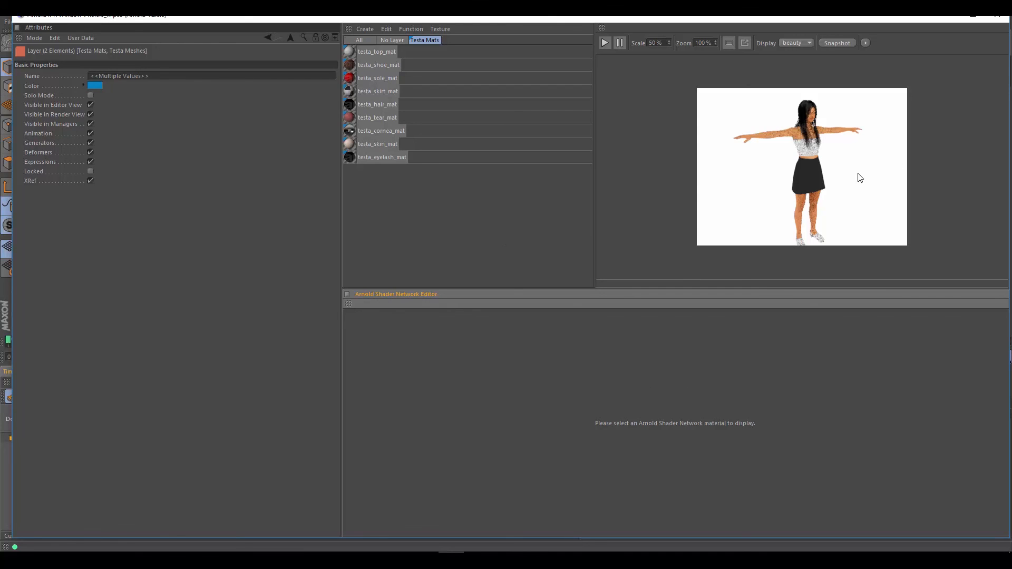